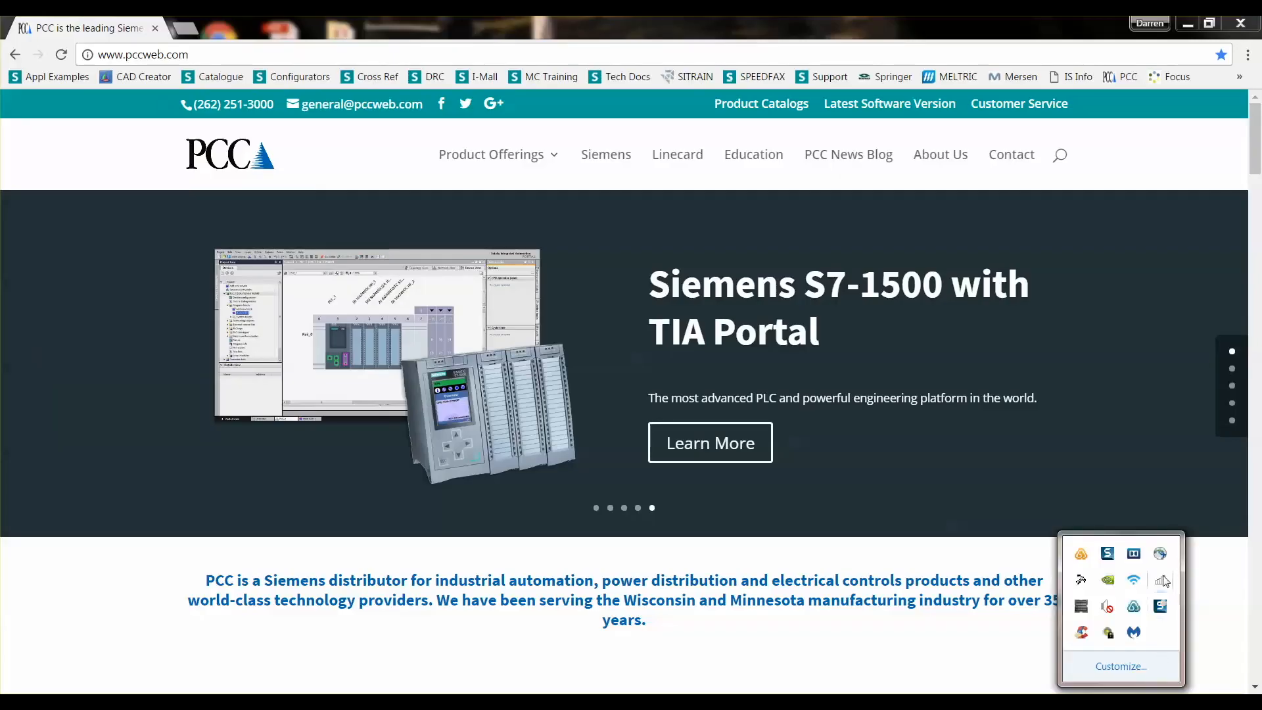
click(1133, 580)
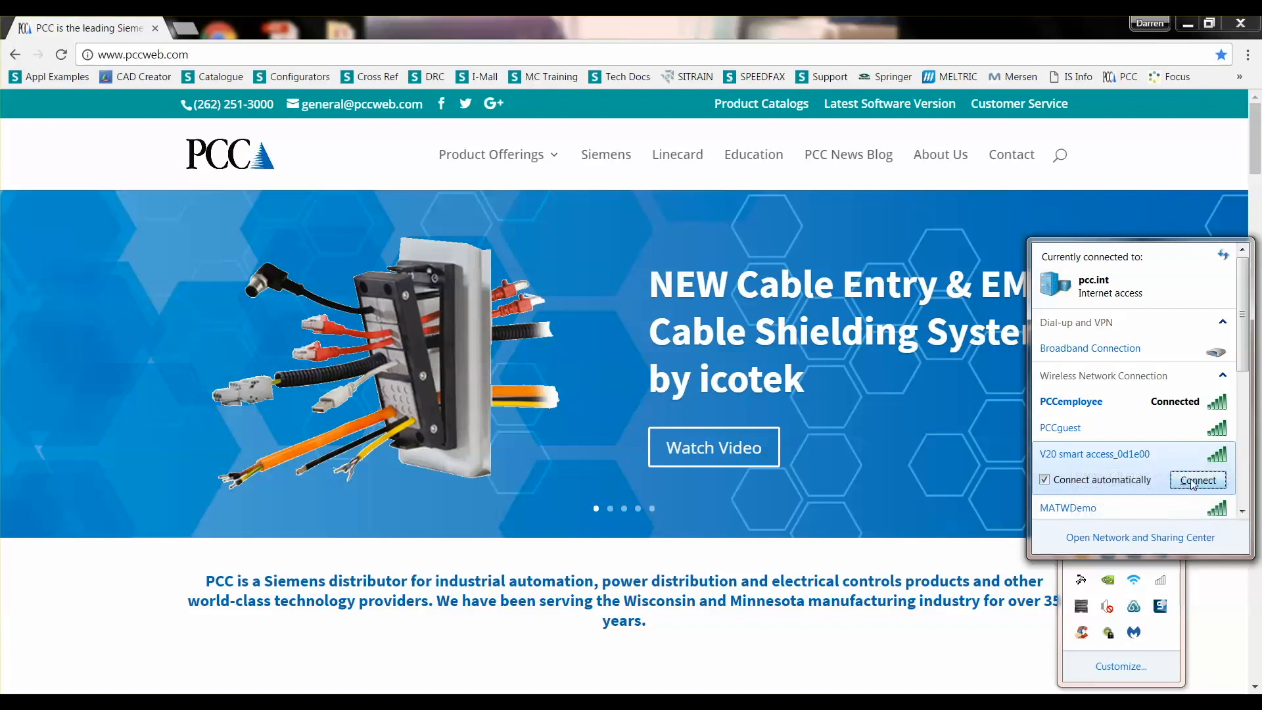
click(1198, 480)
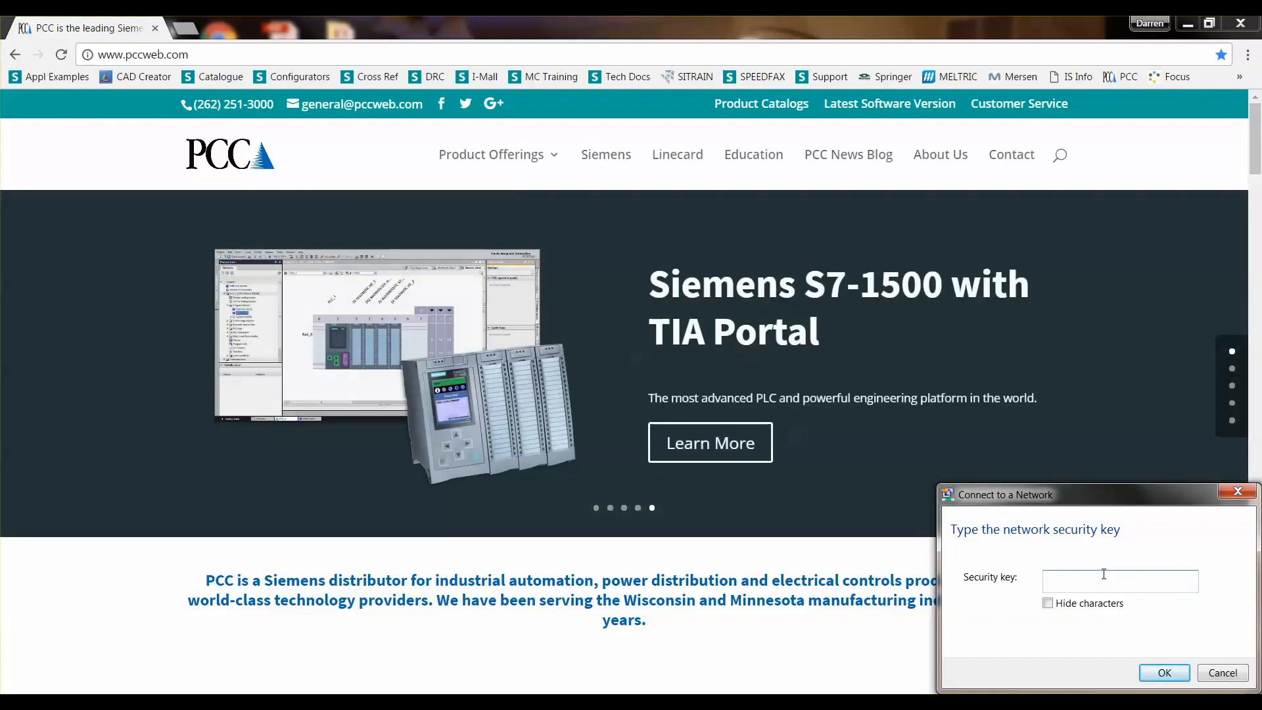
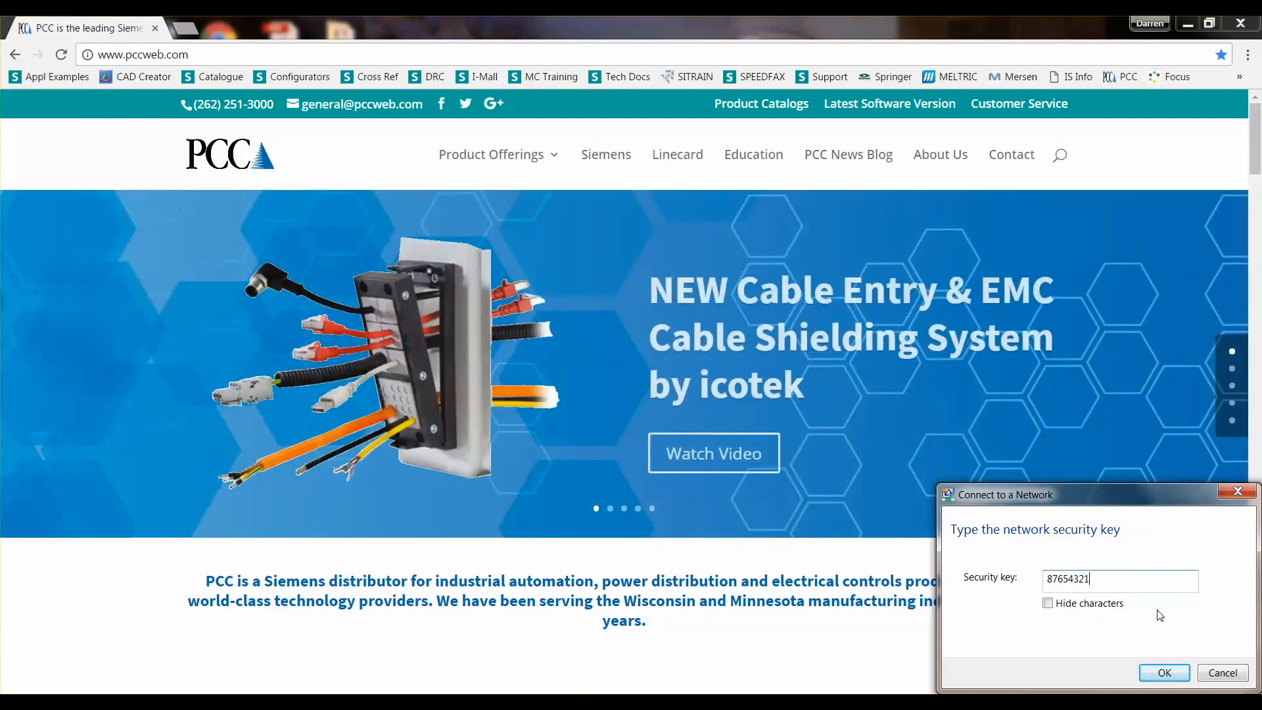
click(1163, 673)
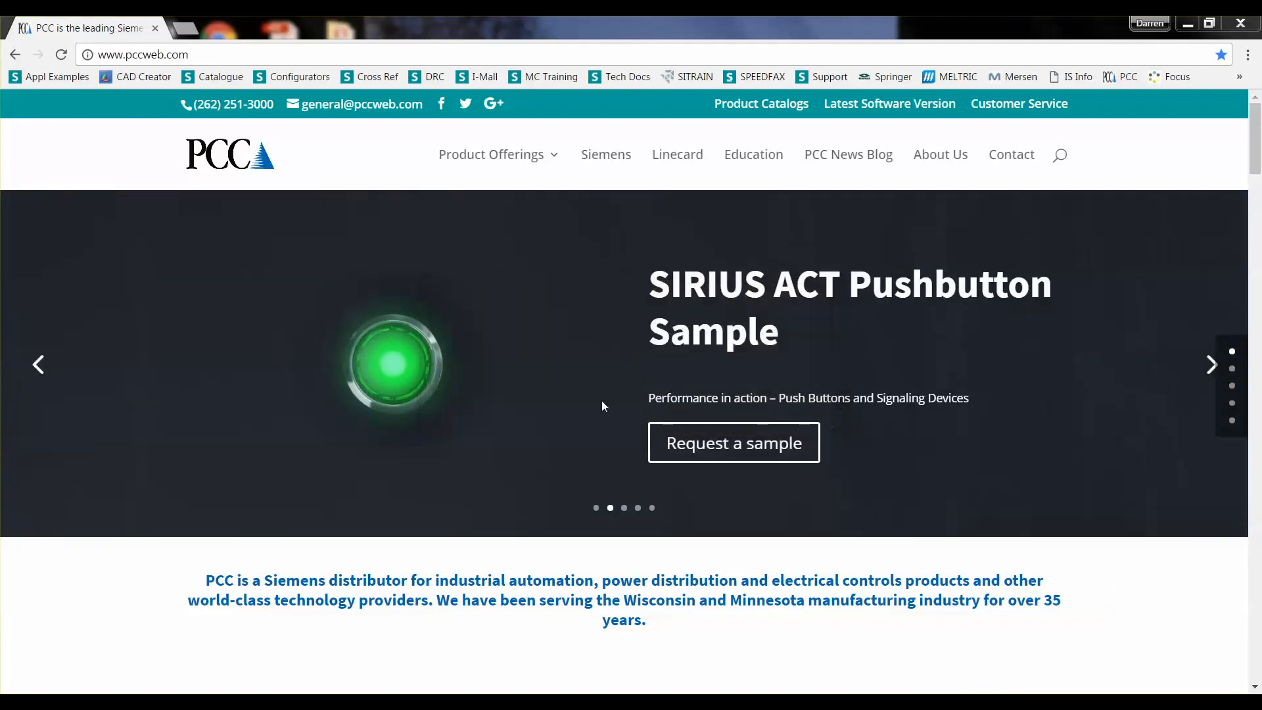
Step: Load the V20 Smart Access home page at 192.168.1.1 in the browser
text(192.168.1.1)
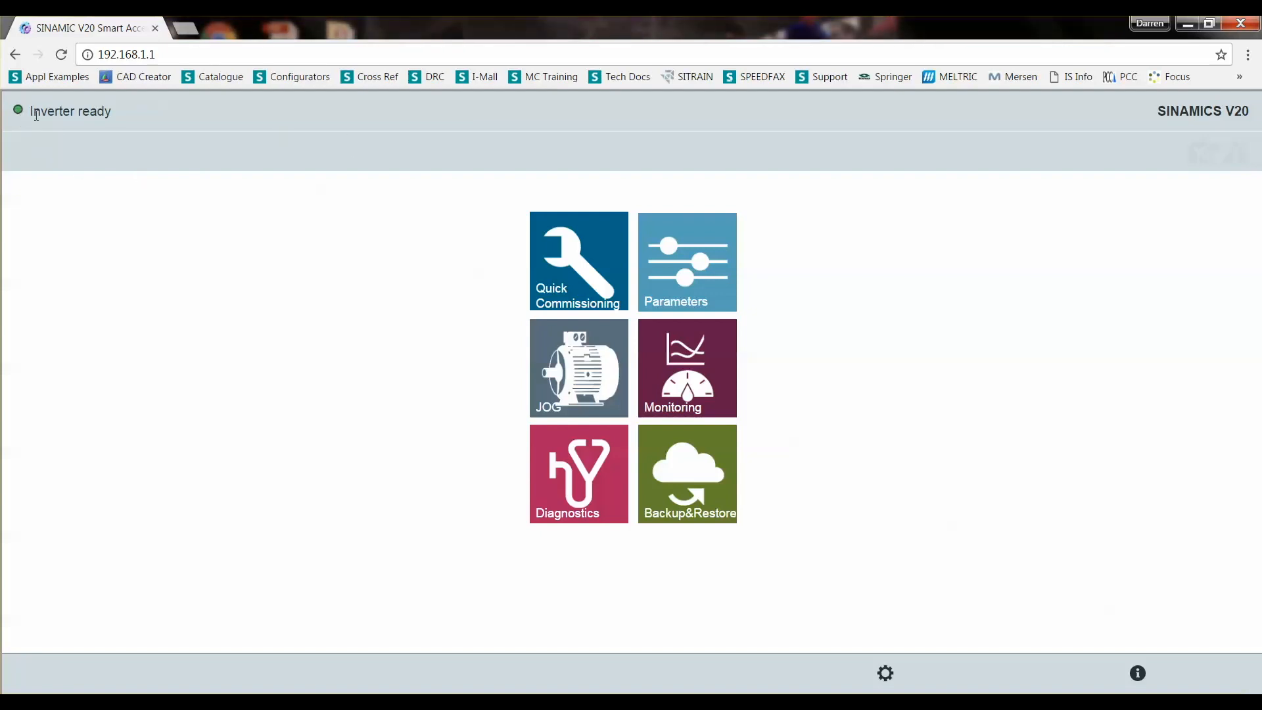
mouse_move(384, 322)
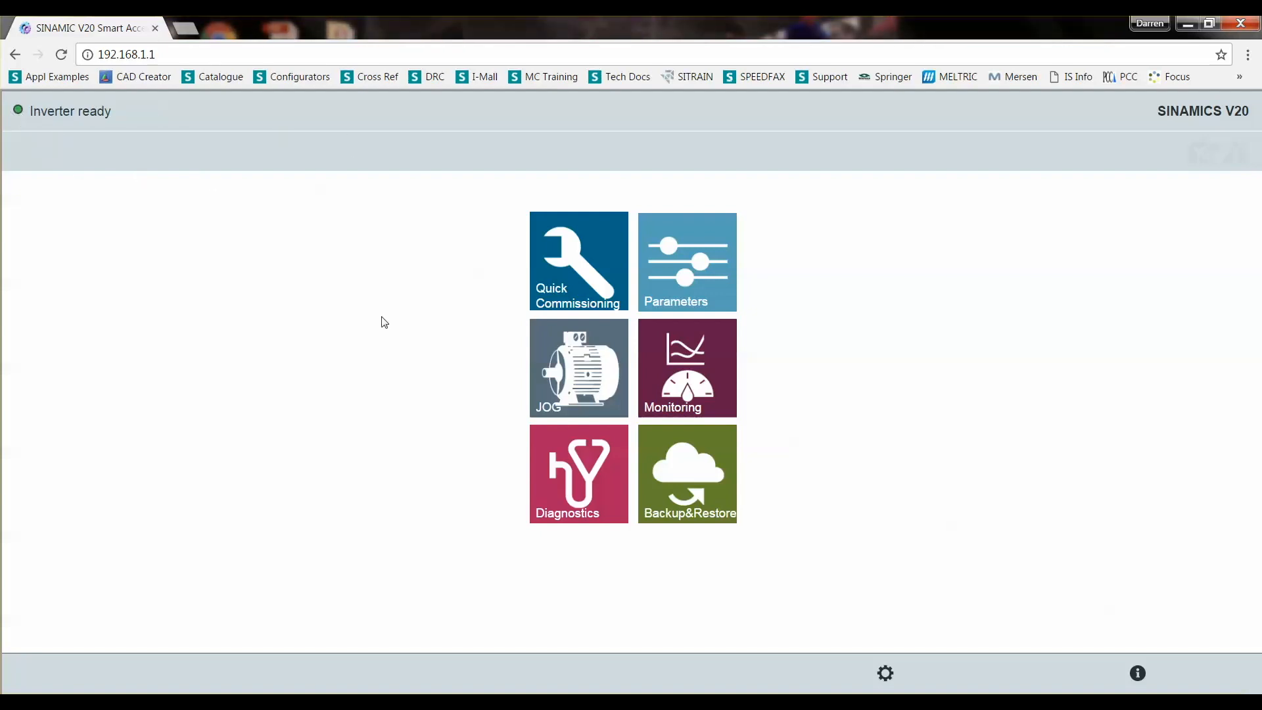
mouse_move(660, 199)
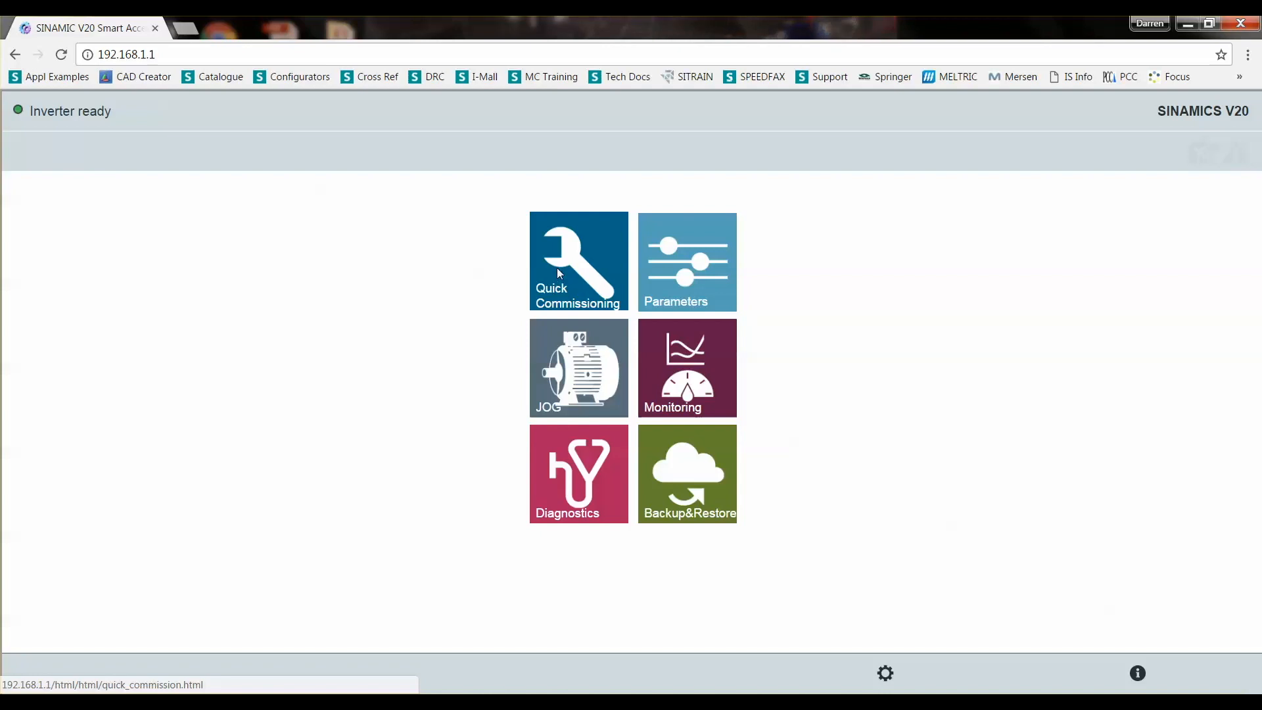
Step: Start Quick Commissioning and confirm, reaching the motor data page with P0100 at 2
click(577, 261)
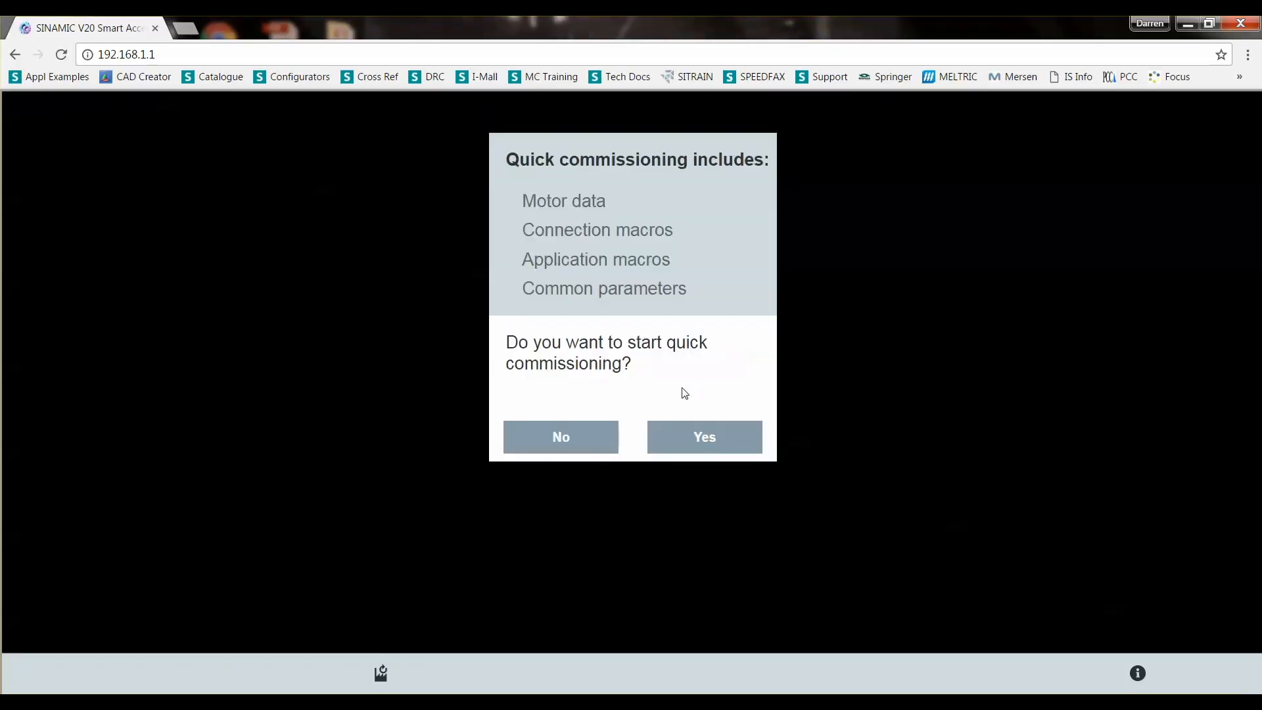
click(704, 436)
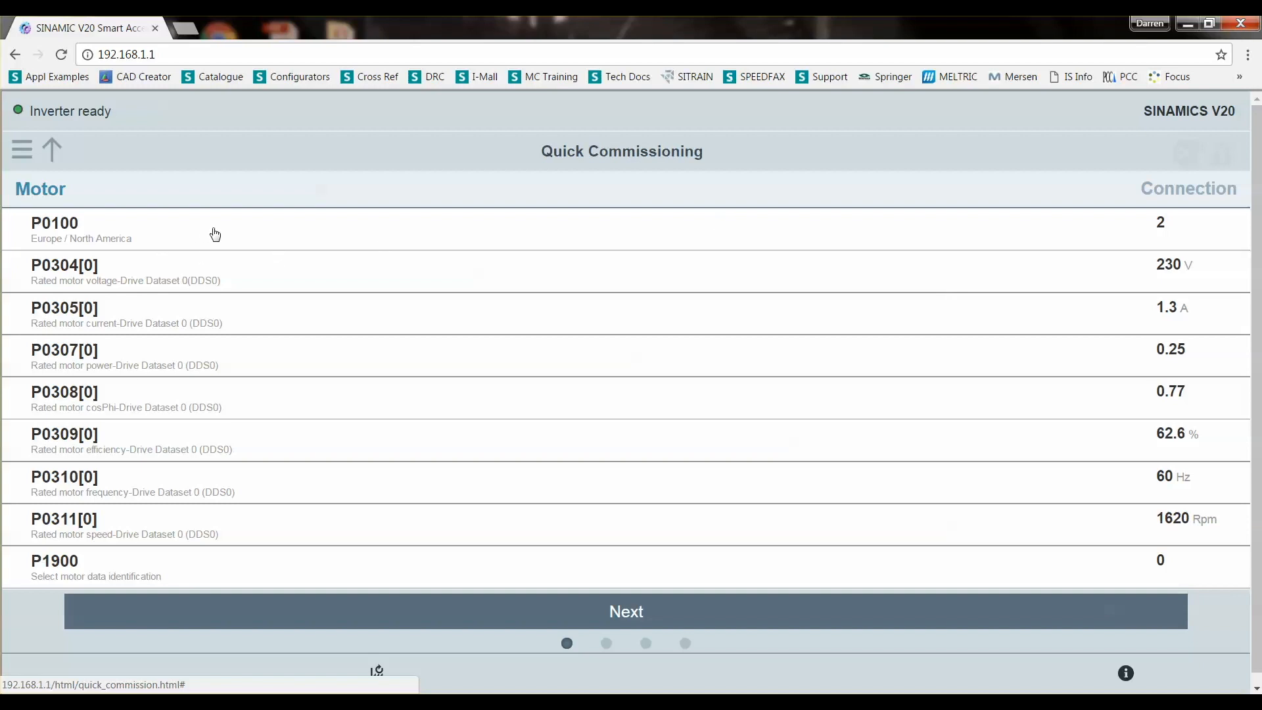
mouse_move(218, 459)
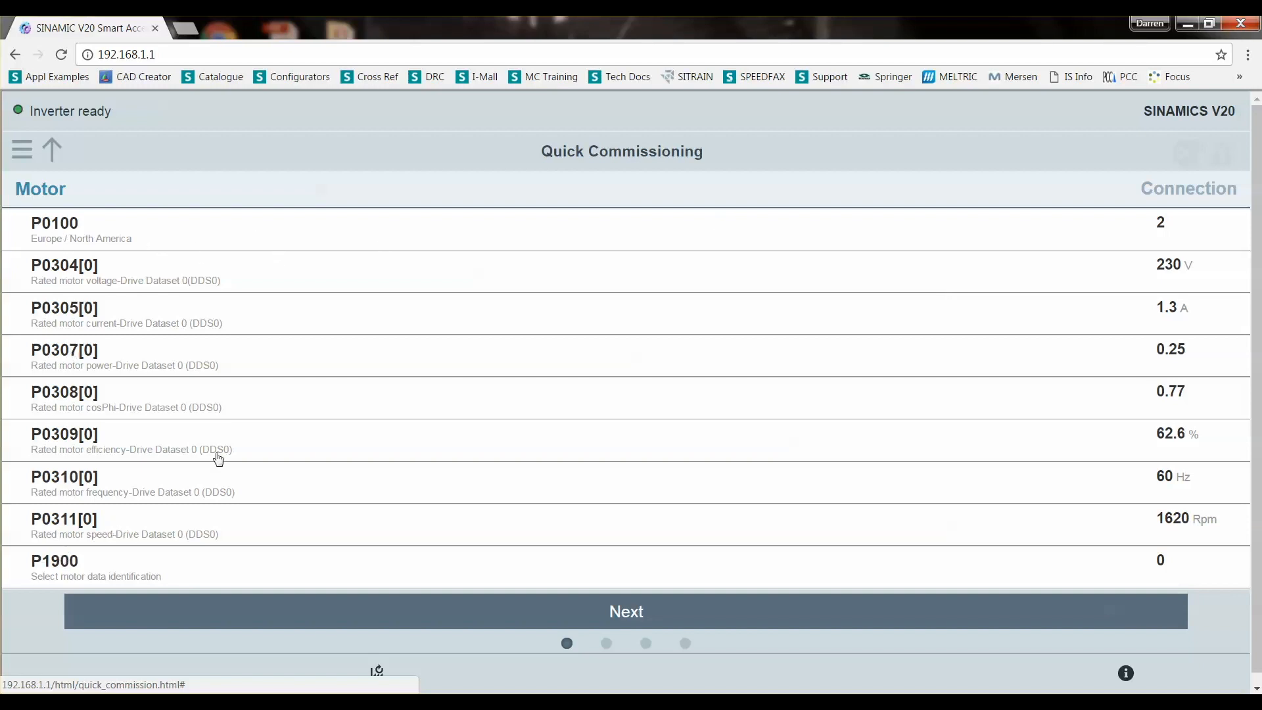
mouse_move(159, 267)
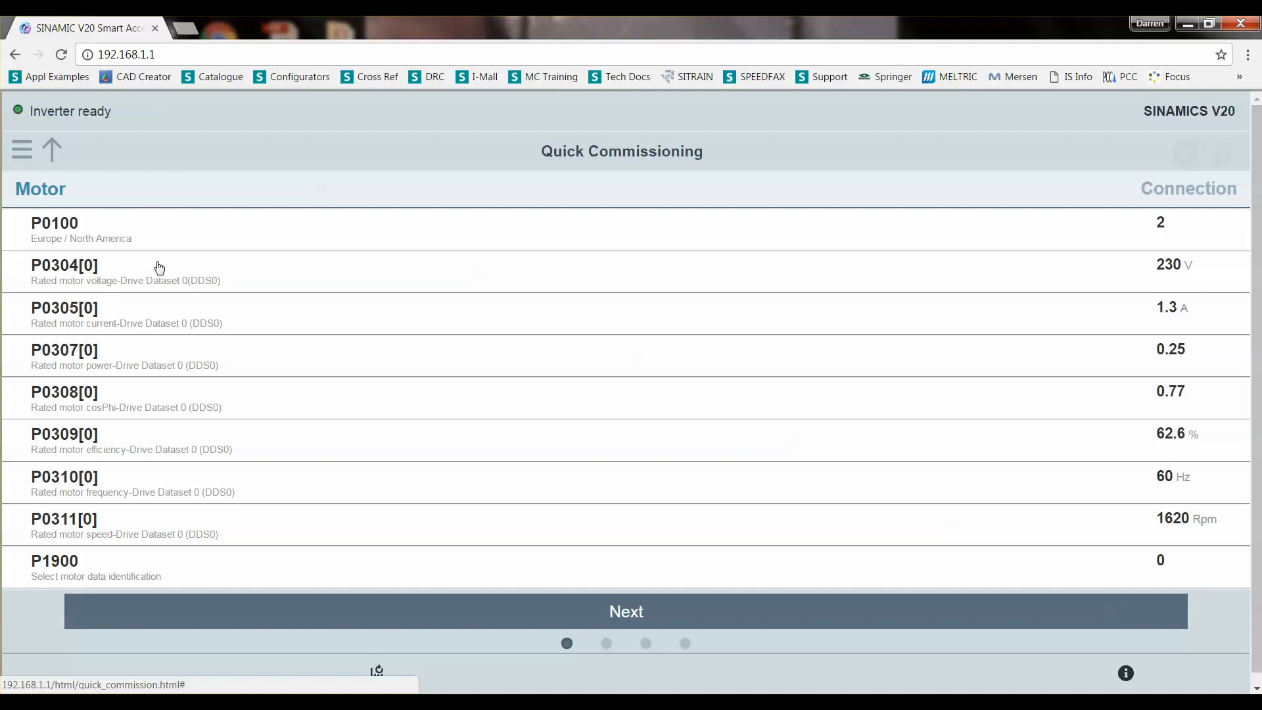
mouse_move(162, 234)
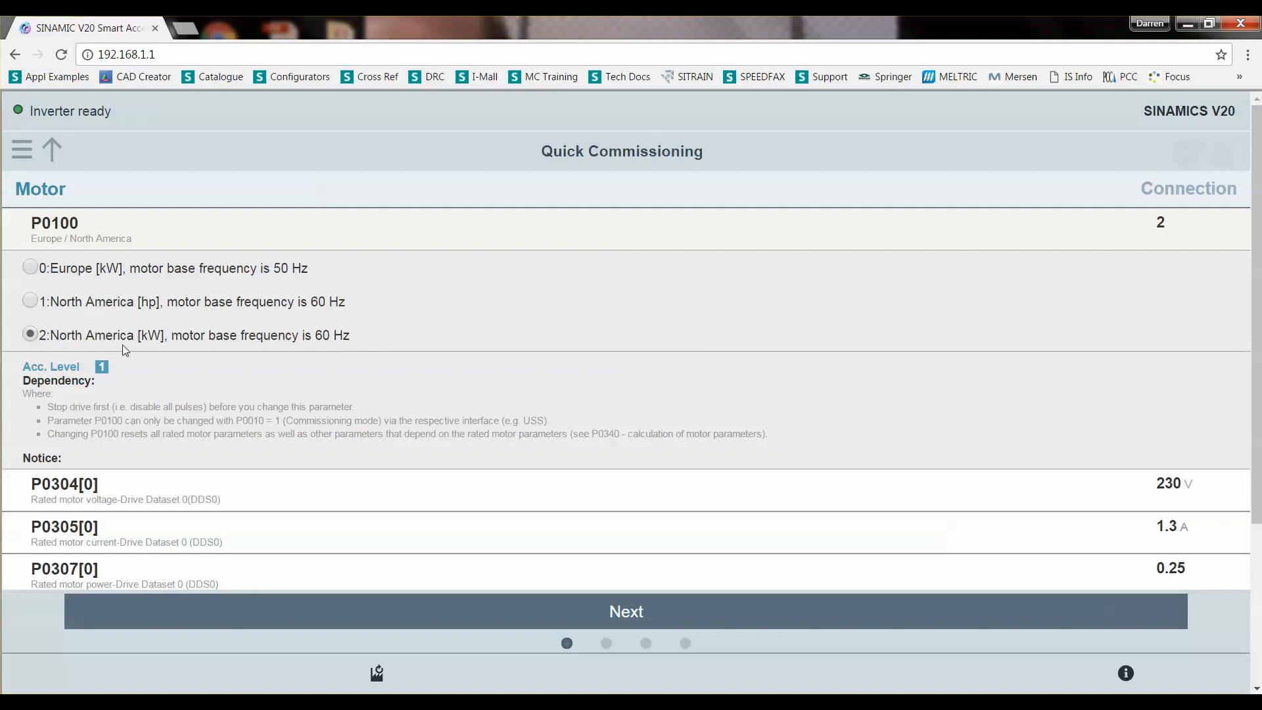
mouse_move(305, 347)
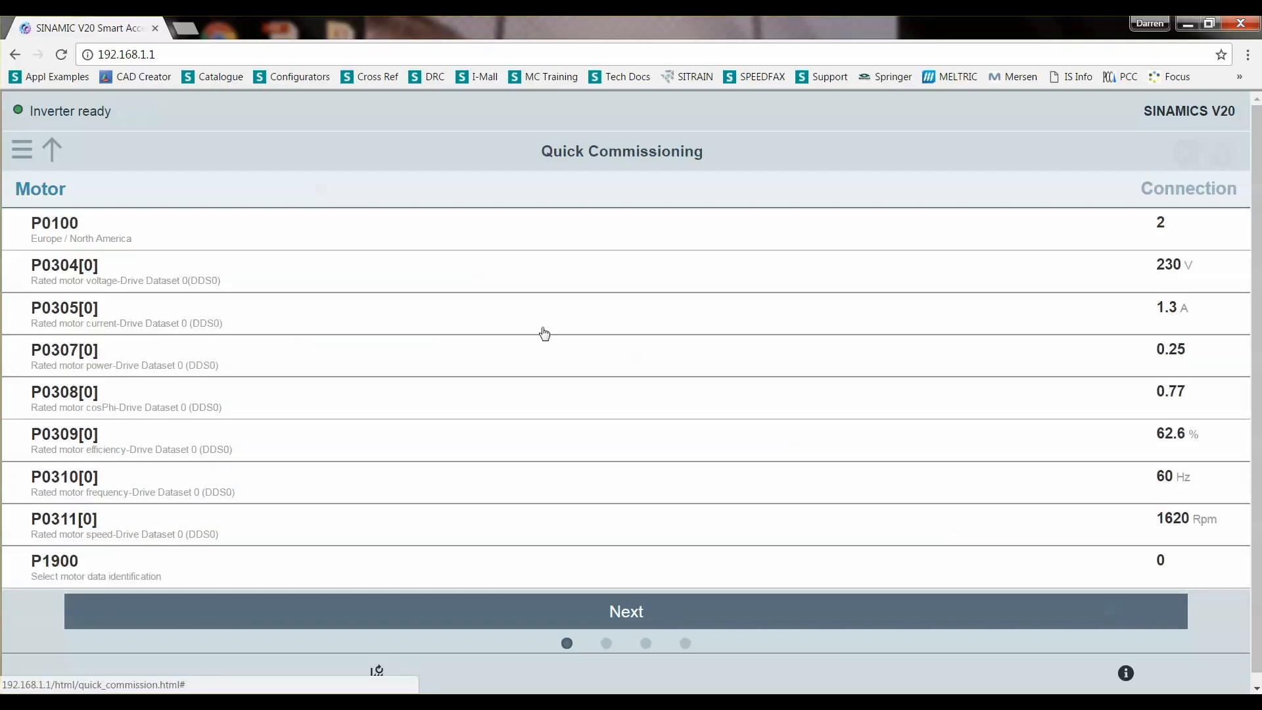
mouse_move(1220, 273)
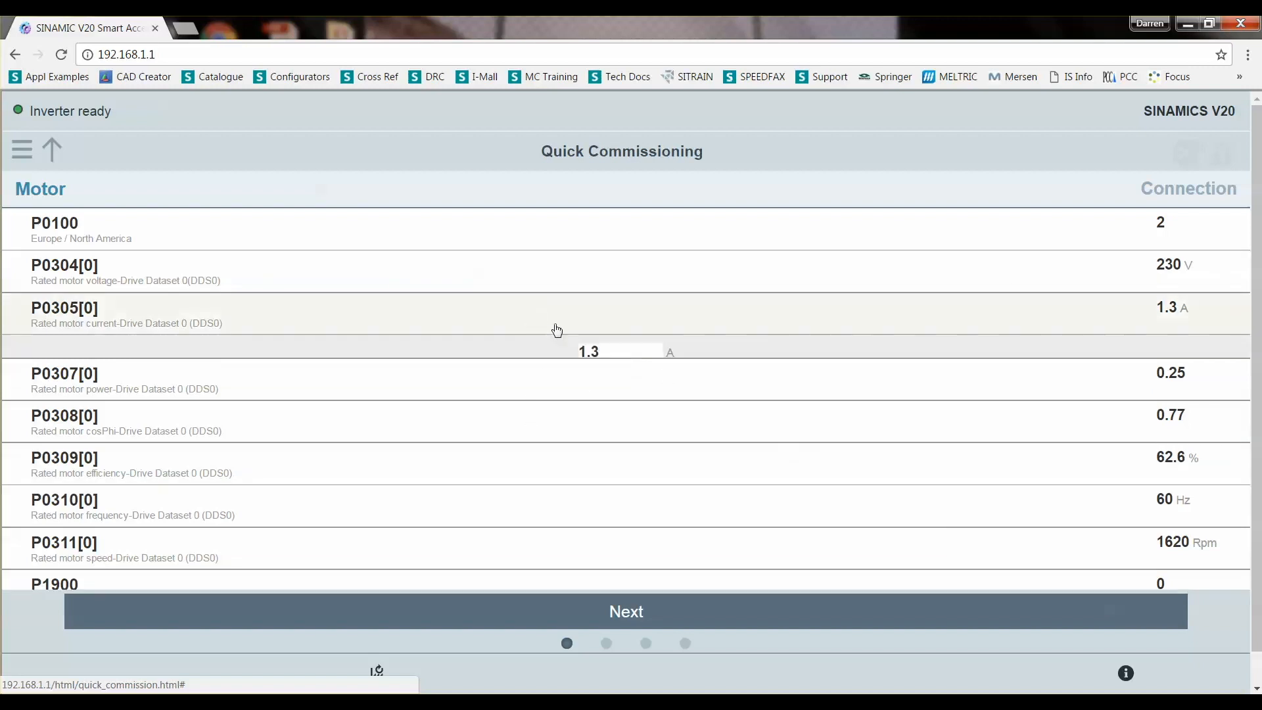
Step: Enter nameplate data: P0305 .87 A, P0307 .18, P0309 85 %, P0311 1350 Rpm
click(620, 353)
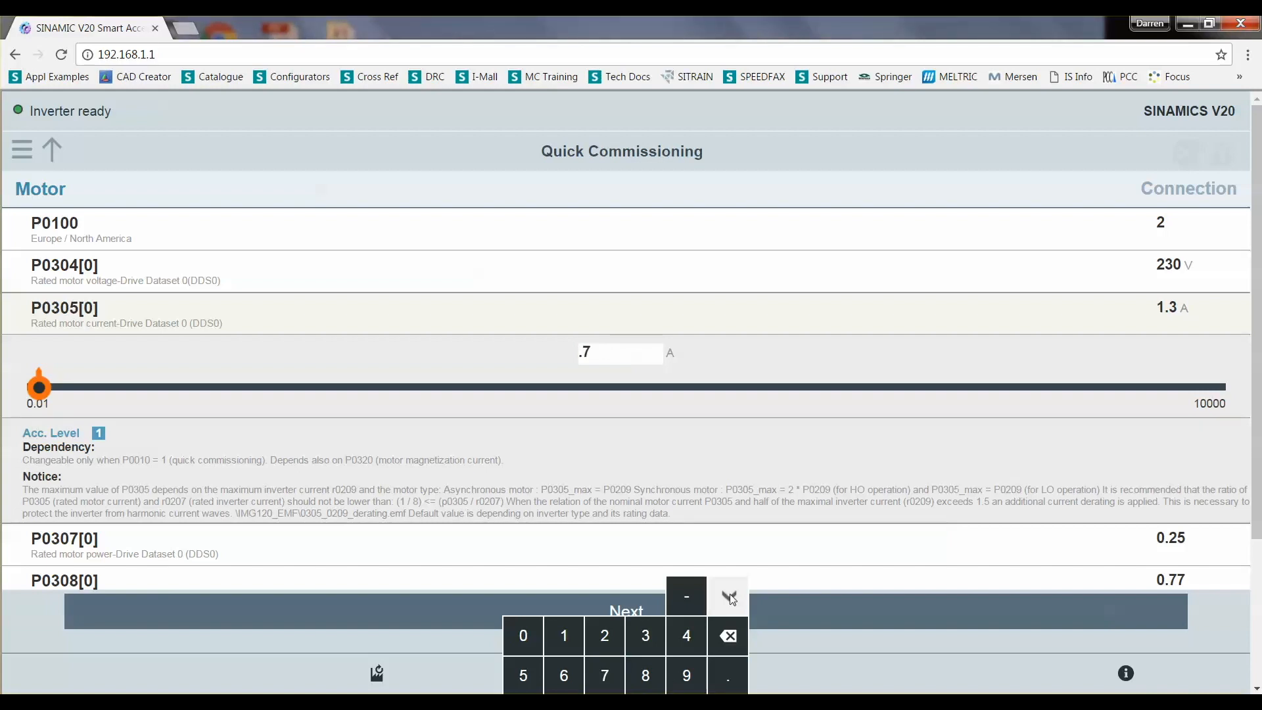
click(605, 676)
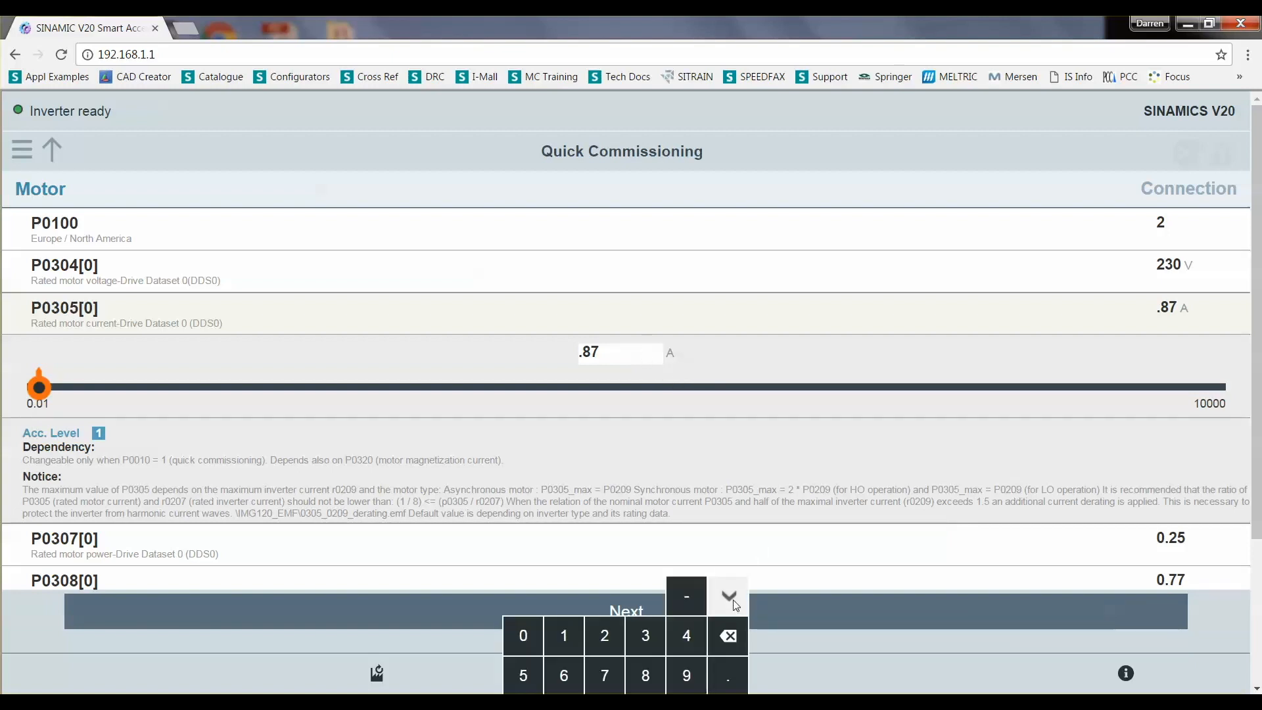
click(727, 597)
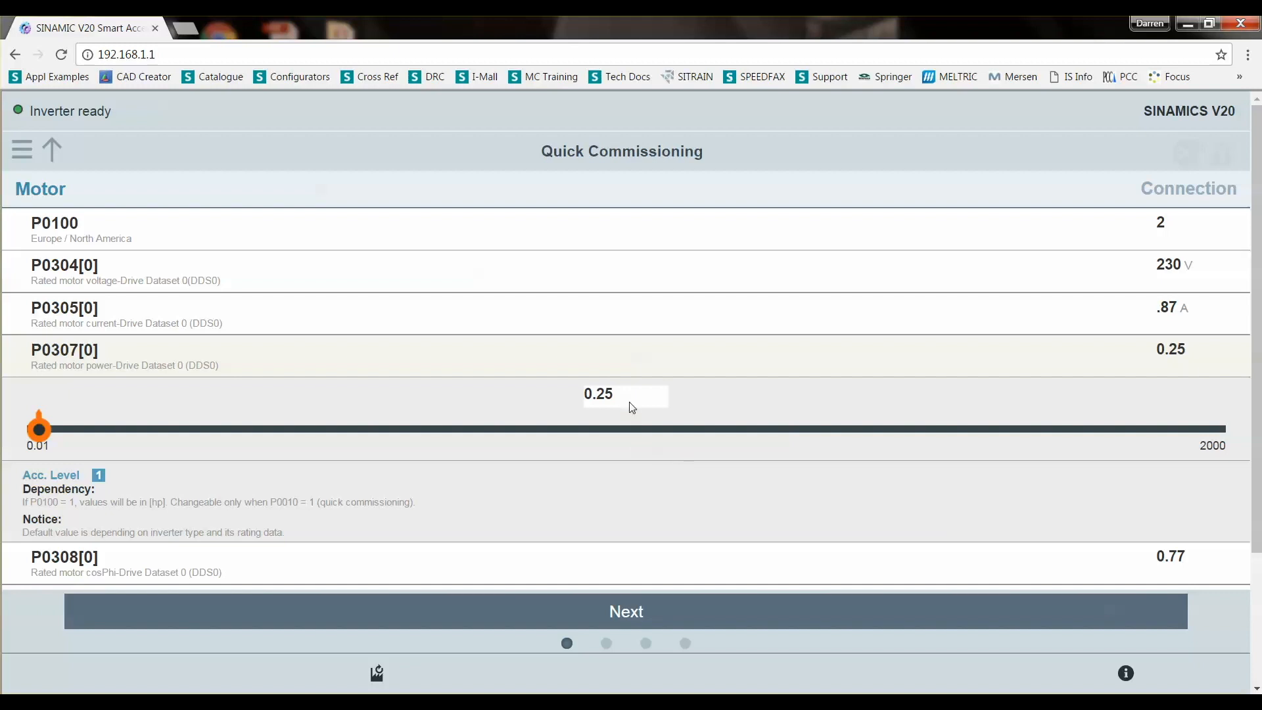
click(626, 395)
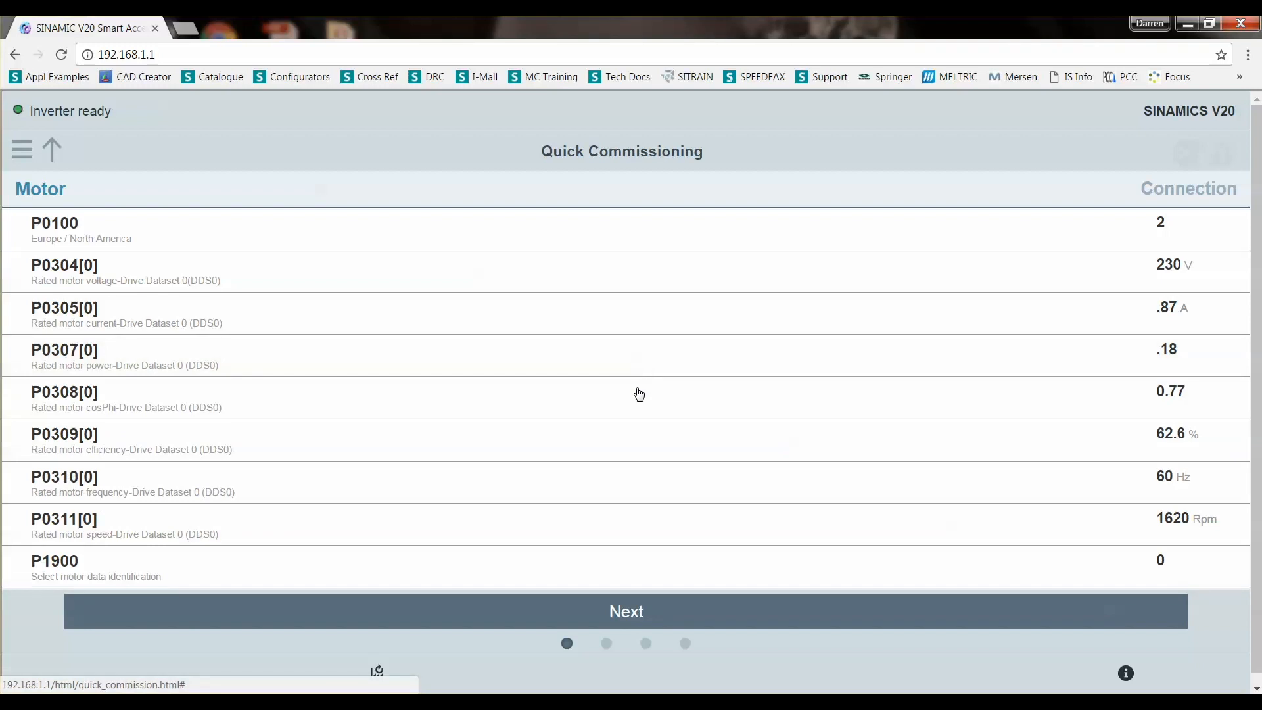
mouse_move(675, 436)
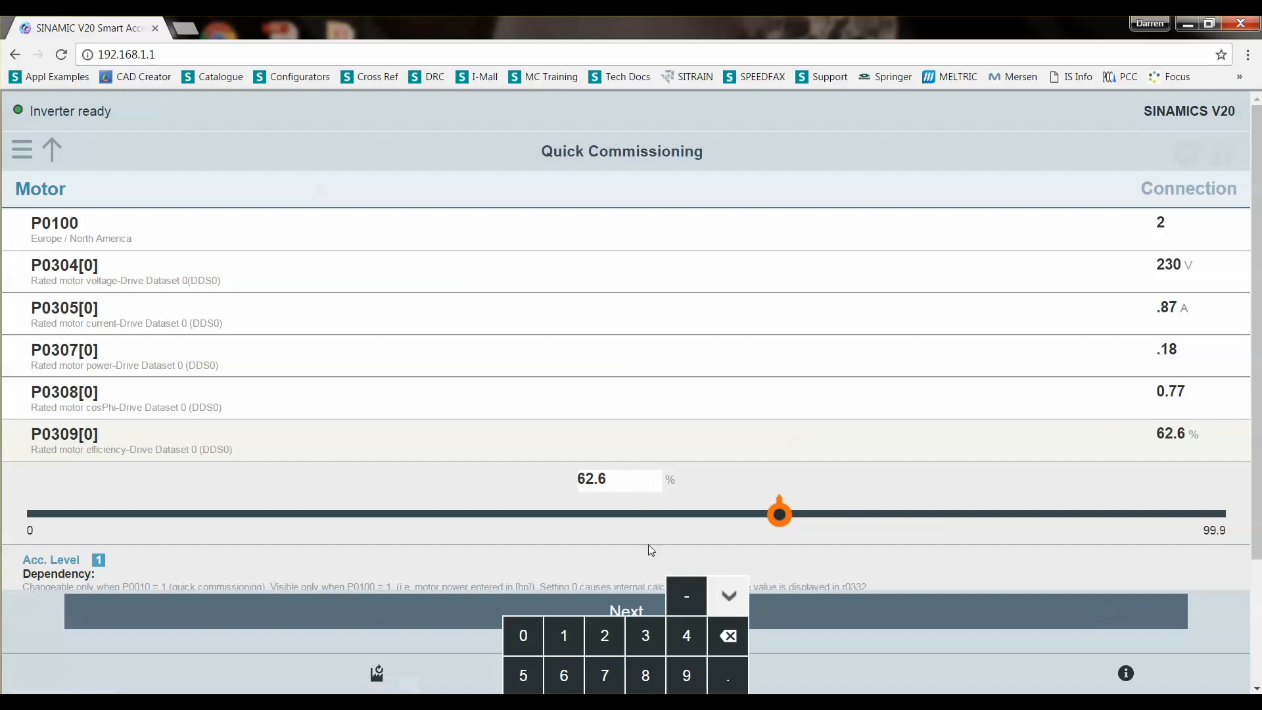
text(85)
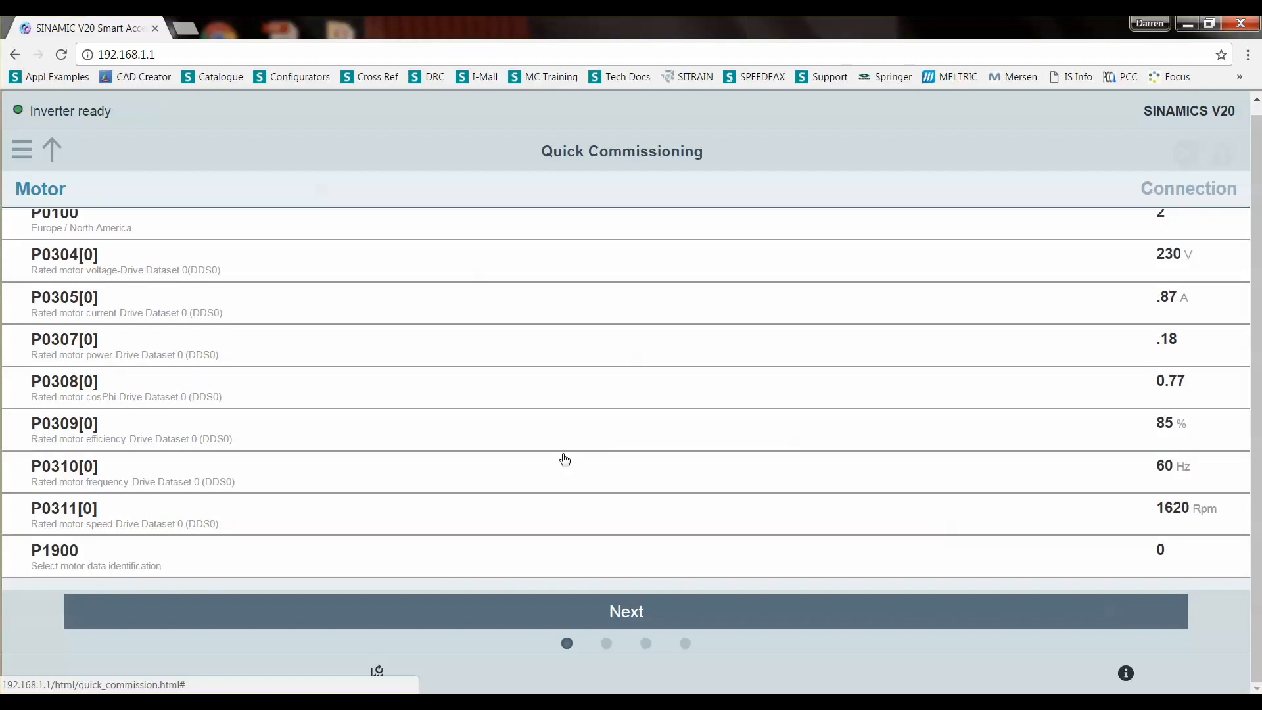
mouse_move(715, 522)
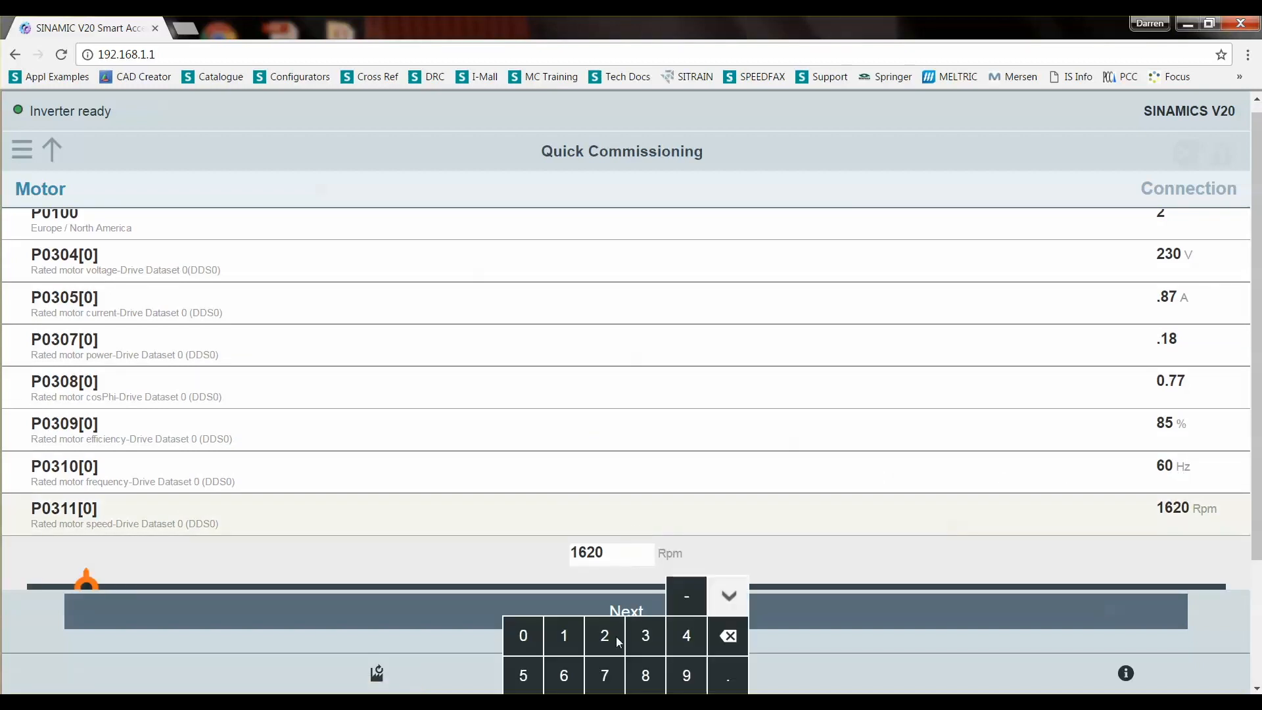
click(524, 675)
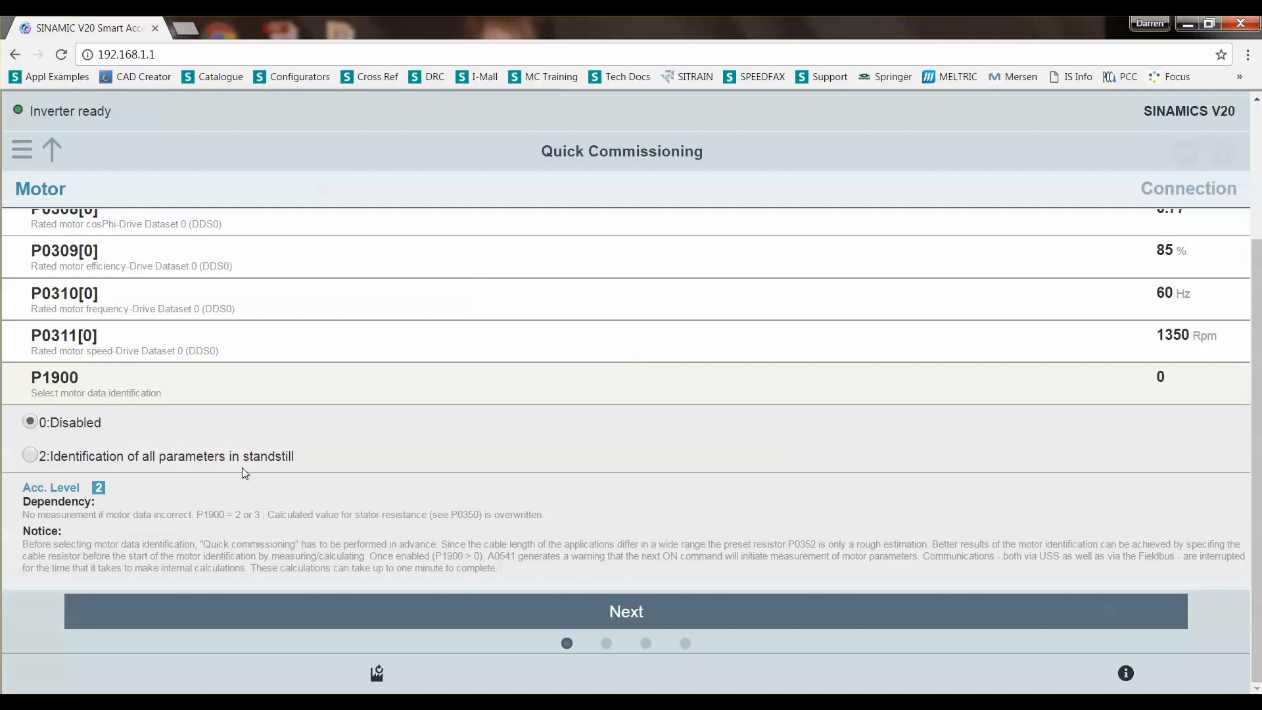
Step: Set P1900 to 2 (identification in standstill) and advance to the Connection macros page
click(30, 456)
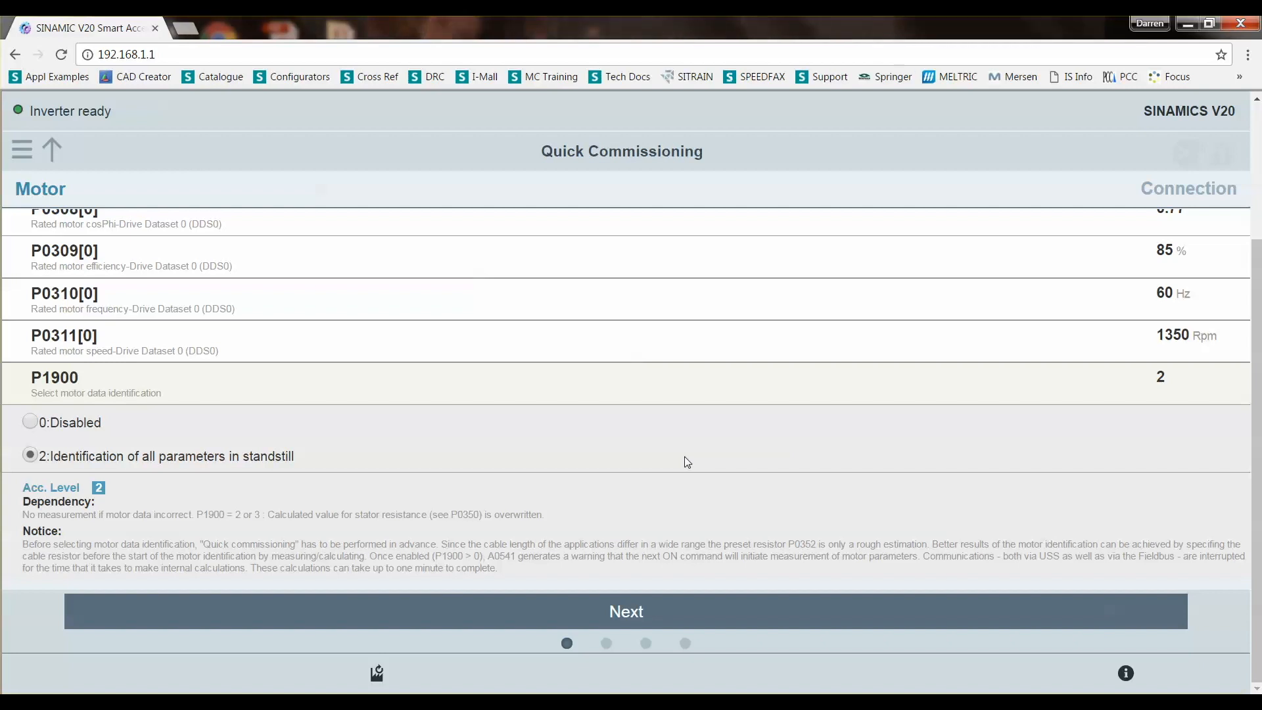
mouse_move(748, 493)
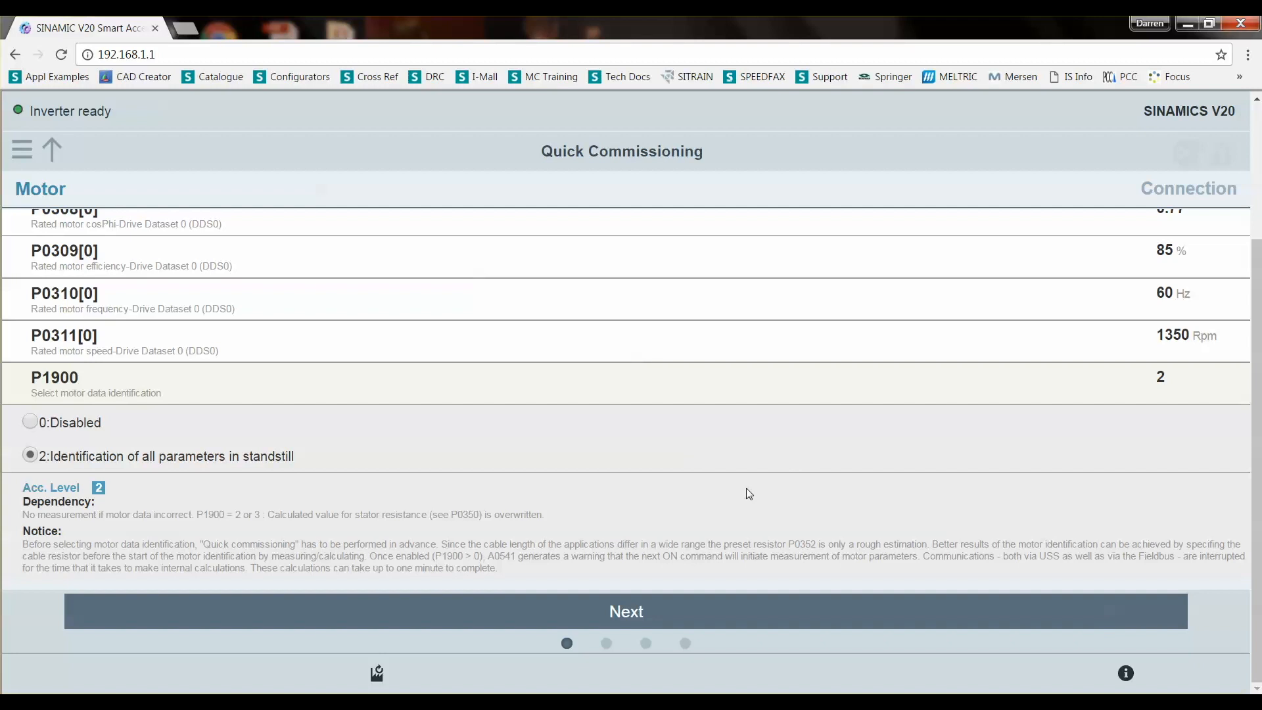
click(626, 611)
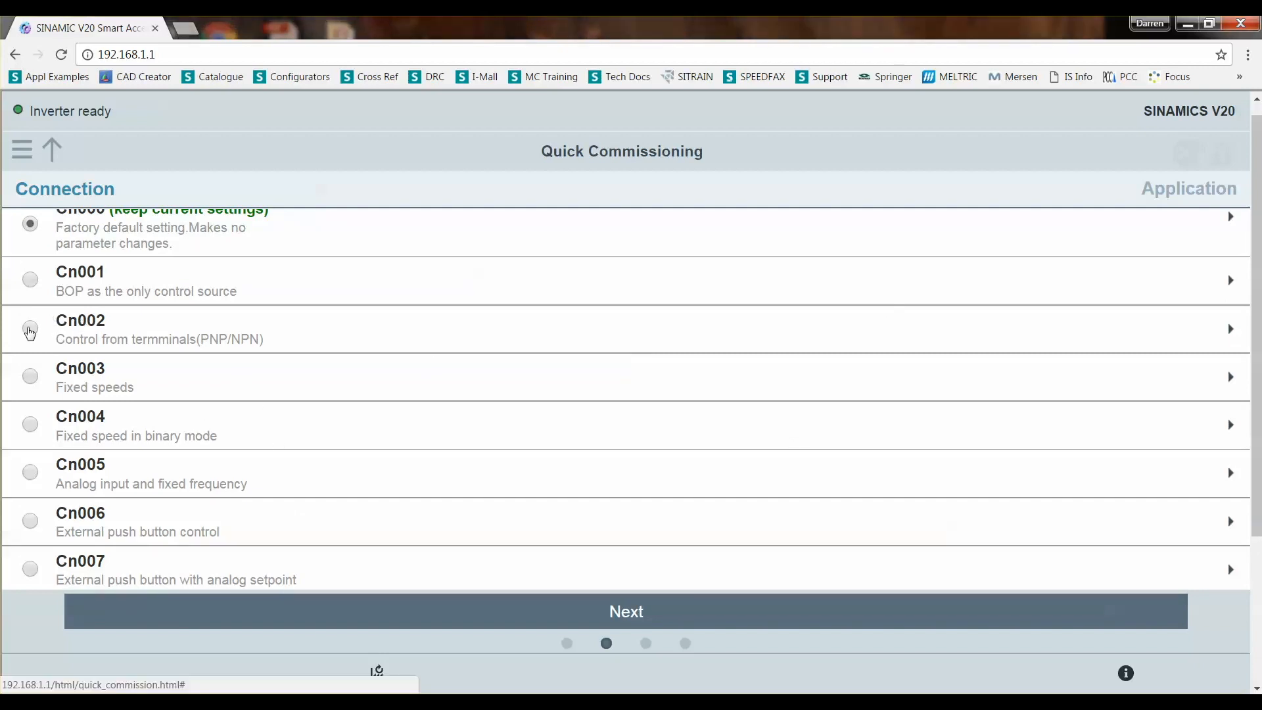
Step: Choose connection macro Cn002 and conveyor macro AP030, reaching the Common parameters page
click(31, 328)
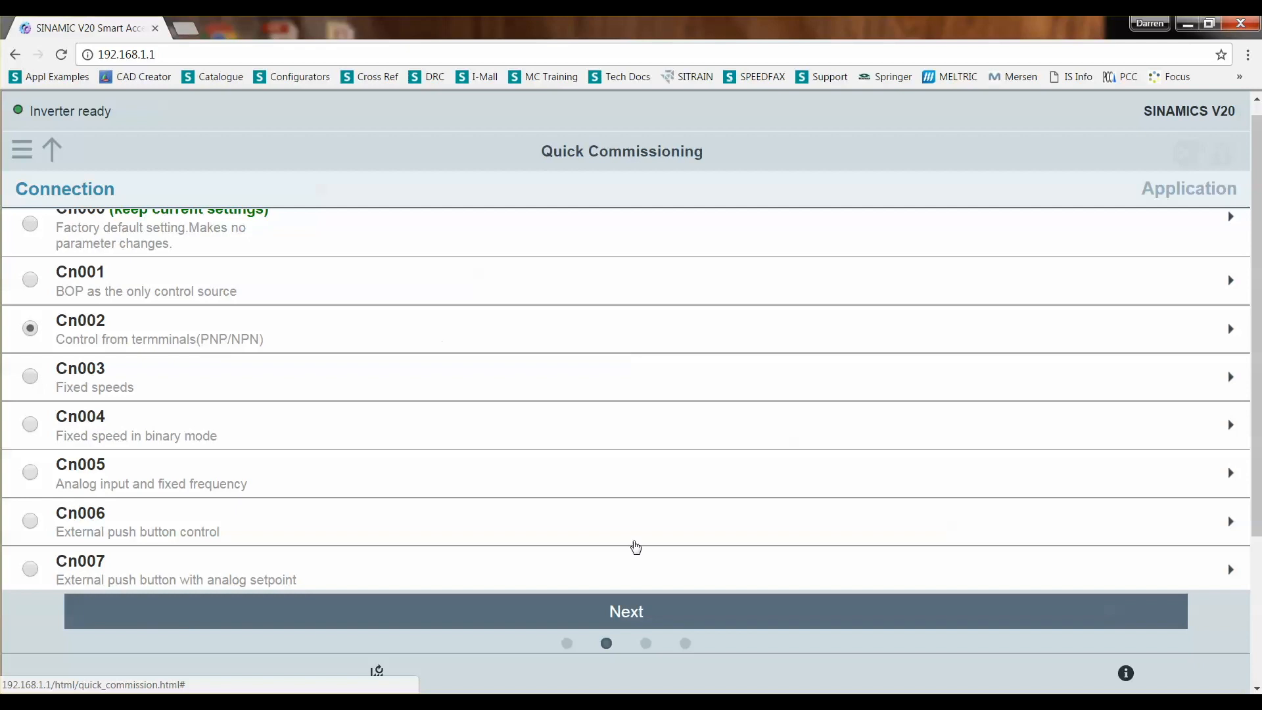
click(626, 611)
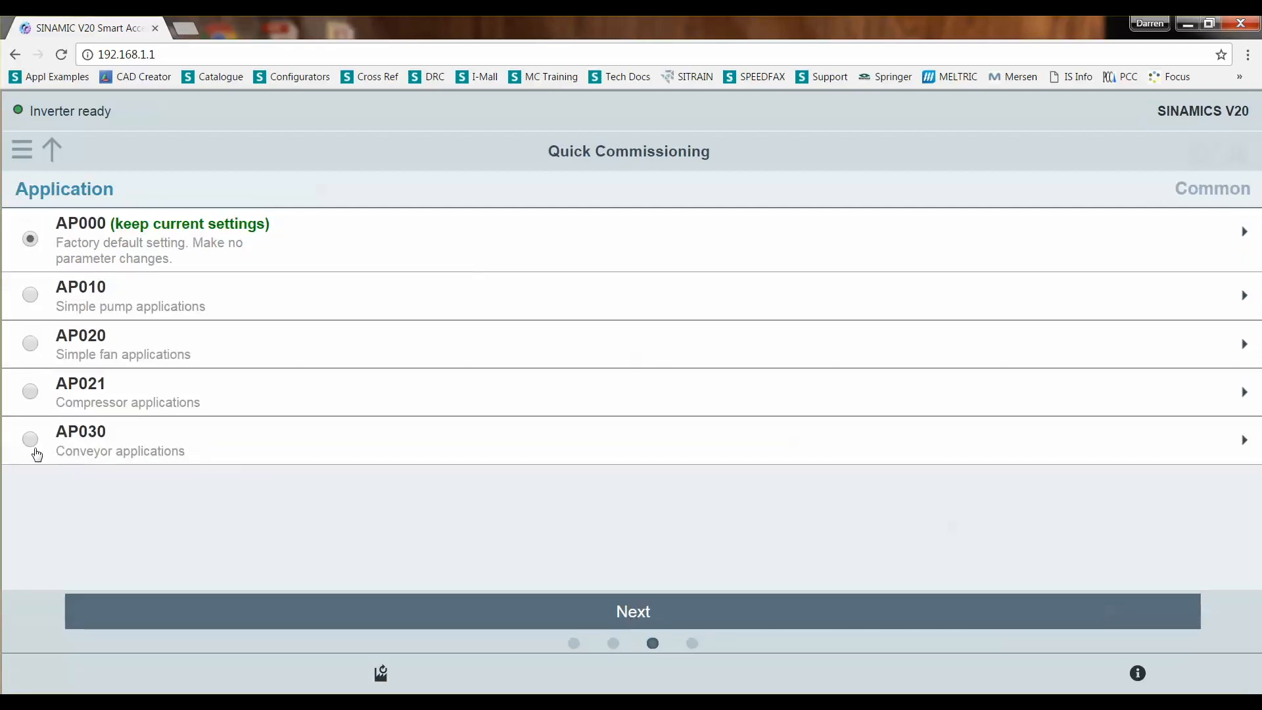
mouse_move(156, 482)
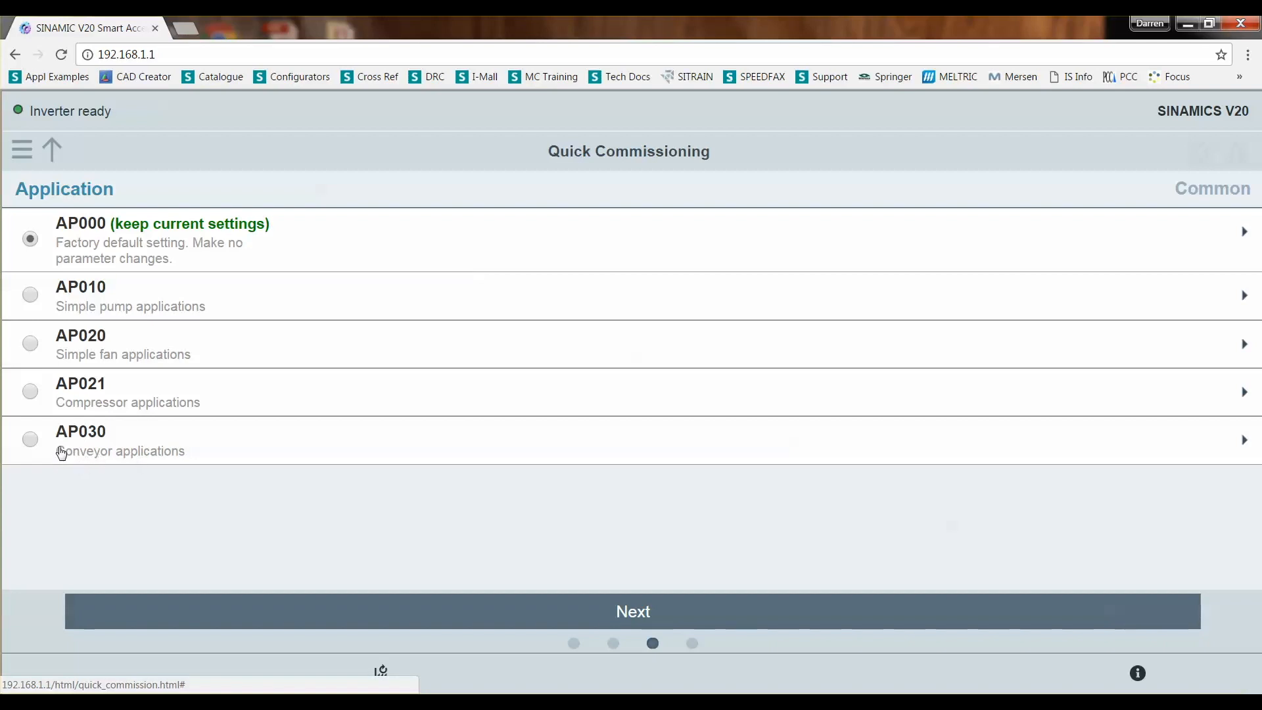
click(31, 439)
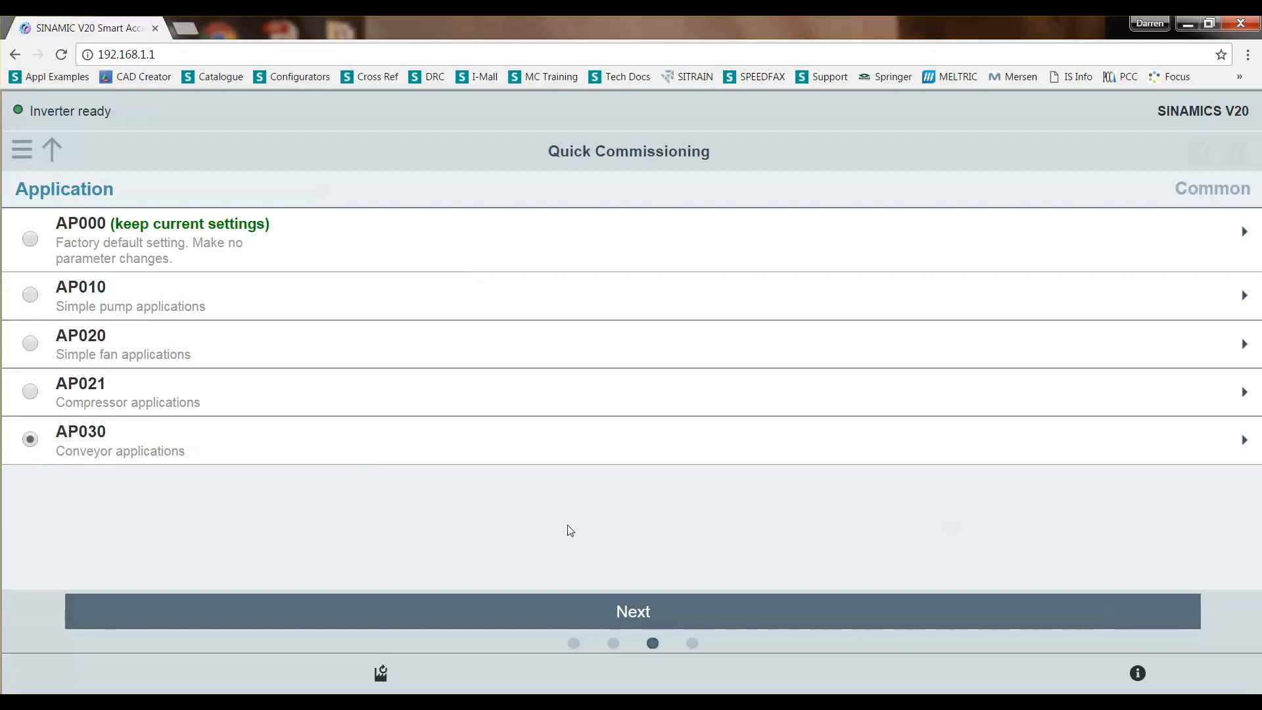
click(632, 612)
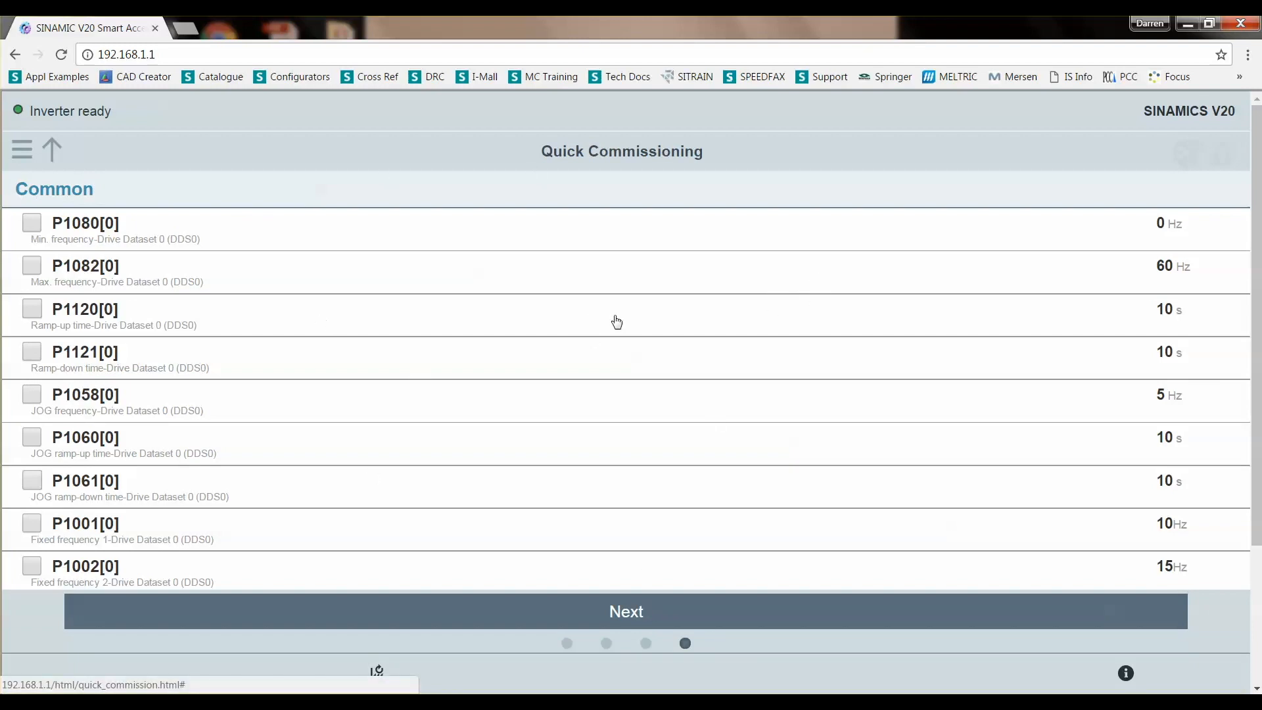
Step: Mark ramp-up time P1120 and ramp-down time P1121, each set to 2 s
click(32, 307)
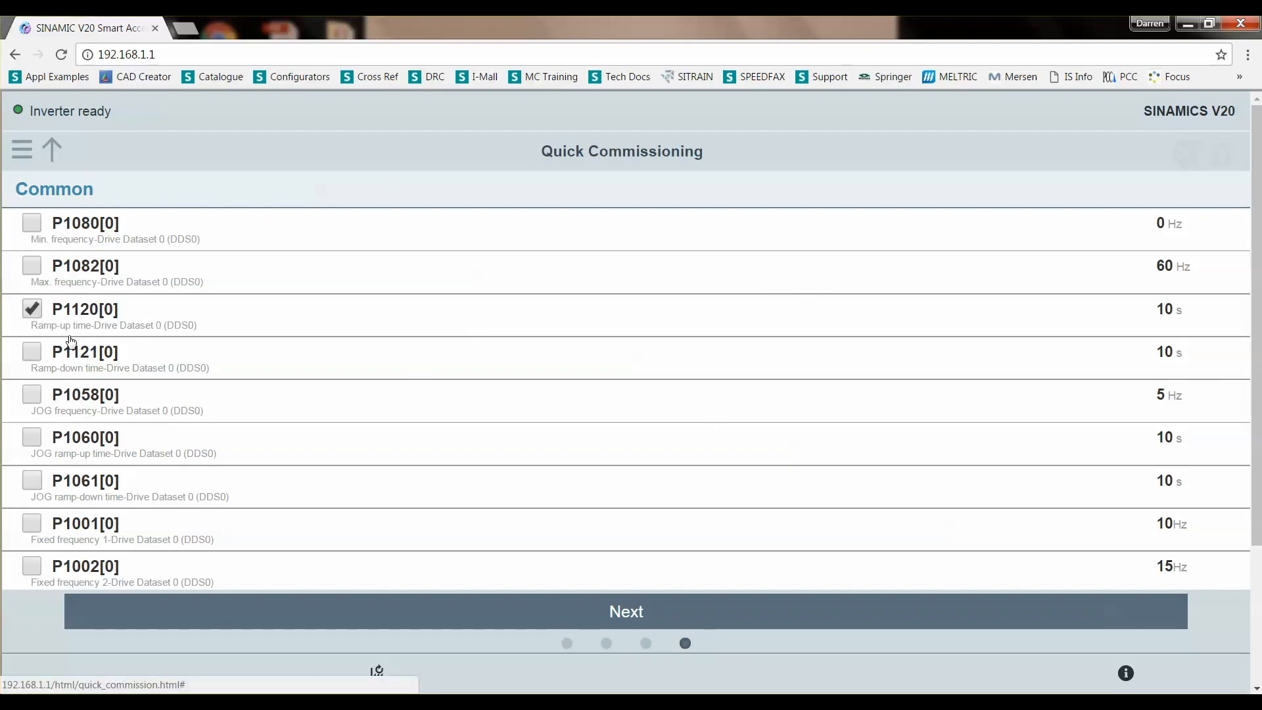
click(84, 353)
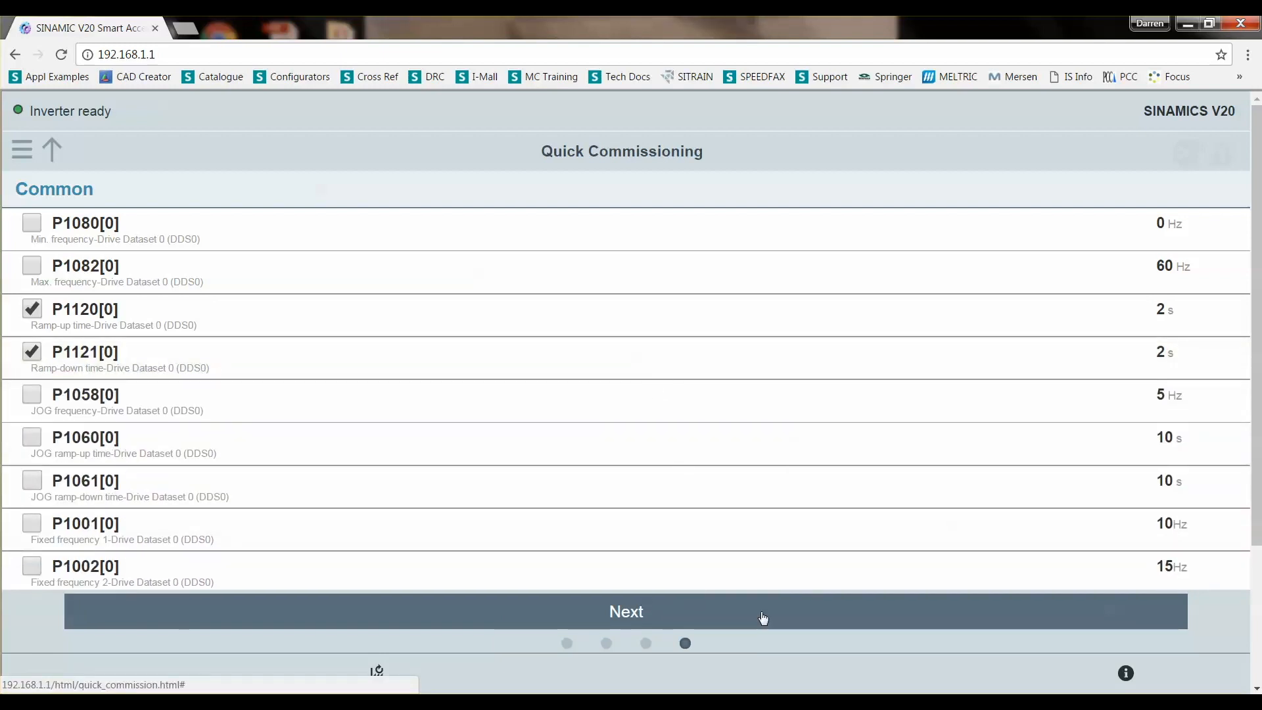
Step: Write the commissioning parameters to the inverter and acknowledge the Successful message
click(626, 612)
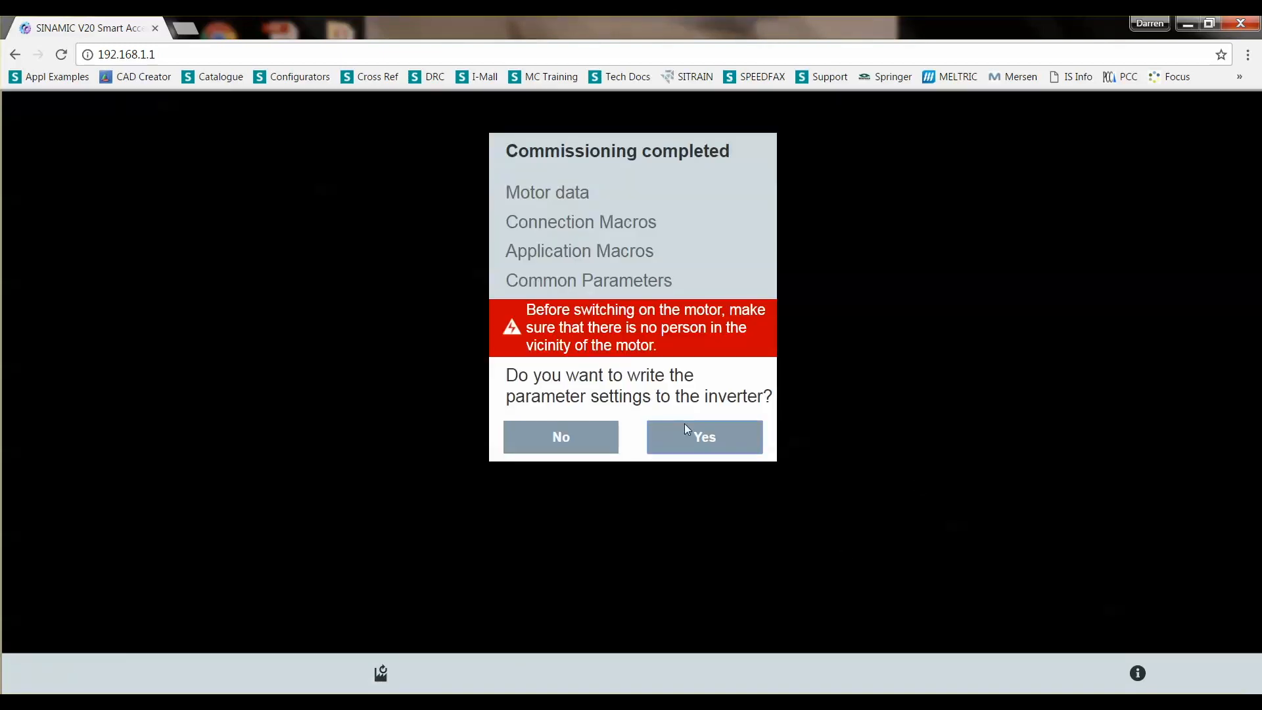
click(703, 437)
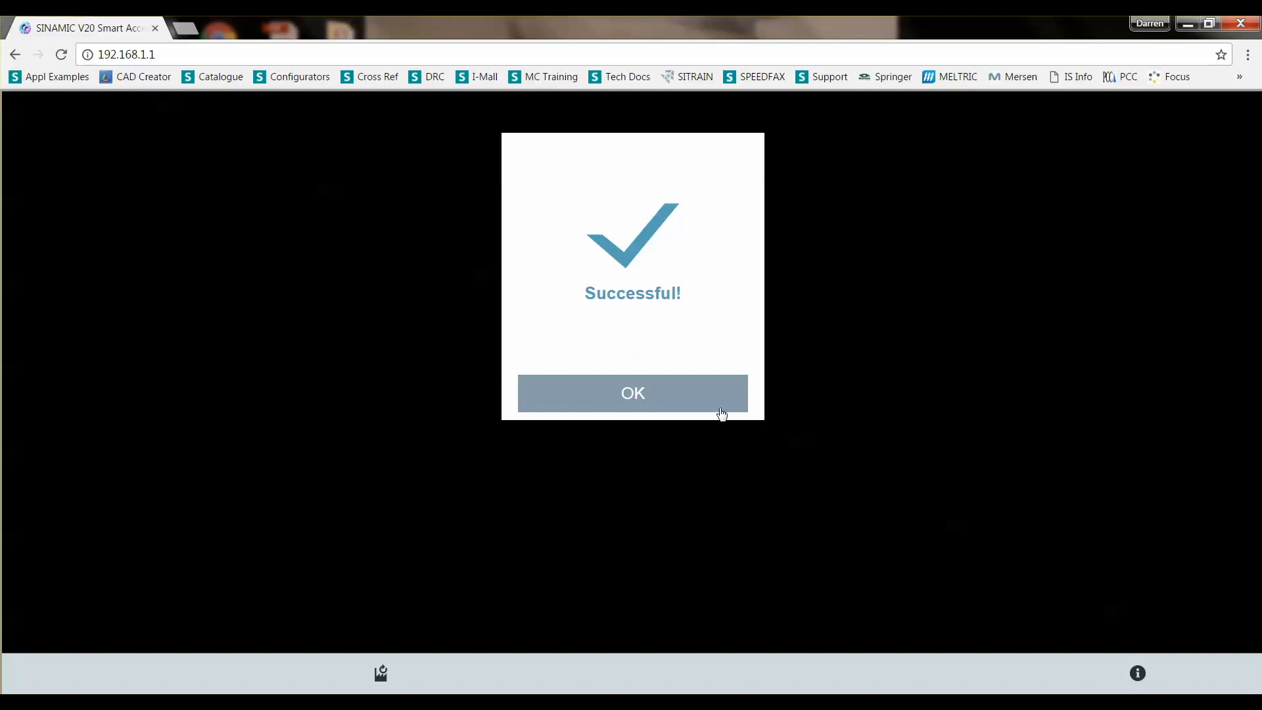
click(633, 394)
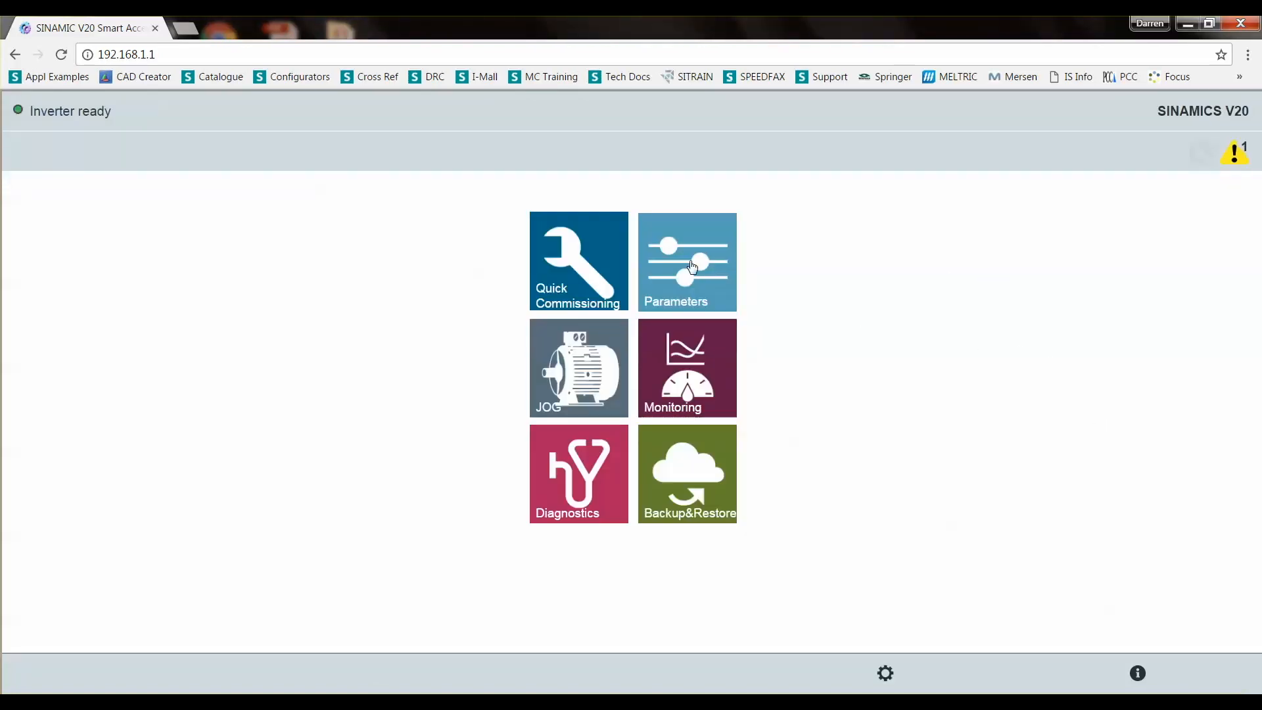
click(686, 260)
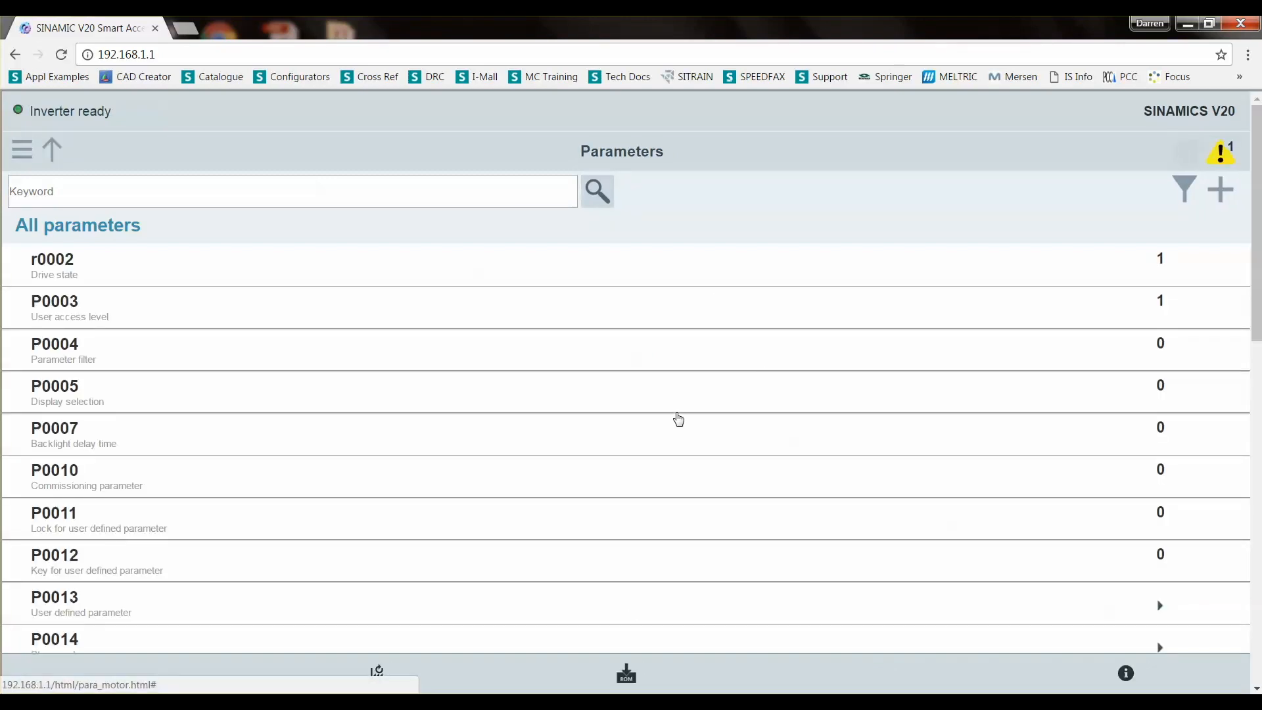
click(1185, 191)
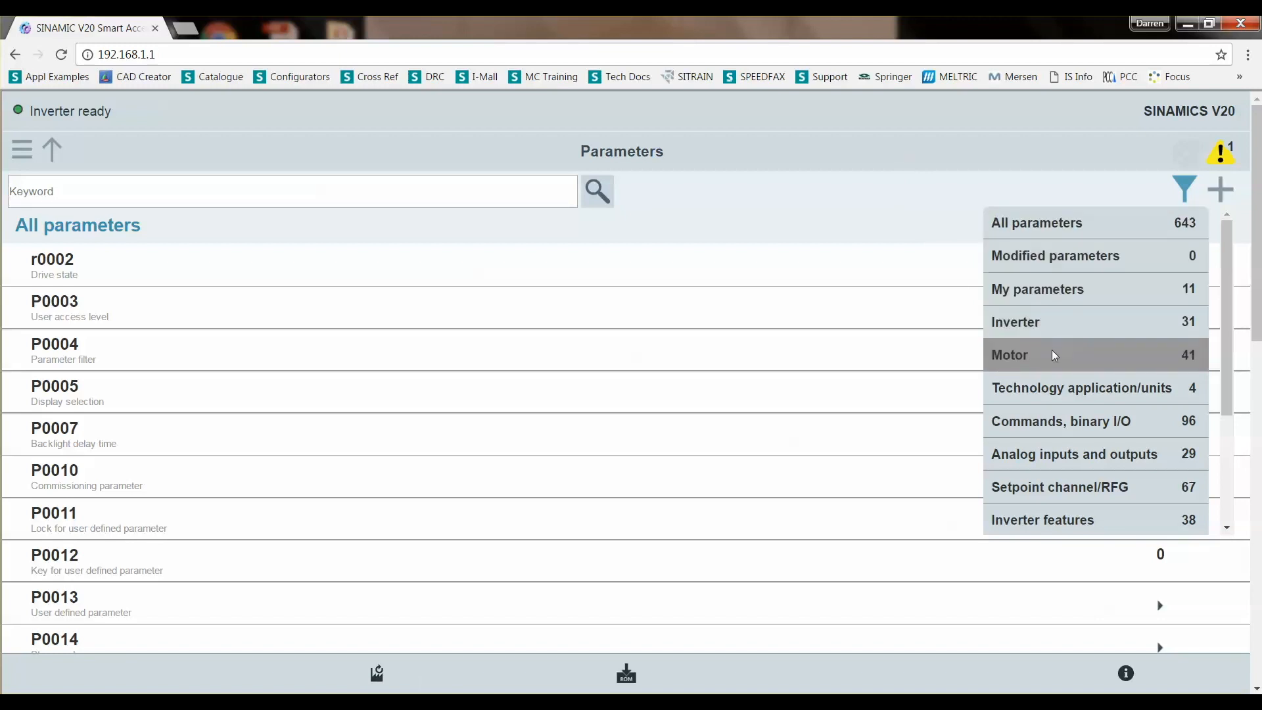
click(1010, 354)
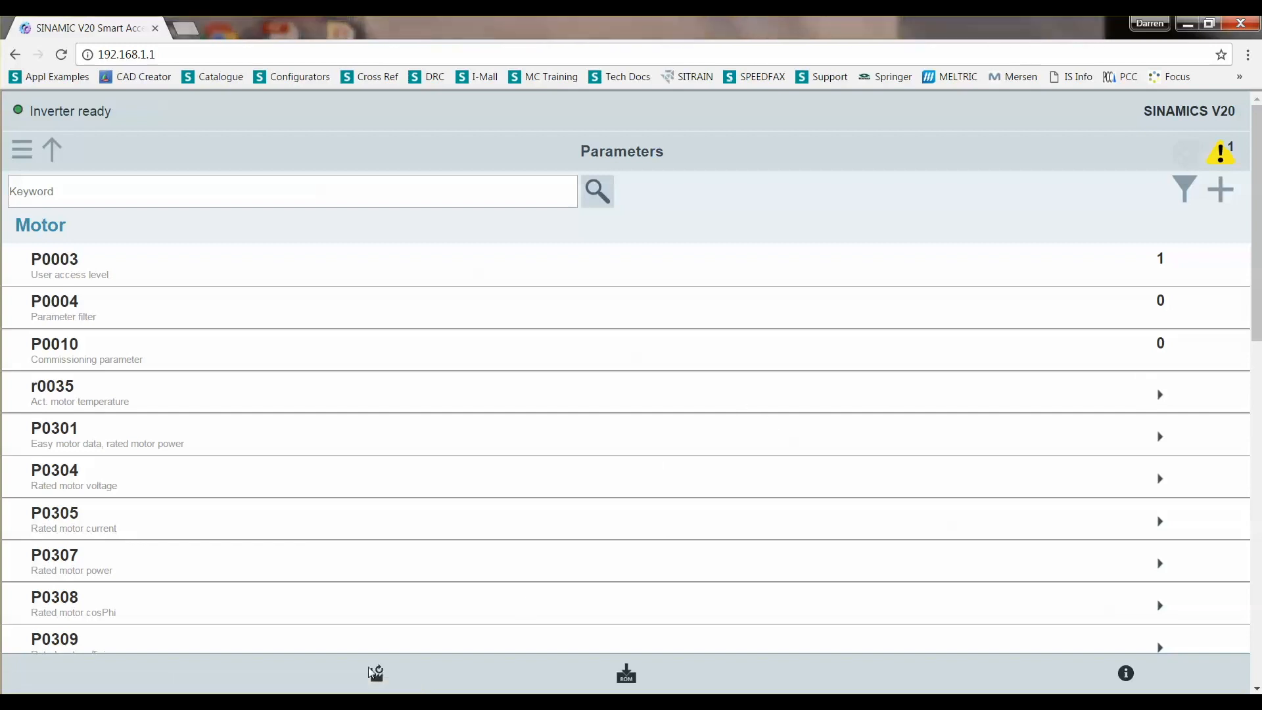
click(375, 673)
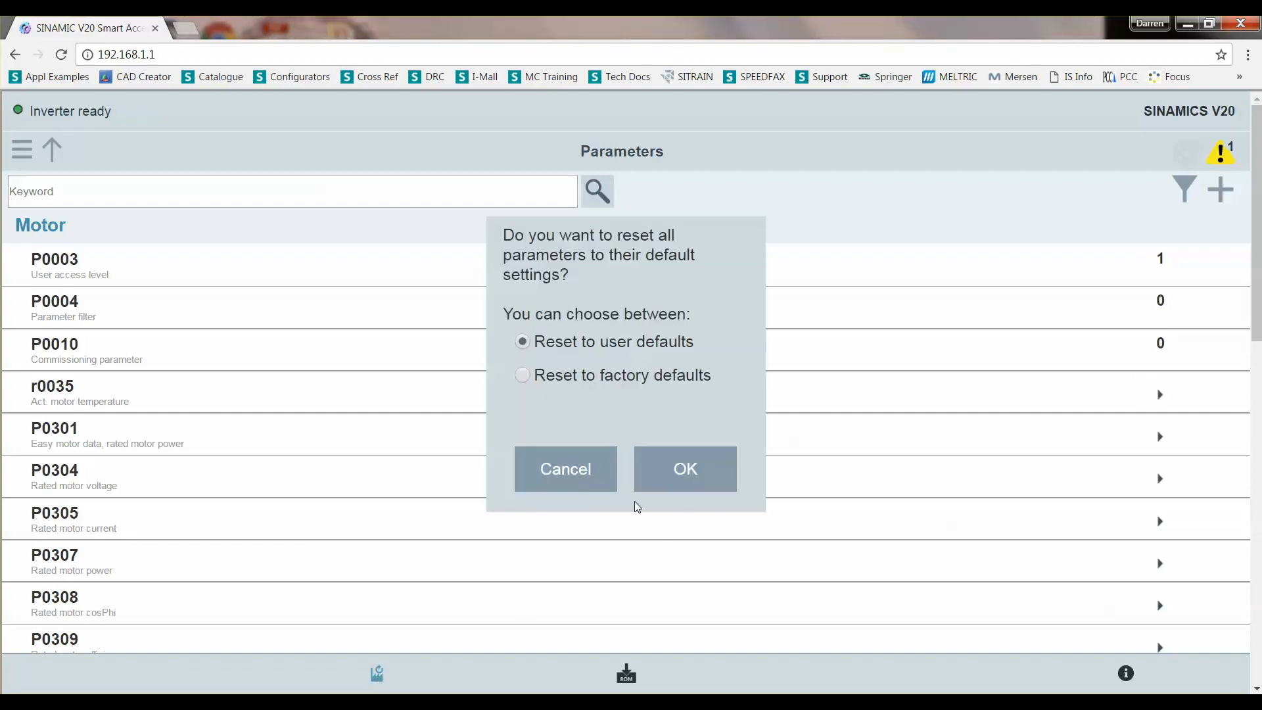
mouse_move(620, 383)
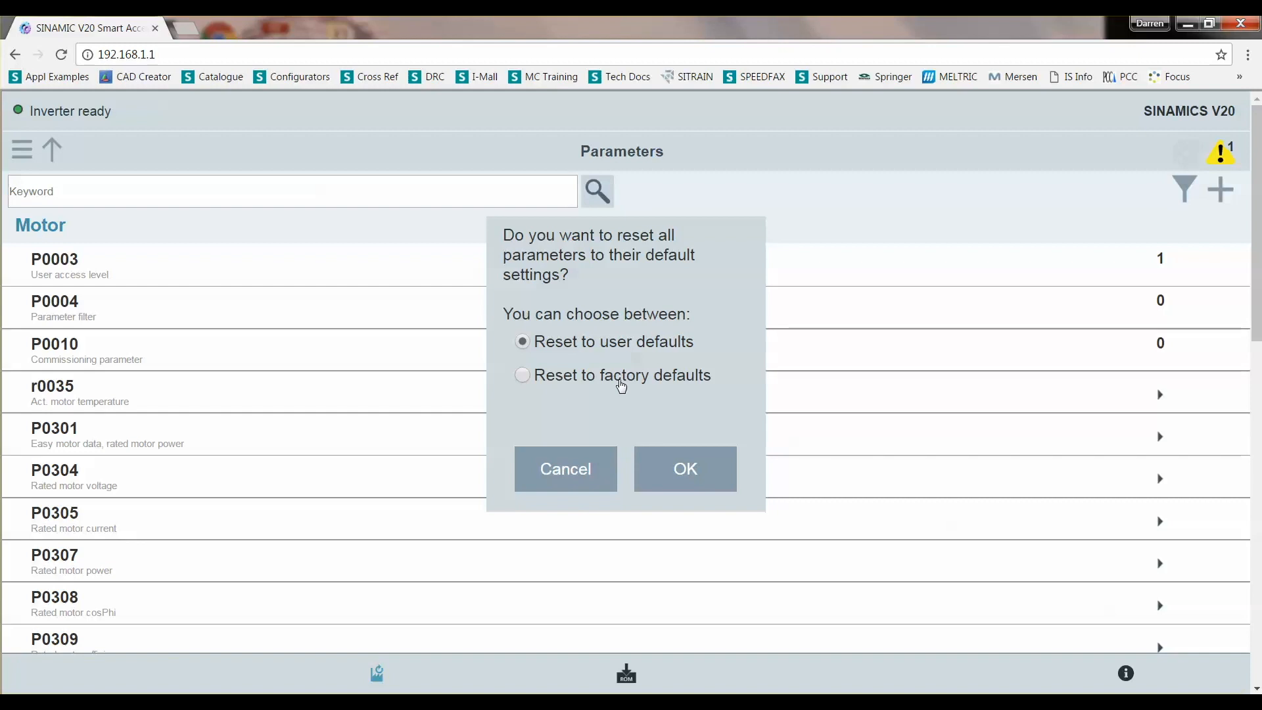
mouse_move(588, 479)
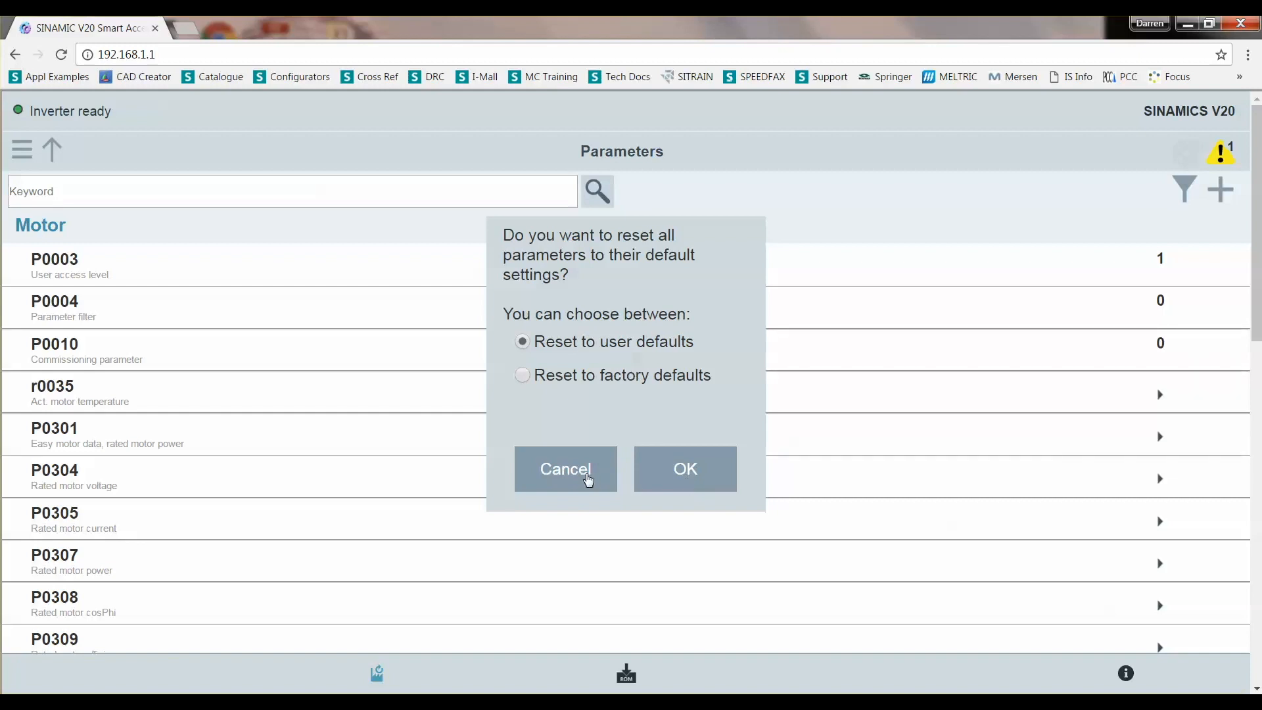
click(565, 468)
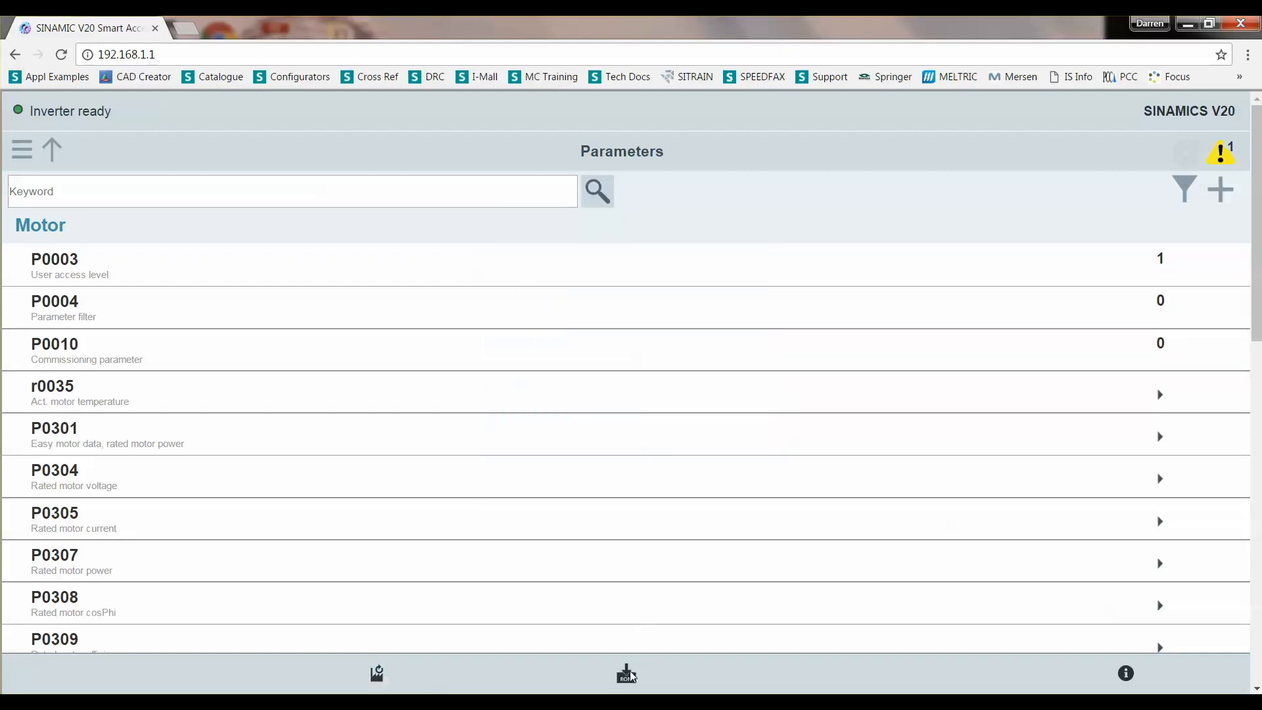
click(626, 674)
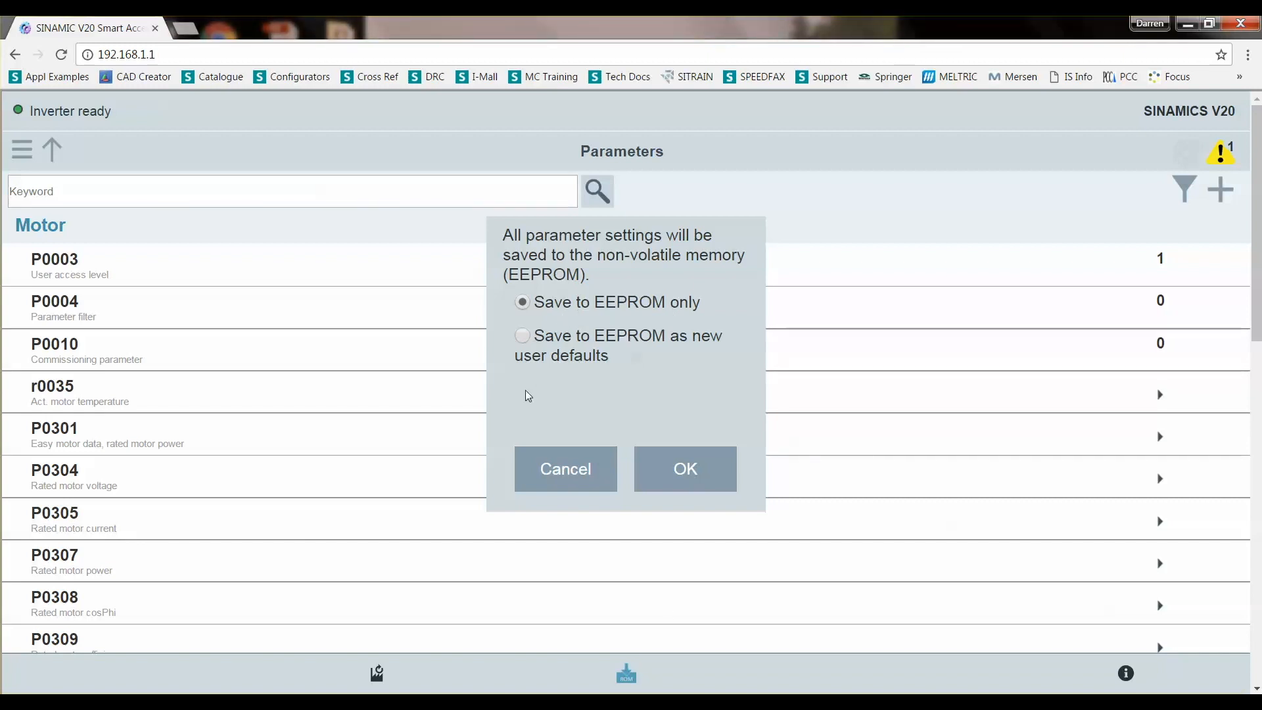
mouse_move(558, 370)
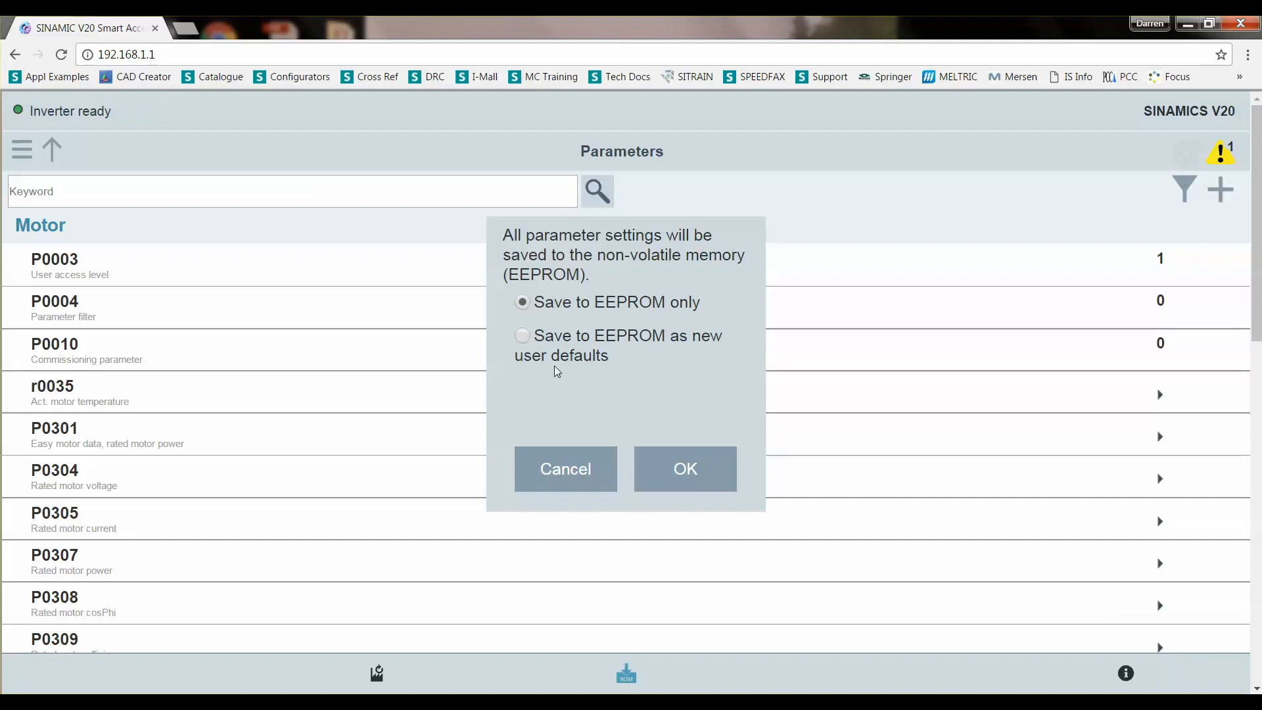
mouse_move(566, 485)
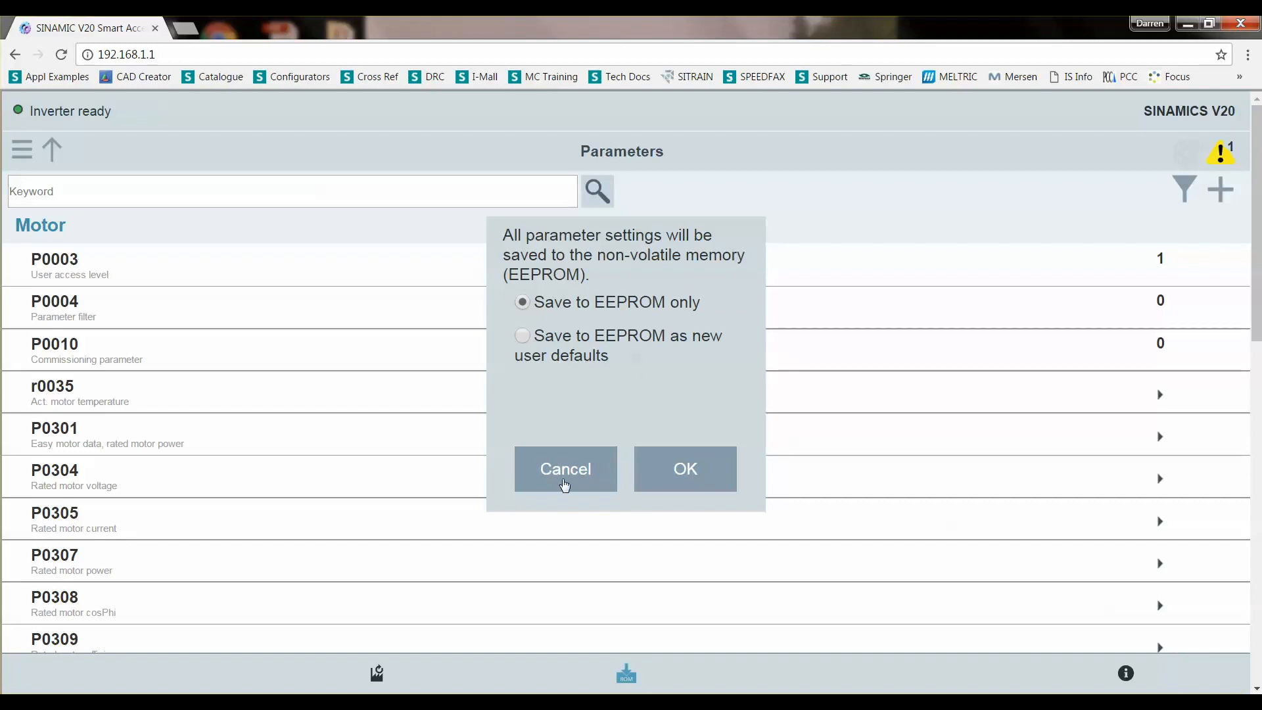
click(566, 468)
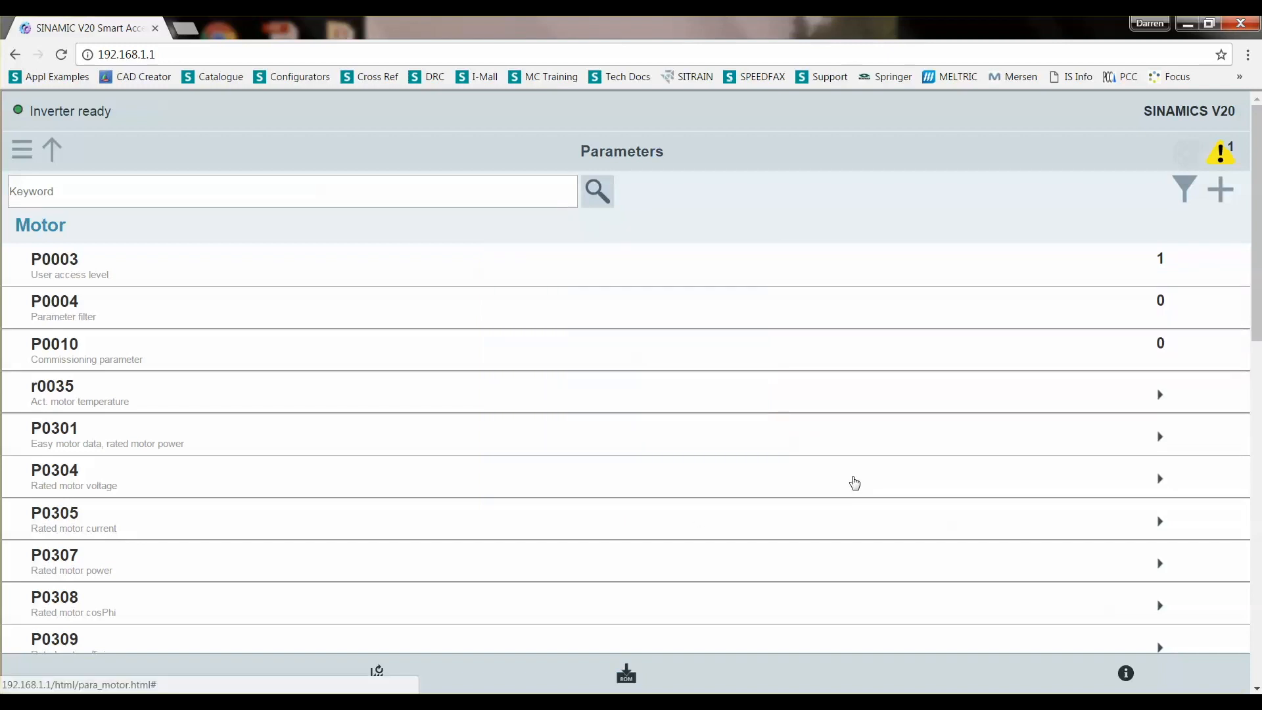
click(52, 150)
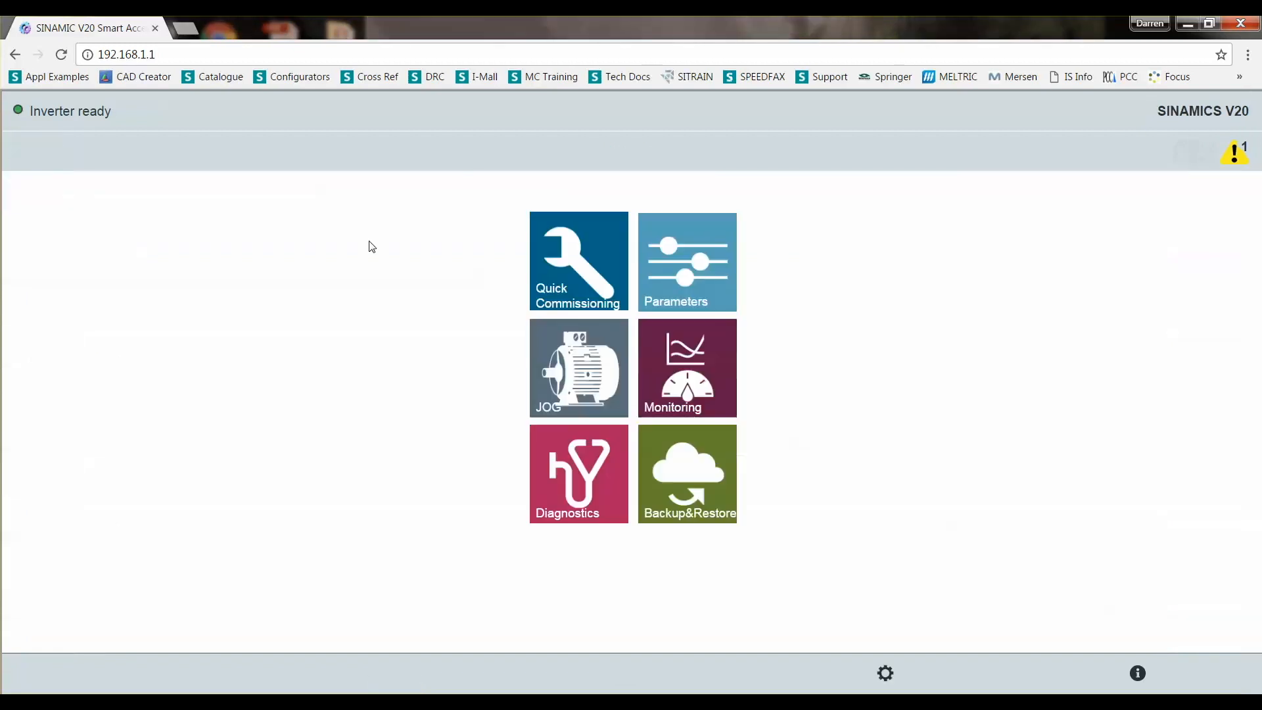
mouse_move(1243, 159)
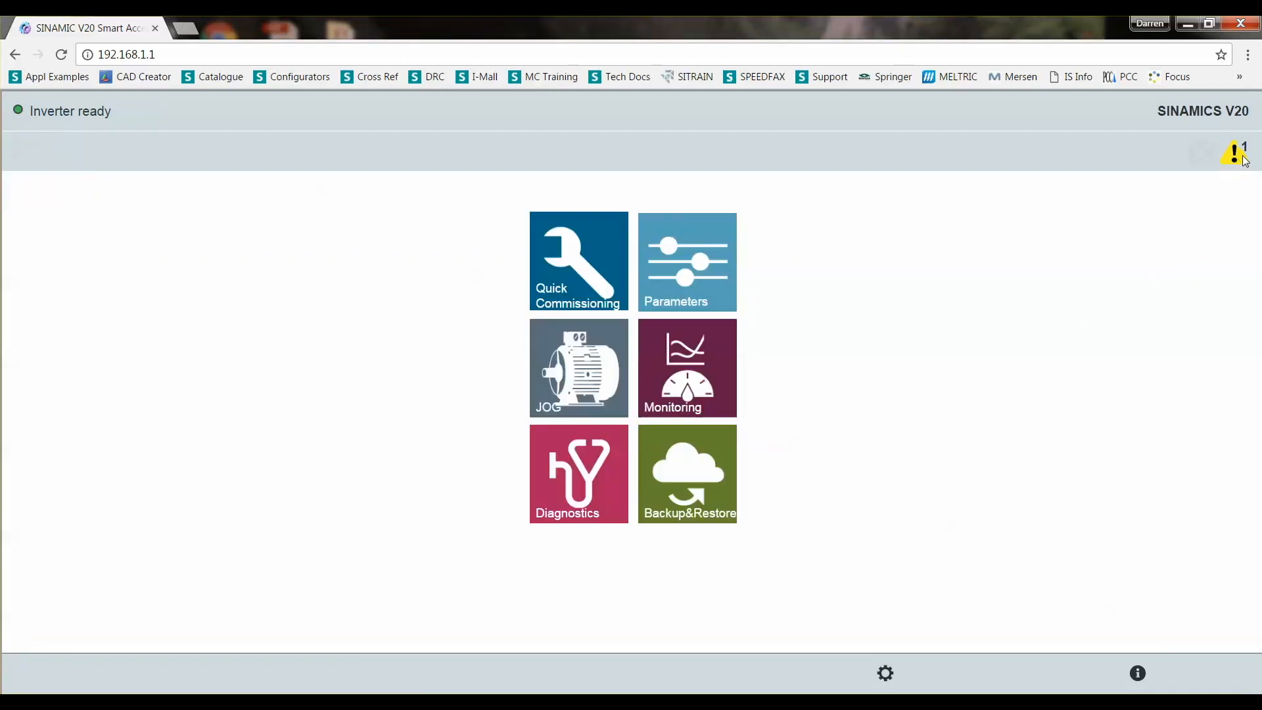
mouse_move(547, 337)
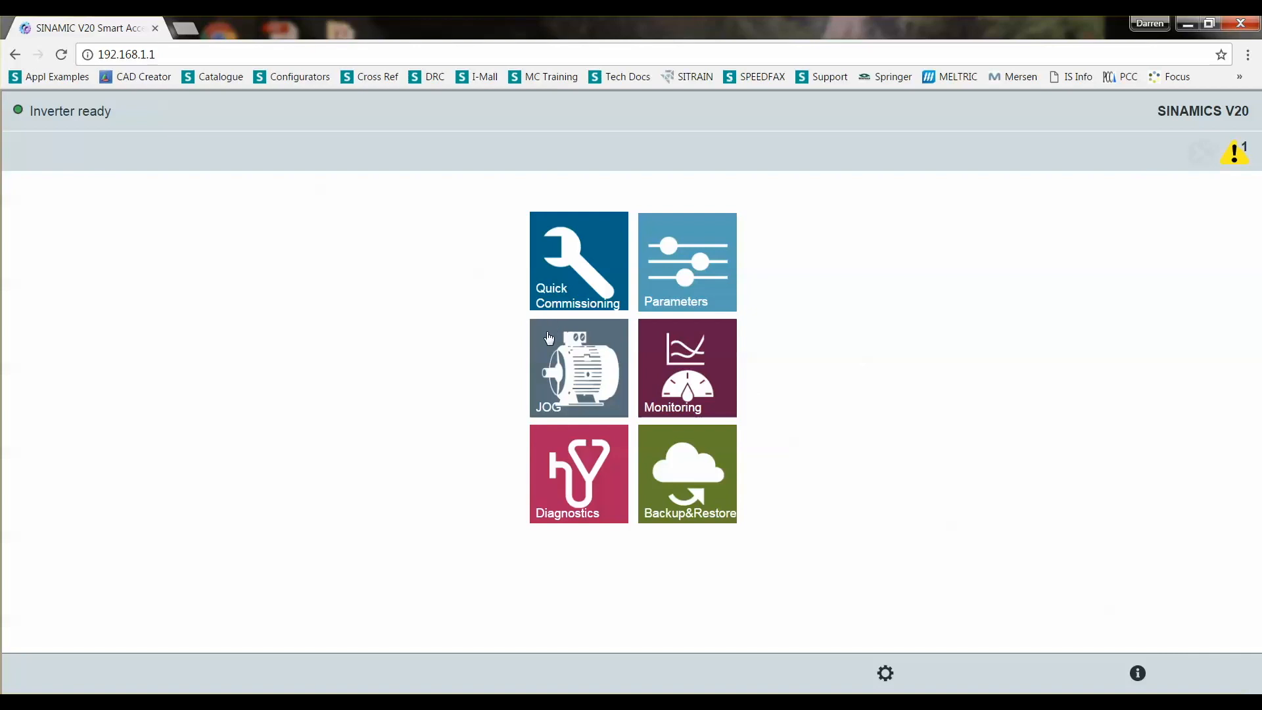
Step: Leave the Diagnostics area and return to the home tile menu
click(579, 474)
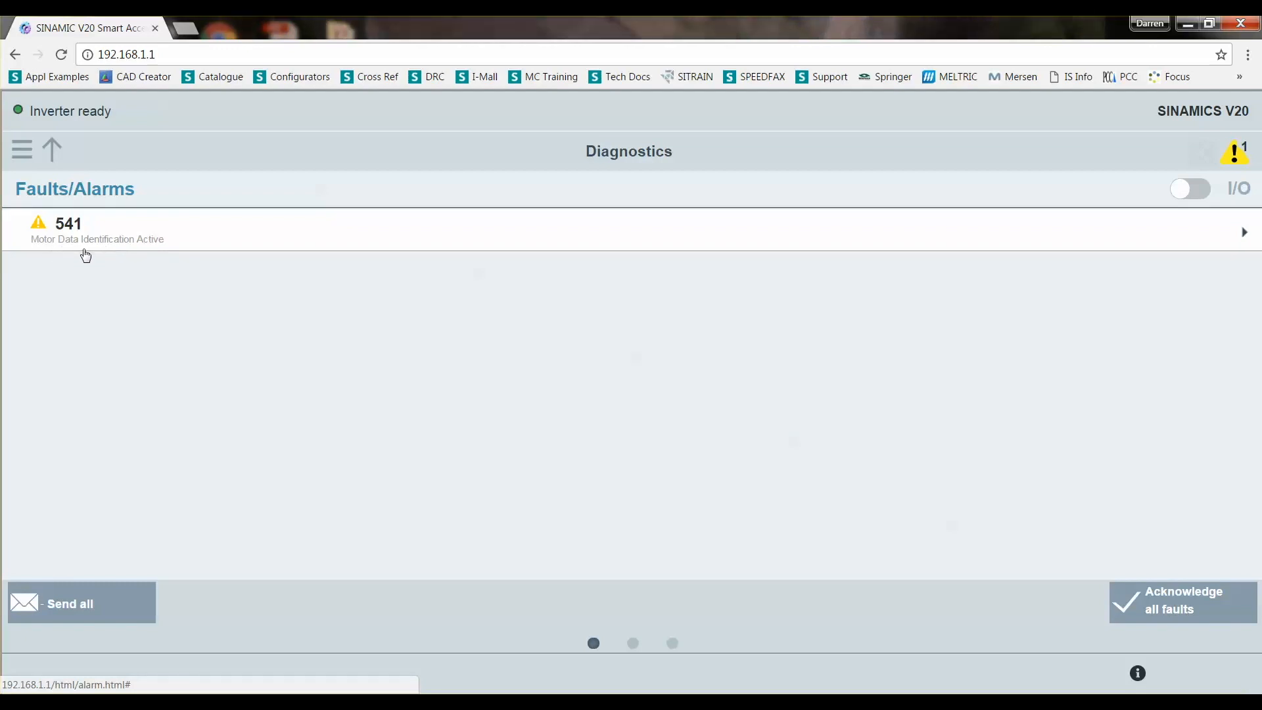
mouse_move(292, 257)
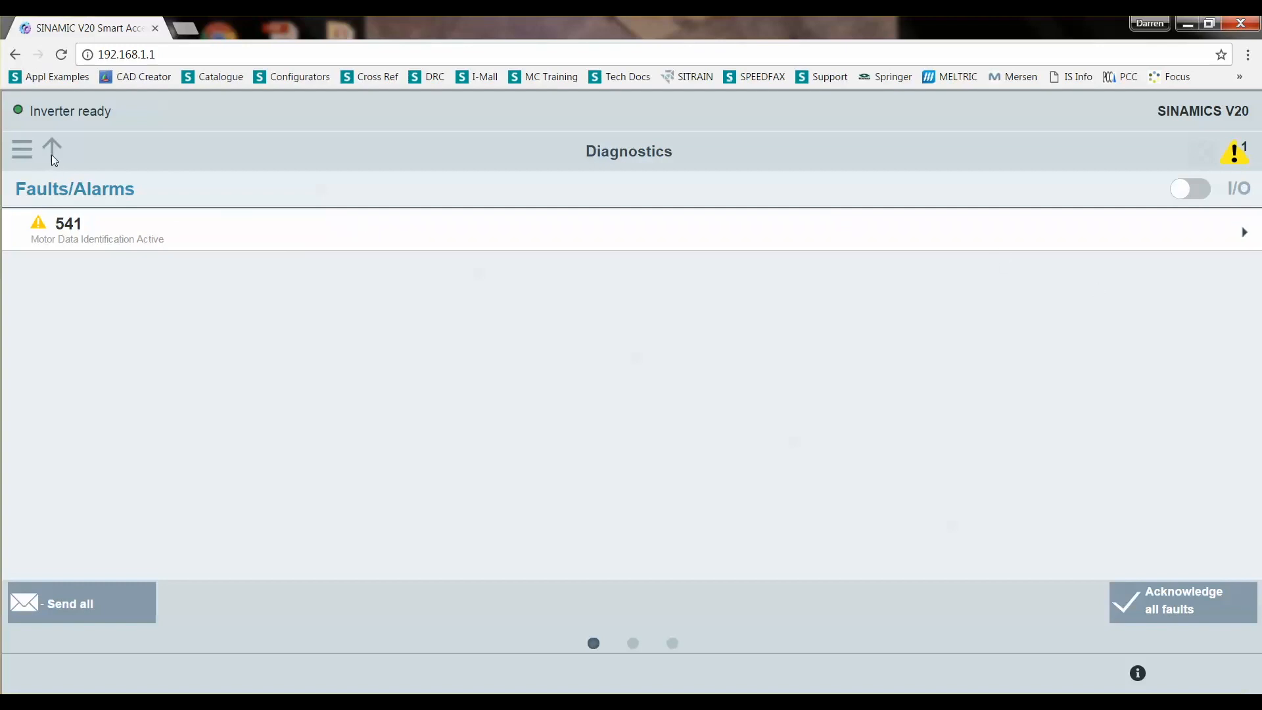
click(51, 148)
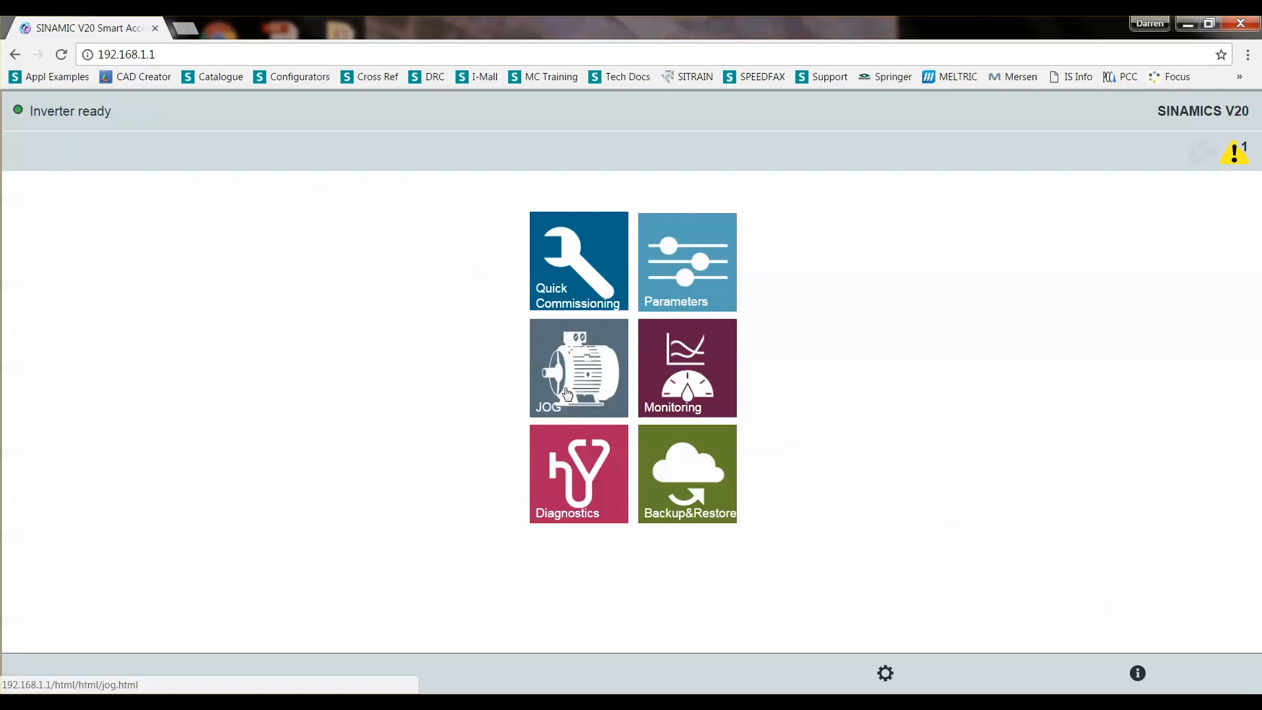
Step: Enter the Jog page, take control with Get CTRL and accept the Attention warning
click(578, 367)
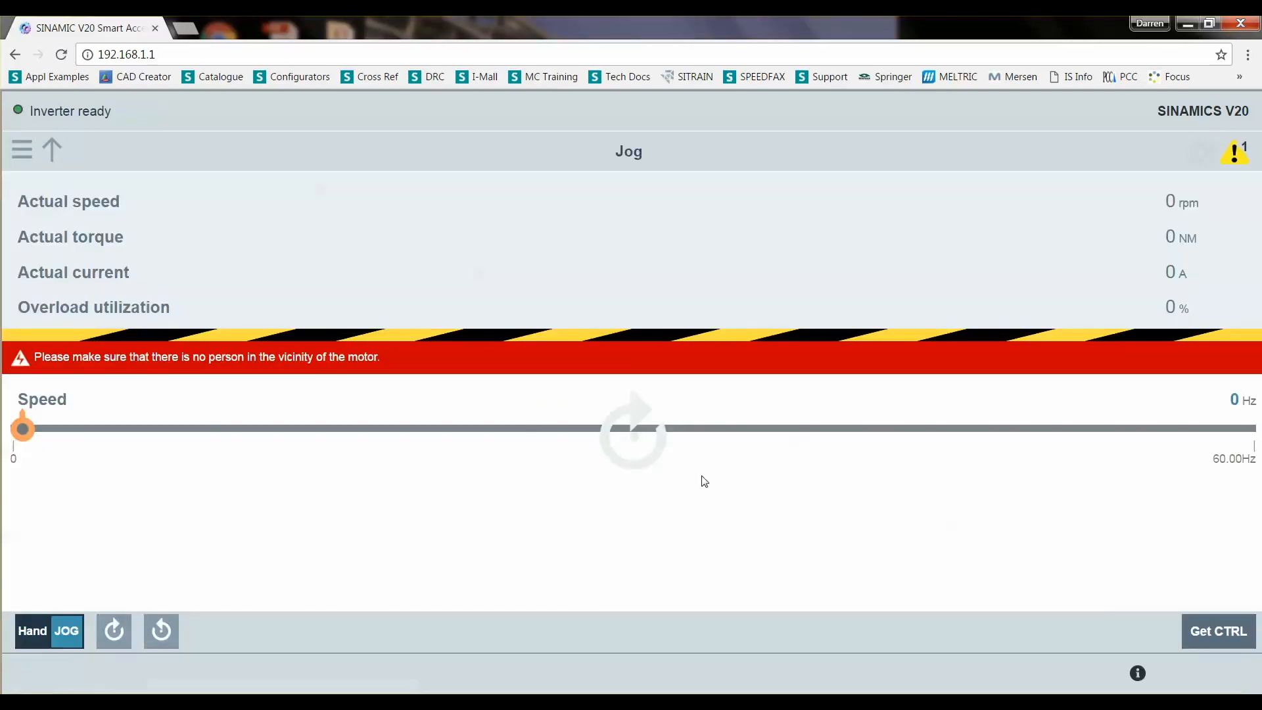
mouse_move(1228, 640)
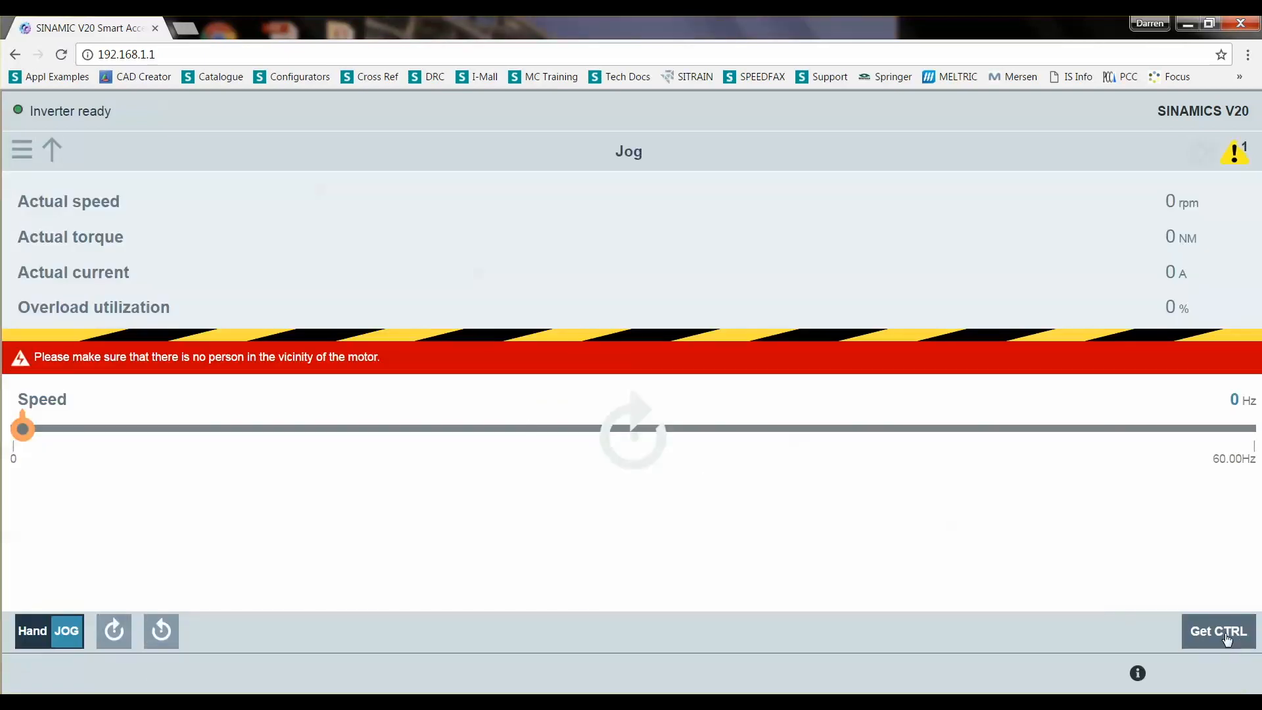
click(1218, 629)
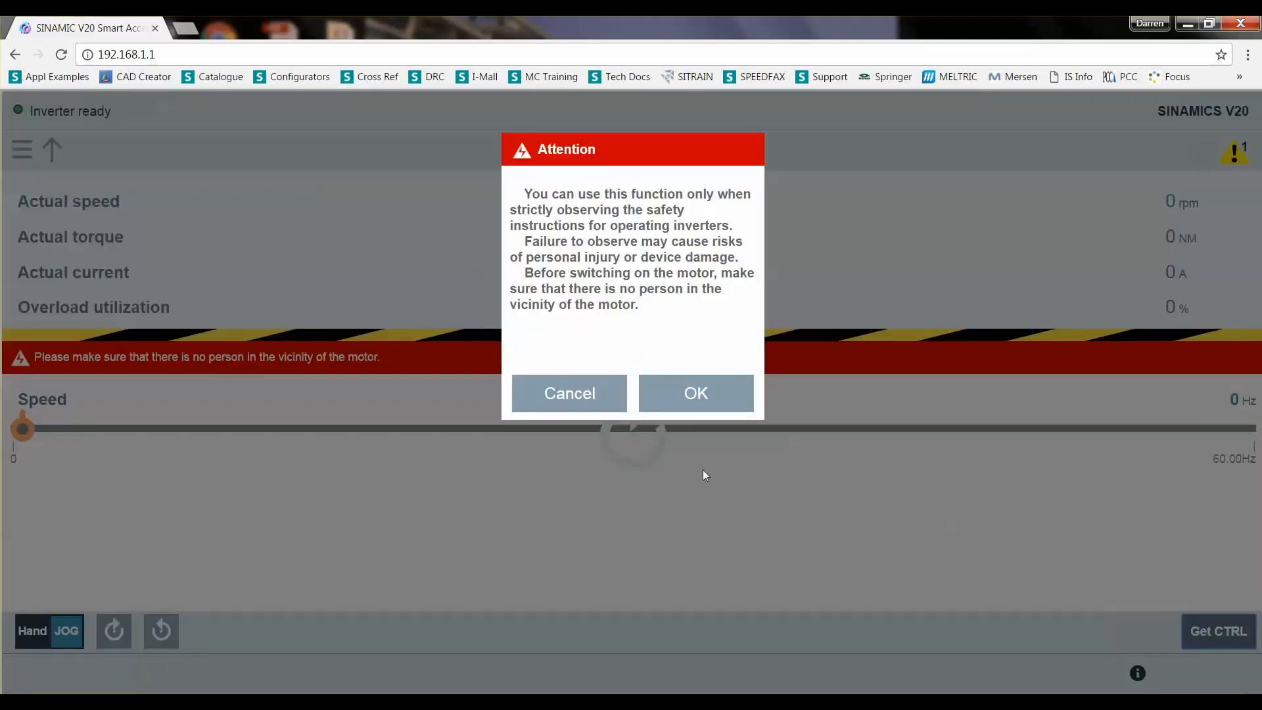
click(695, 393)
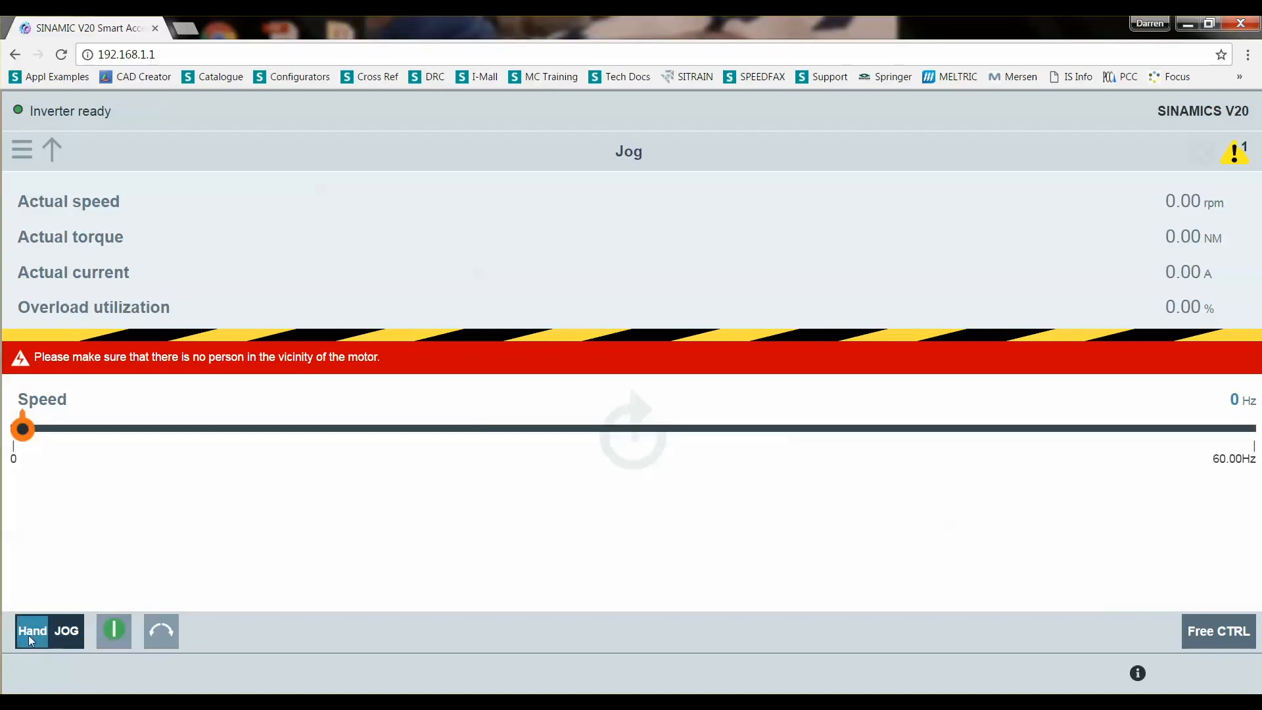
Step: Start the inverter in Hand mode at 0 Hz
click(113, 631)
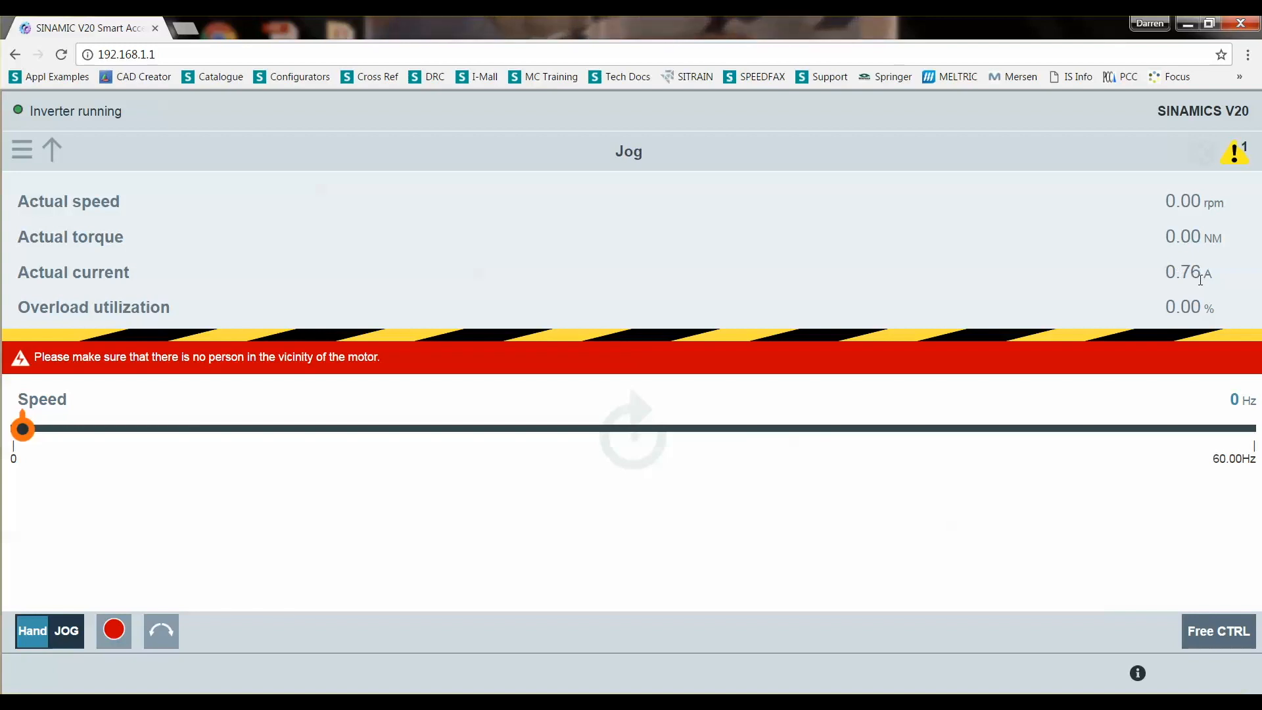
mouse_move(1085, 358)
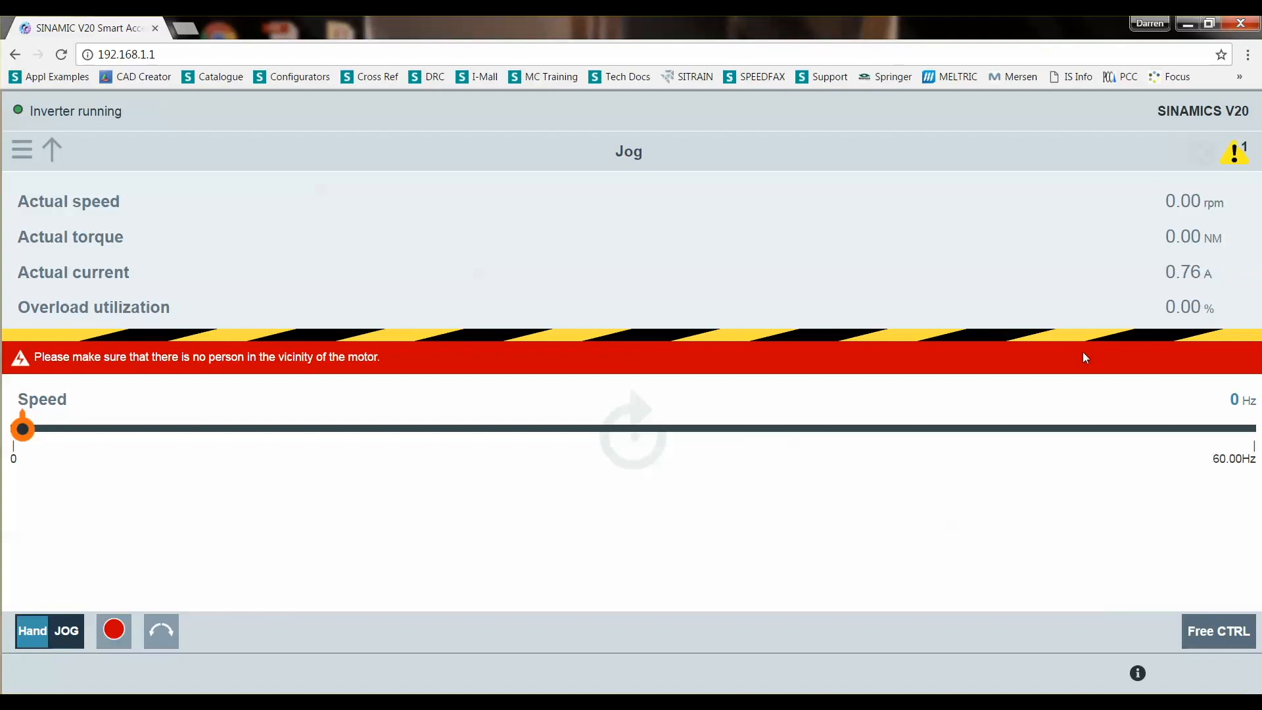
mouse_move(1232, 167)
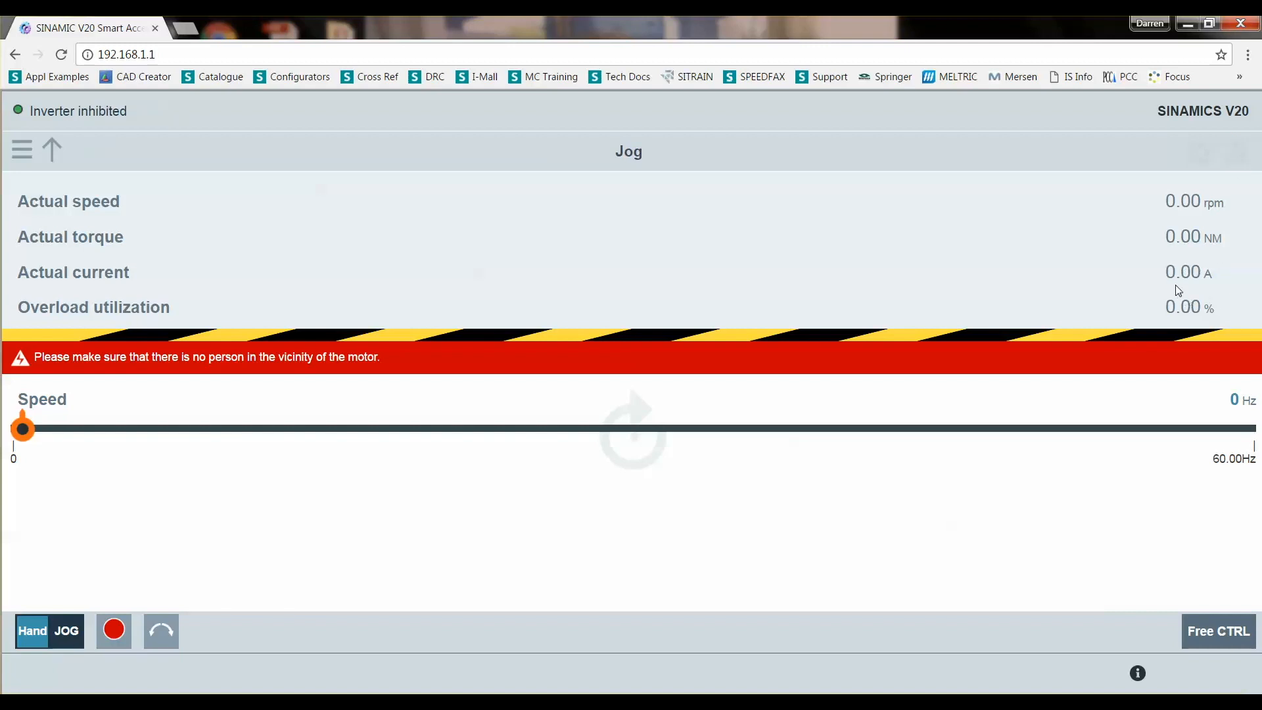
mouse_move(461, 504)
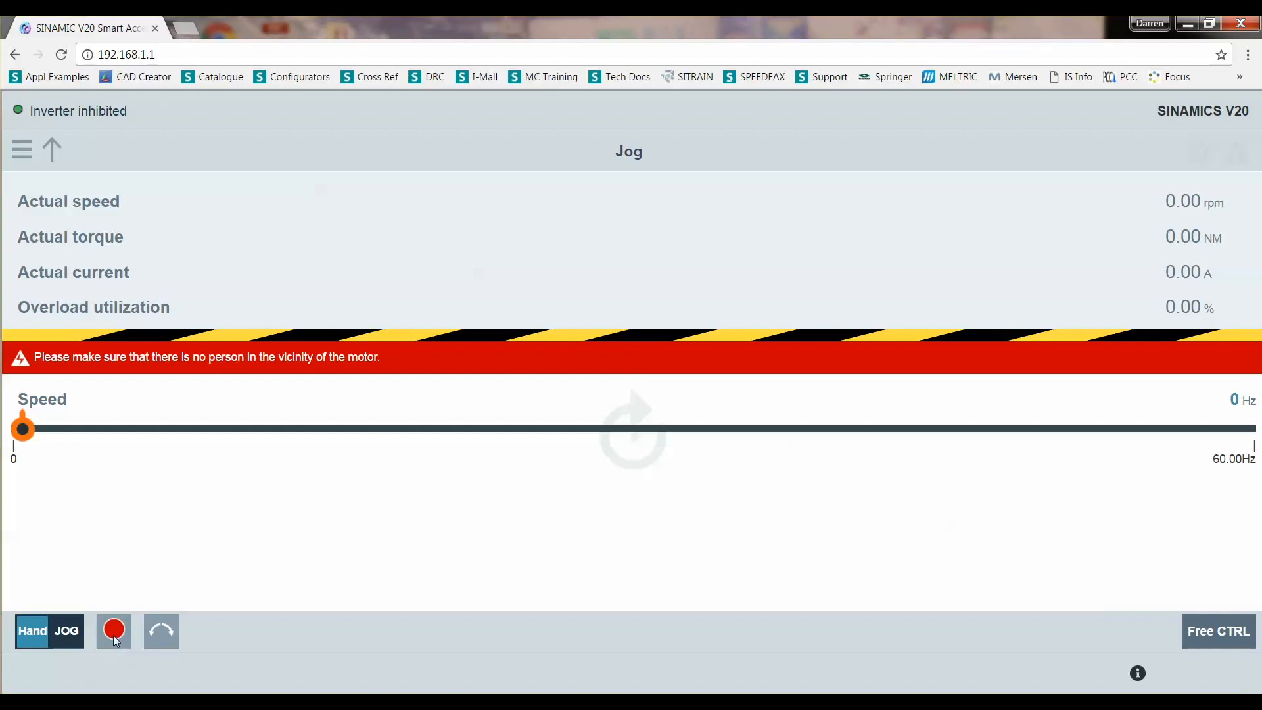
Step: Run the motor at about 31.55, 43.5 and 17.4 Hz, stop it, and select JOG mode
drag(23, 427, 664, 427)
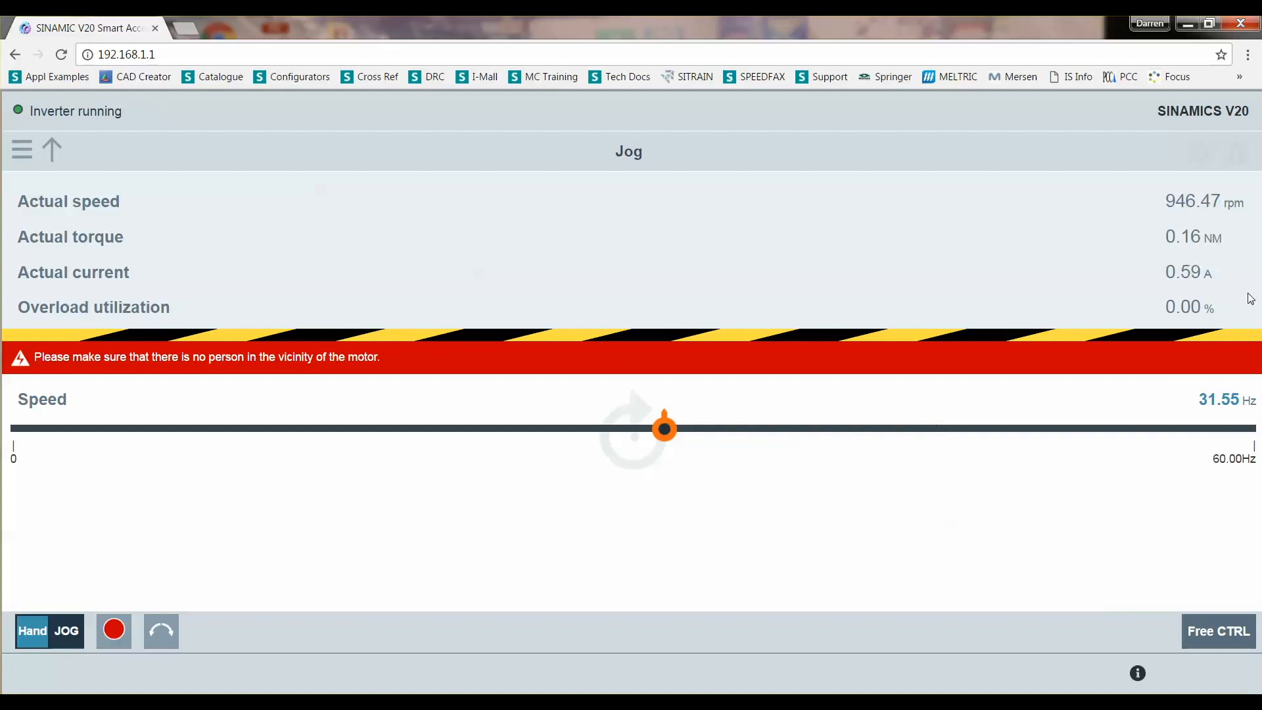
drag(664, 427, 908, 427)
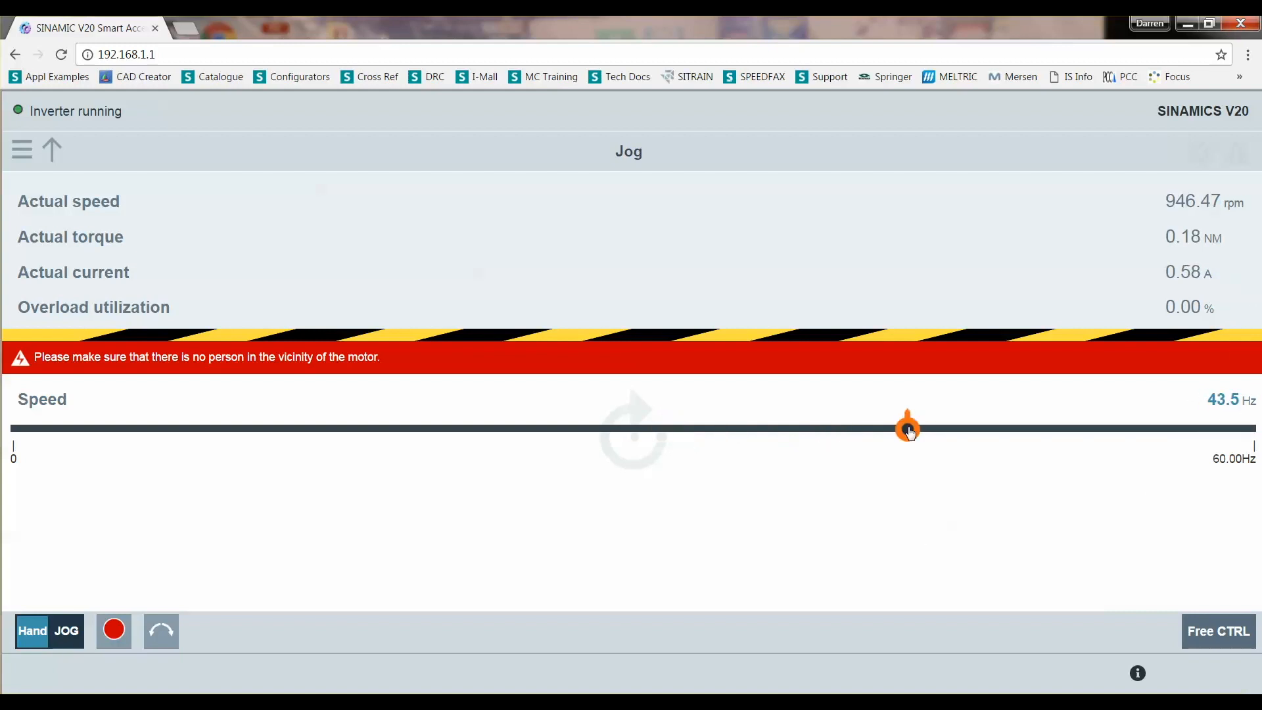
drag(907, 426, 376, 426)
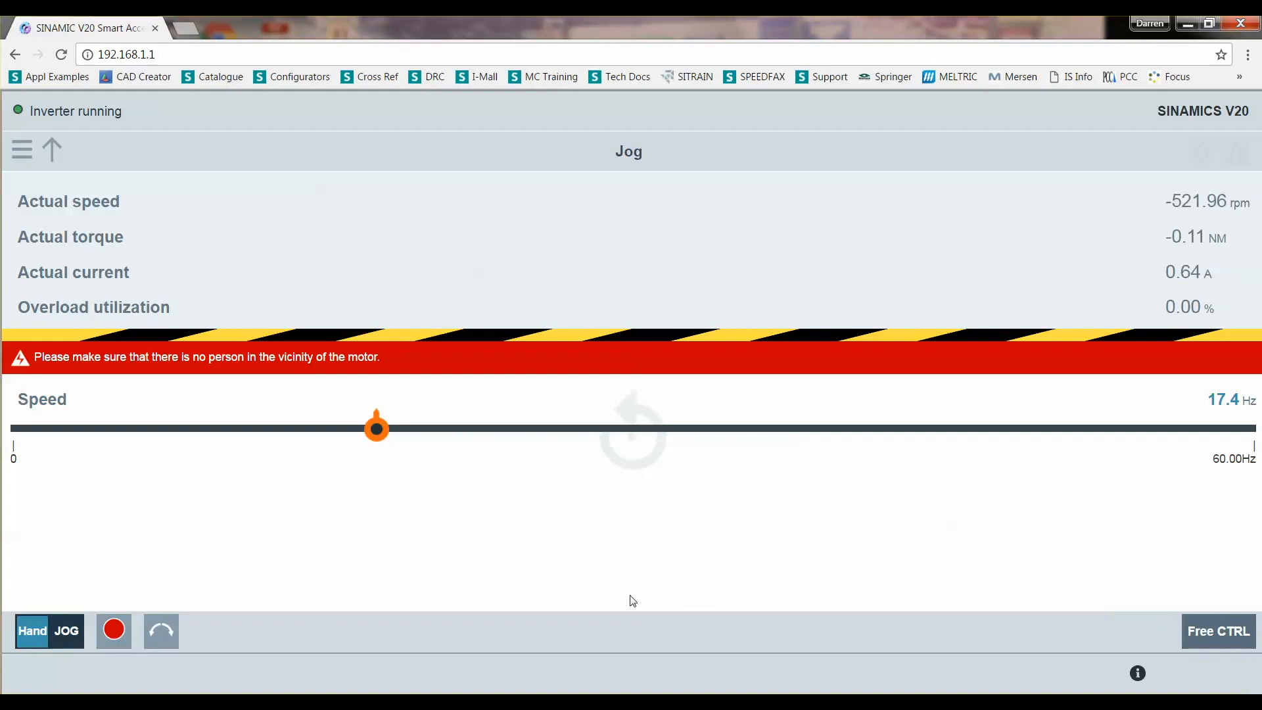
click(114, 632)
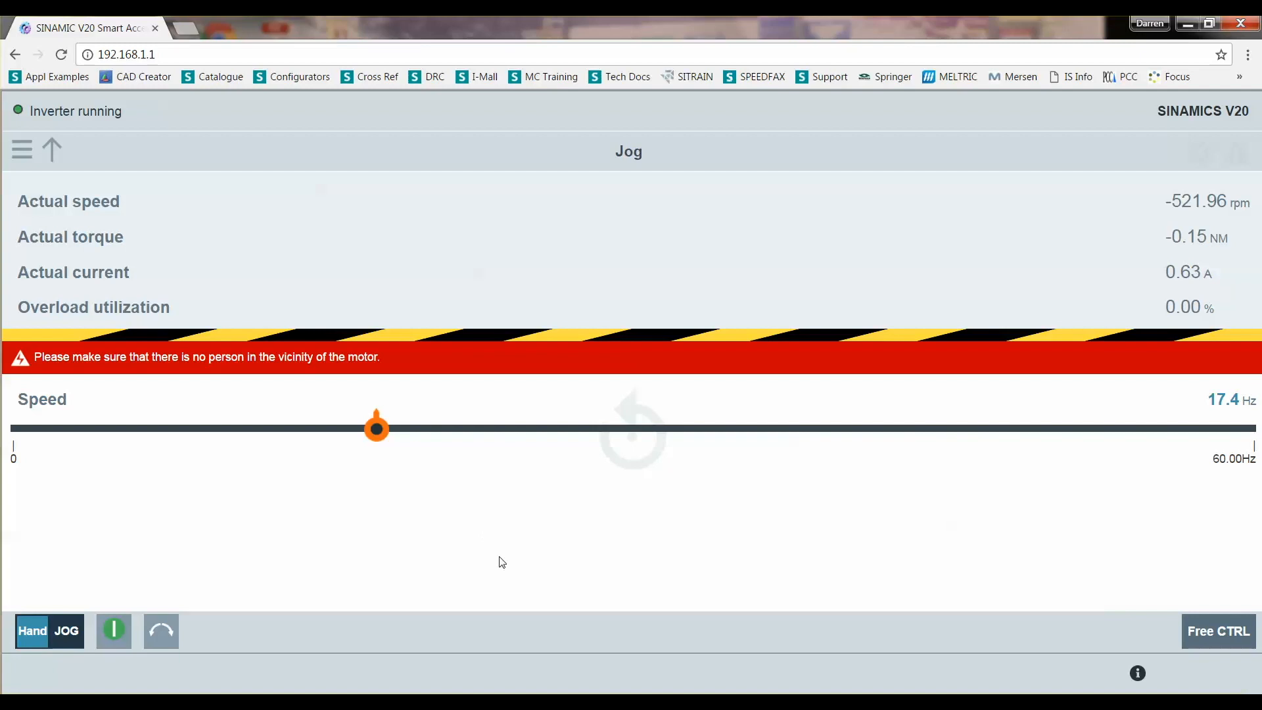
click(113, 630)
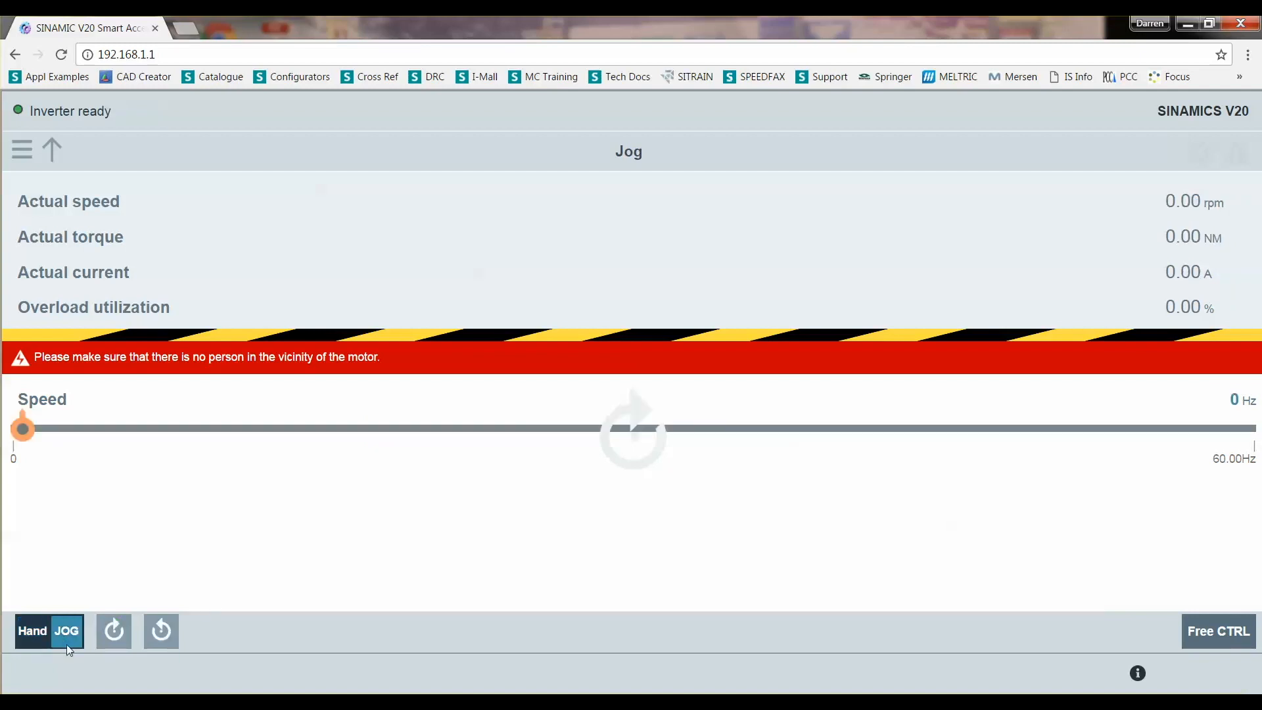
Step: Jog the motor forward at 5.00 Hz, release control via Free CTRL, and go to Monitoring
drag(22, 427, 124, 427)
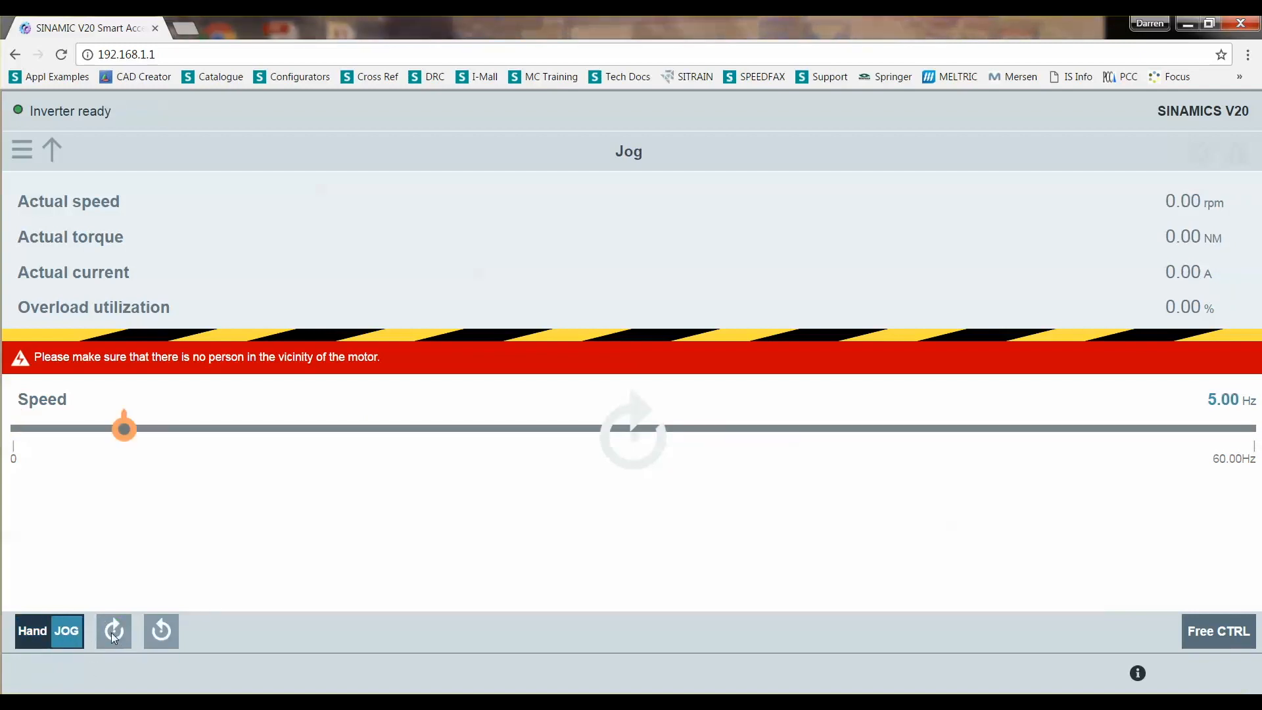
click(114, 630)
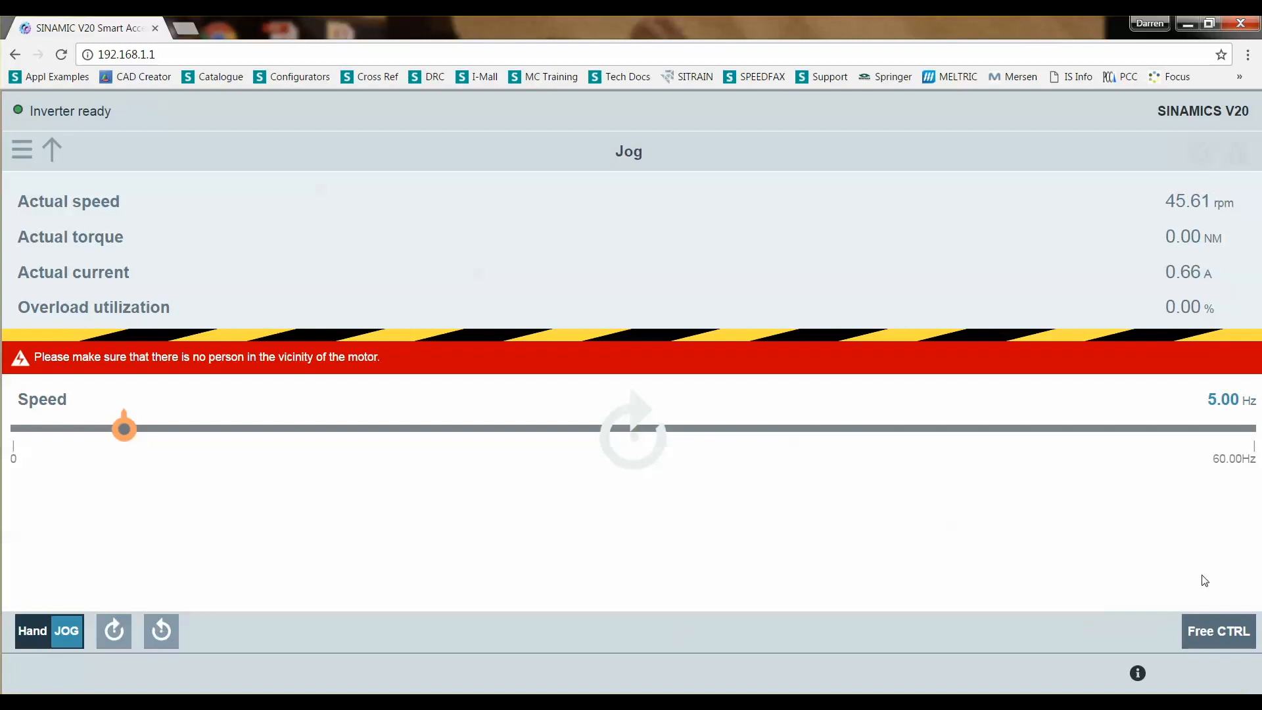
click(1218, 632)
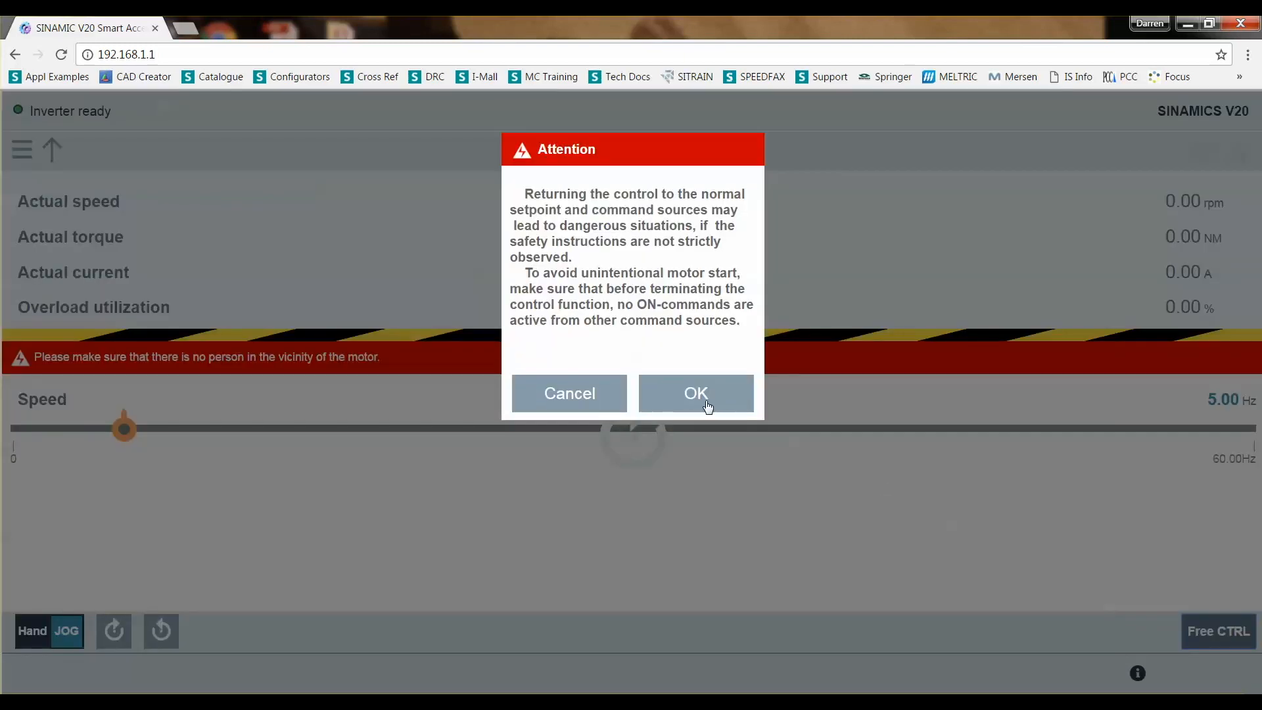
click(696, 393)
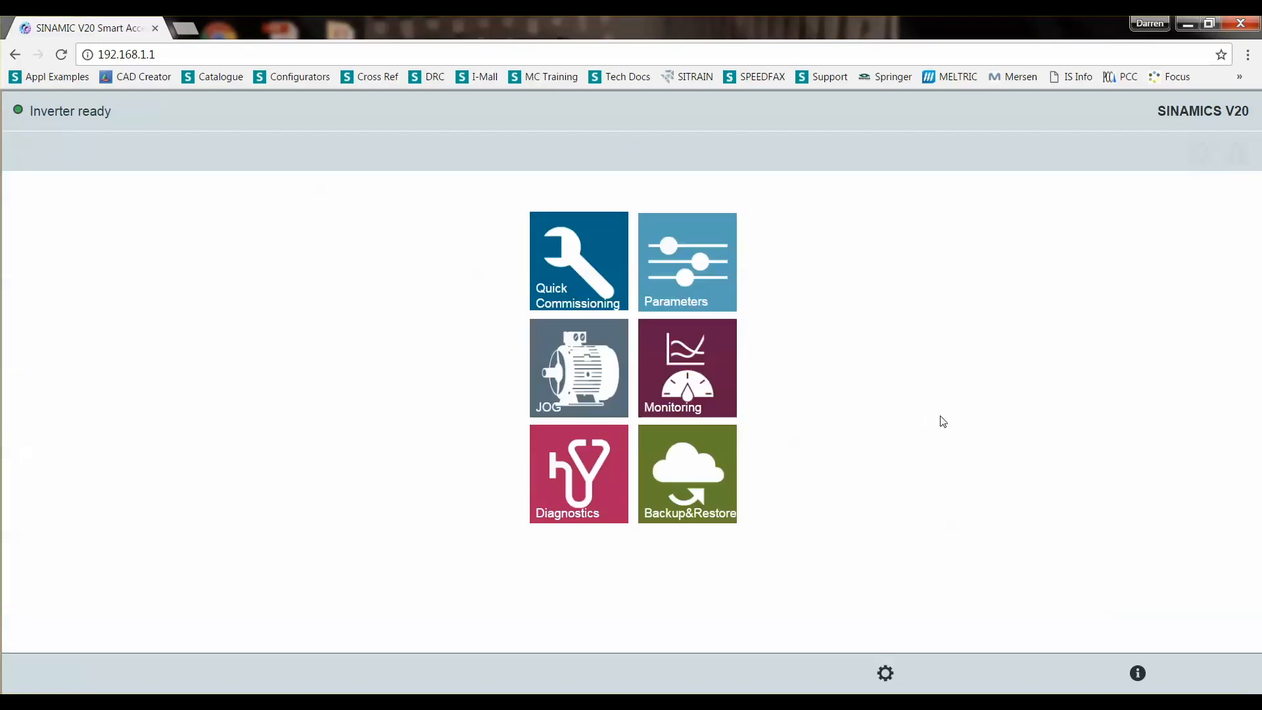
click(686, 367)
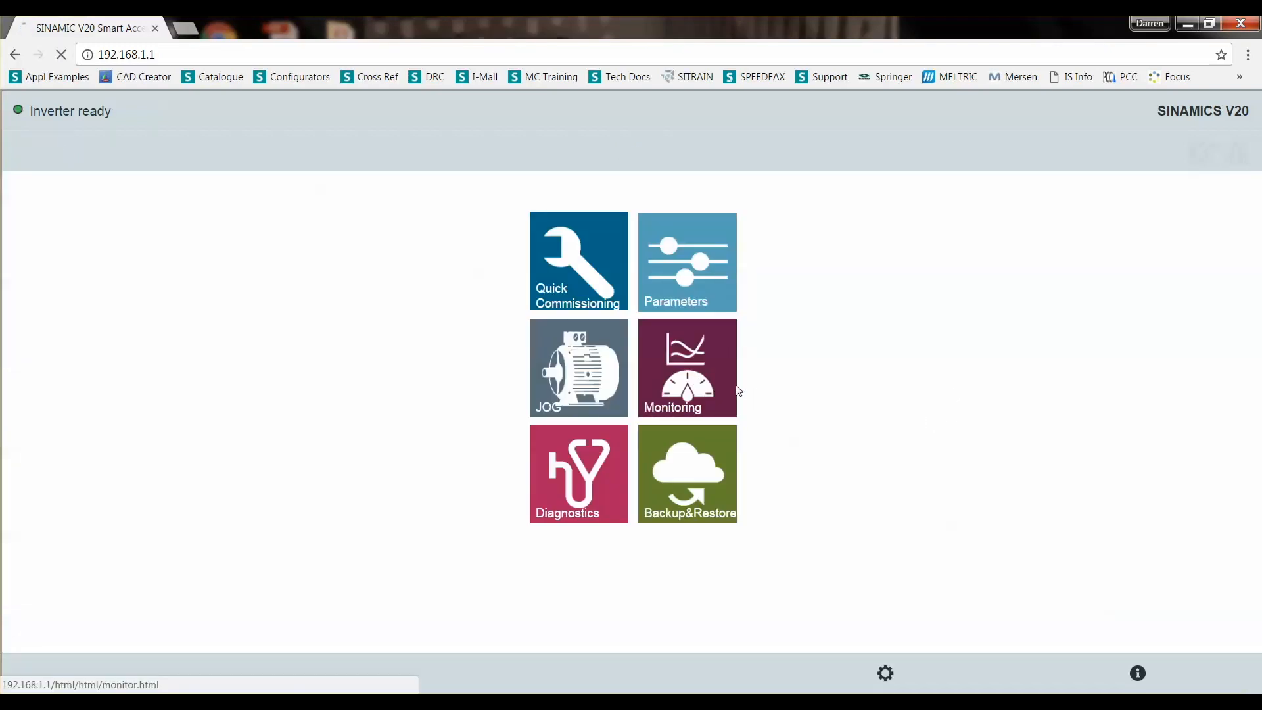
Step: View the Running status values, then return to the main menu
click(687, 369)
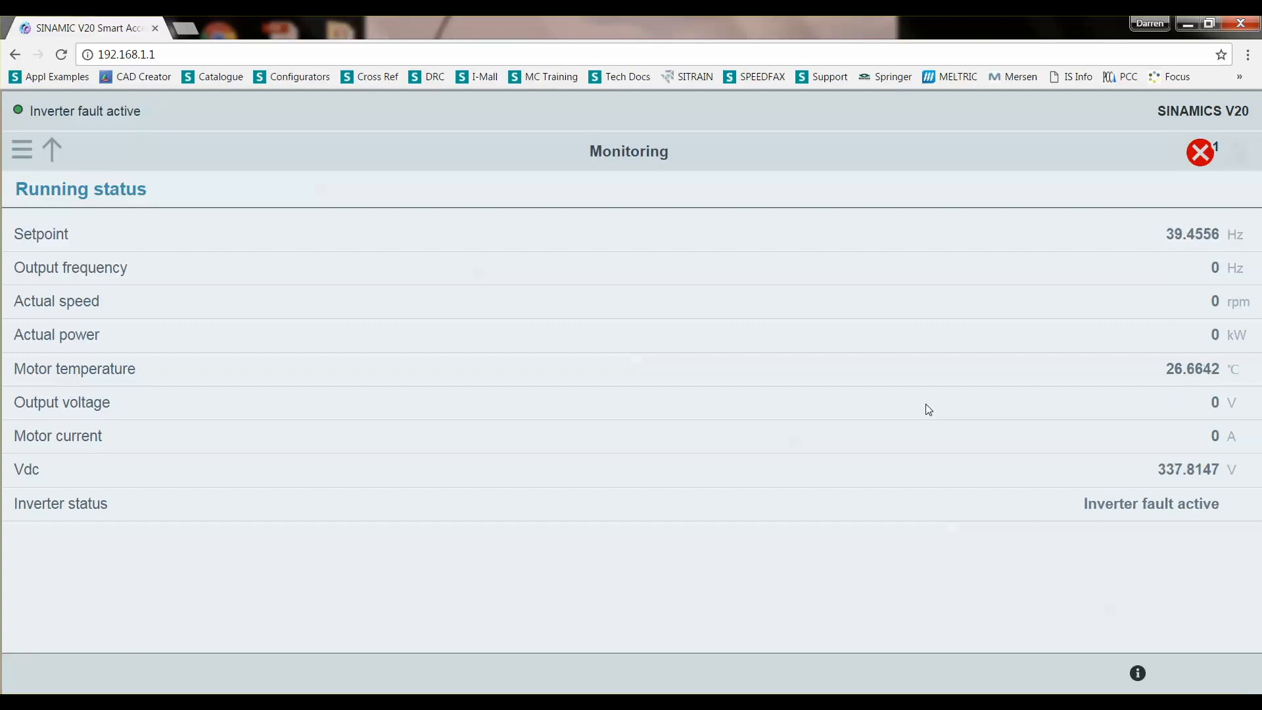
mouse_move(1110, 155)
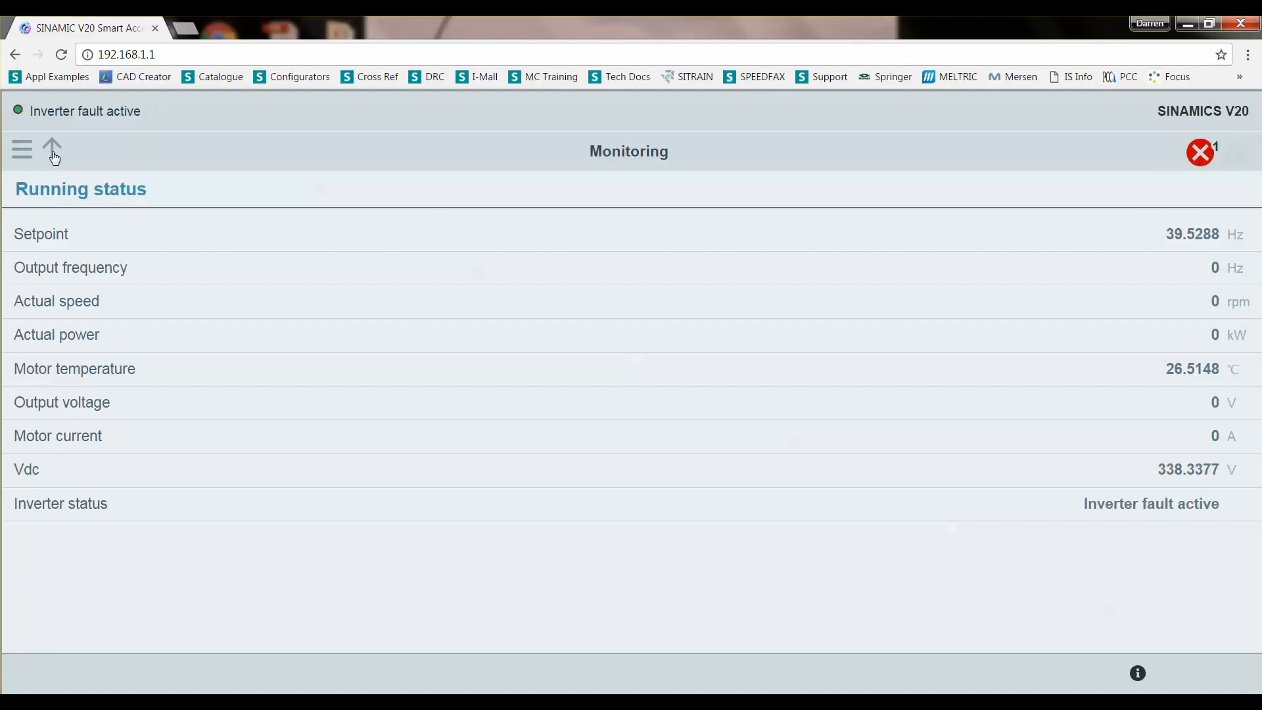
click(51, 150)
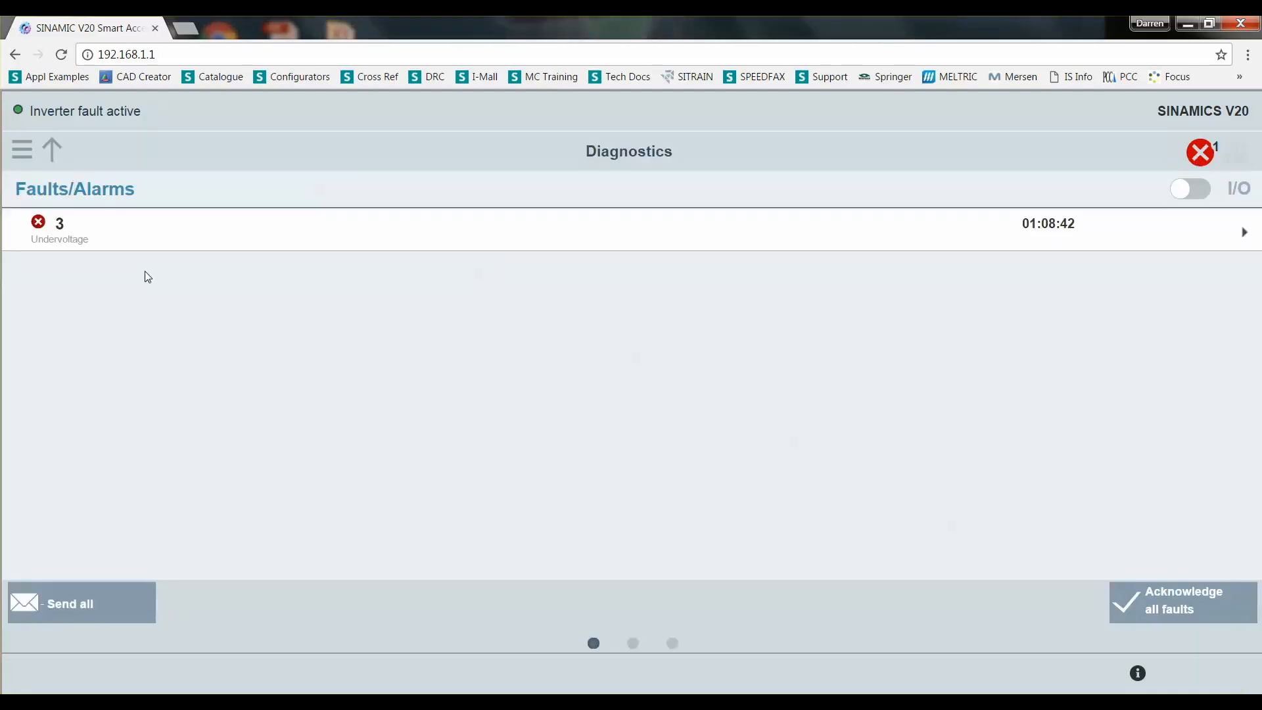
Step: View the undervoltage fault's cause and remedy, acknowledge all faults, and switch to I/O diagnostics
click(629, 229)
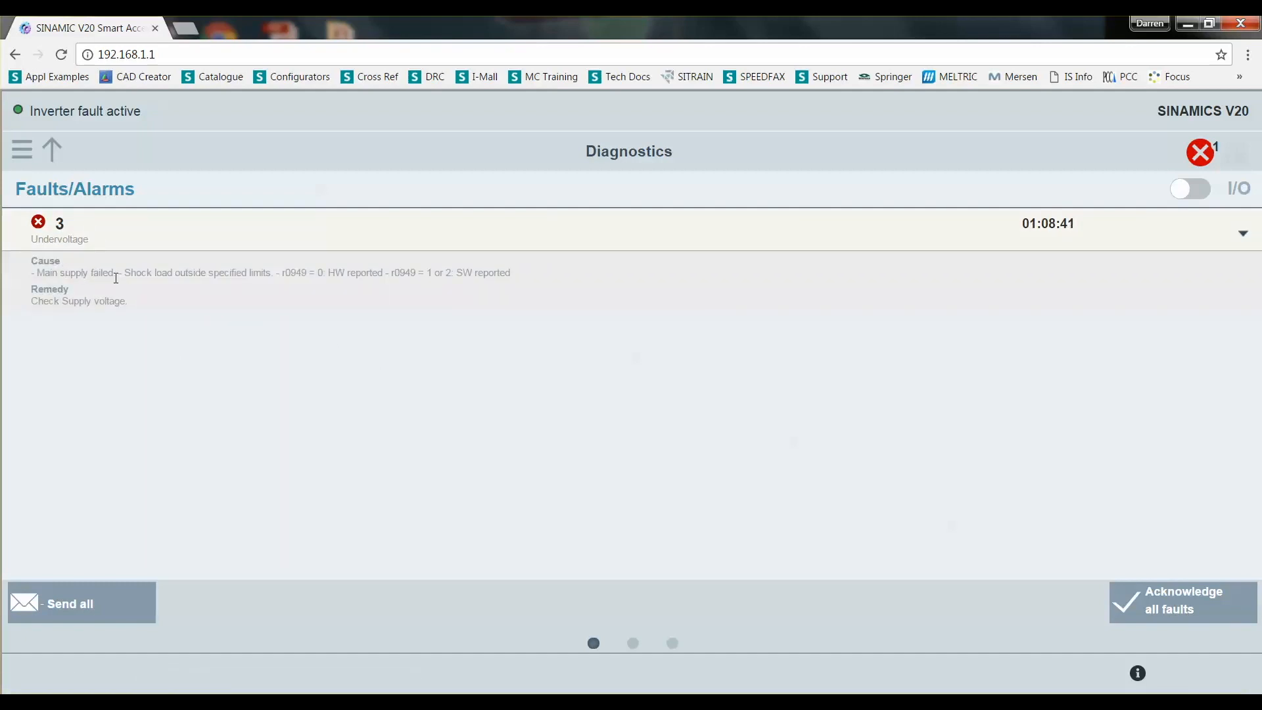
mouse_move(161, 313)
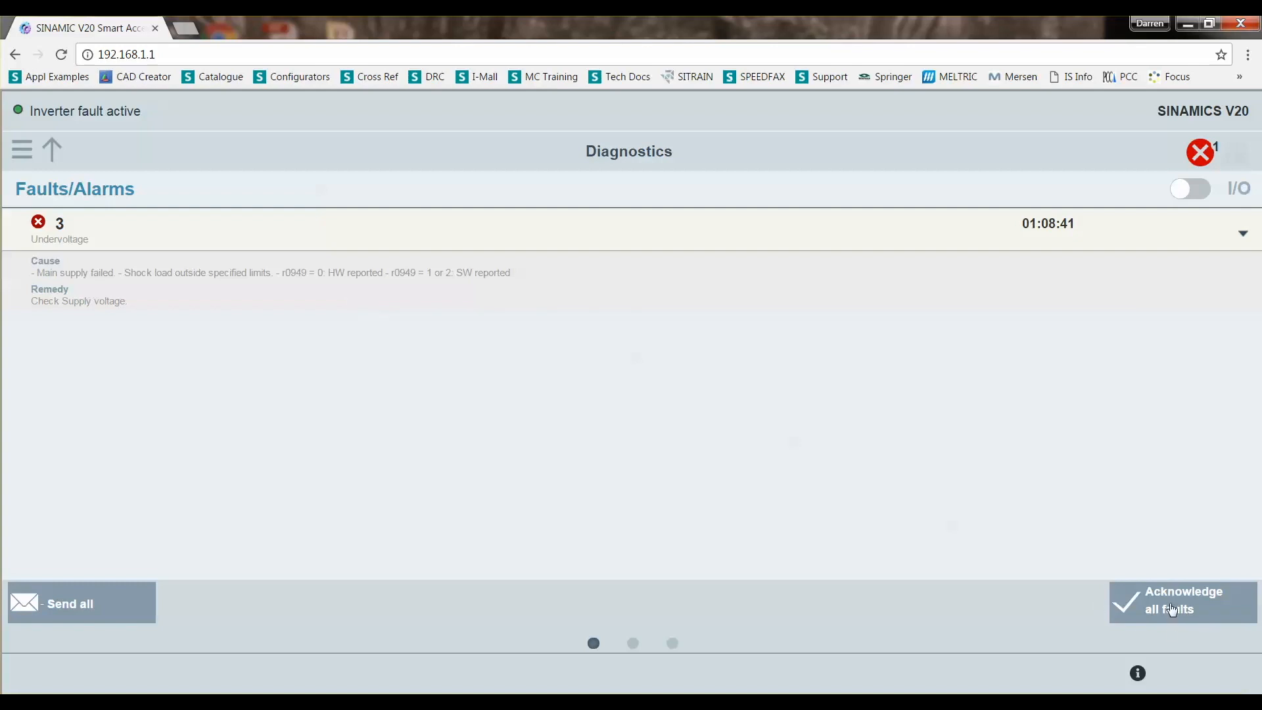
mouse_move(839, 484)
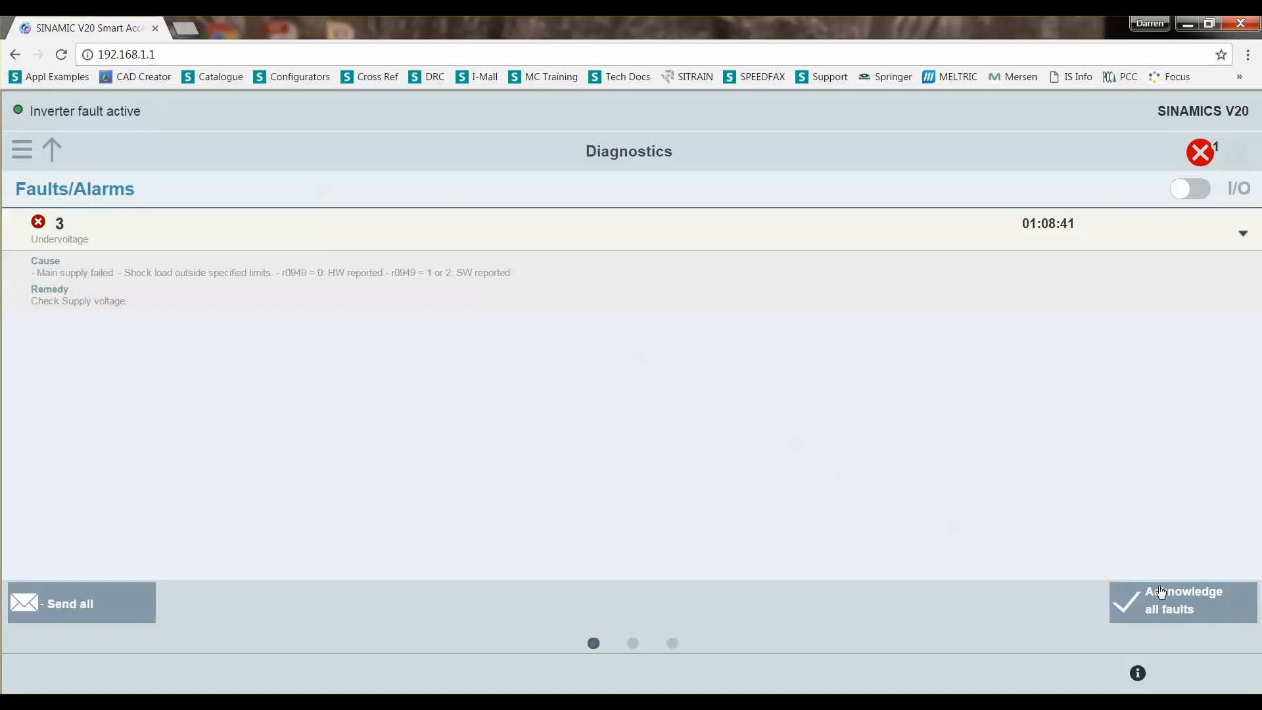
click(1182, 601)
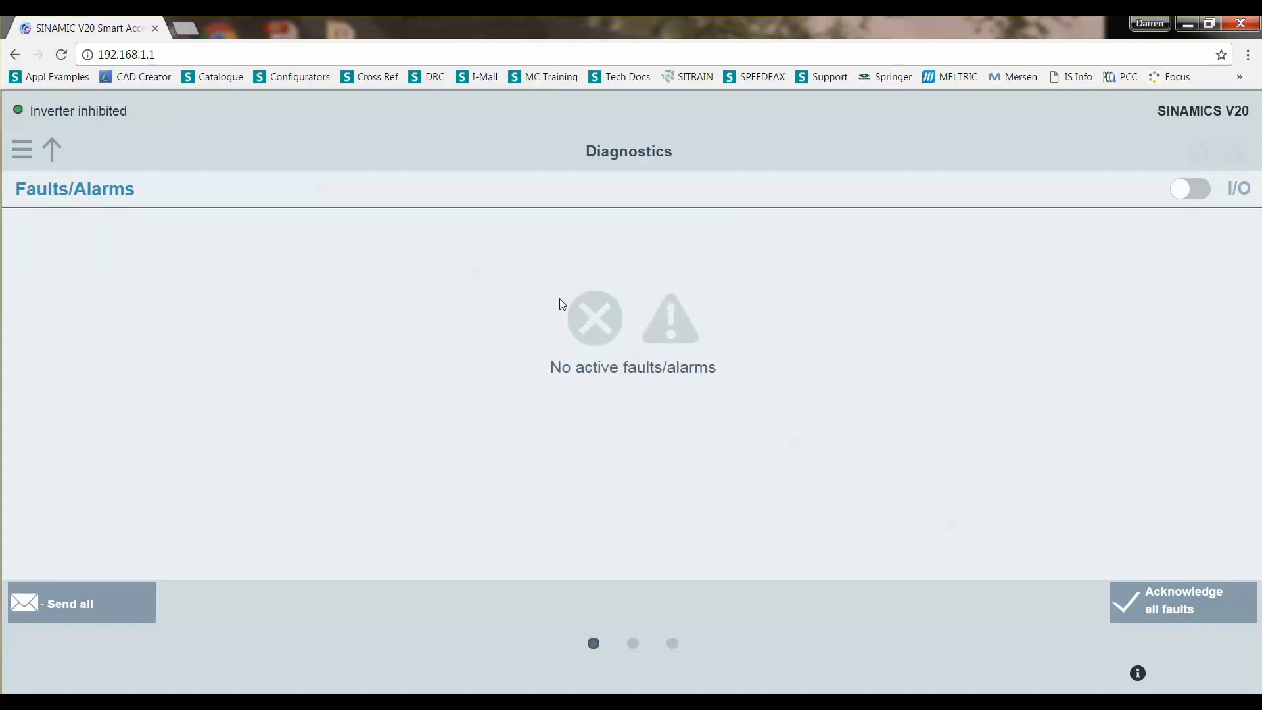
mouse_move(796, 504)
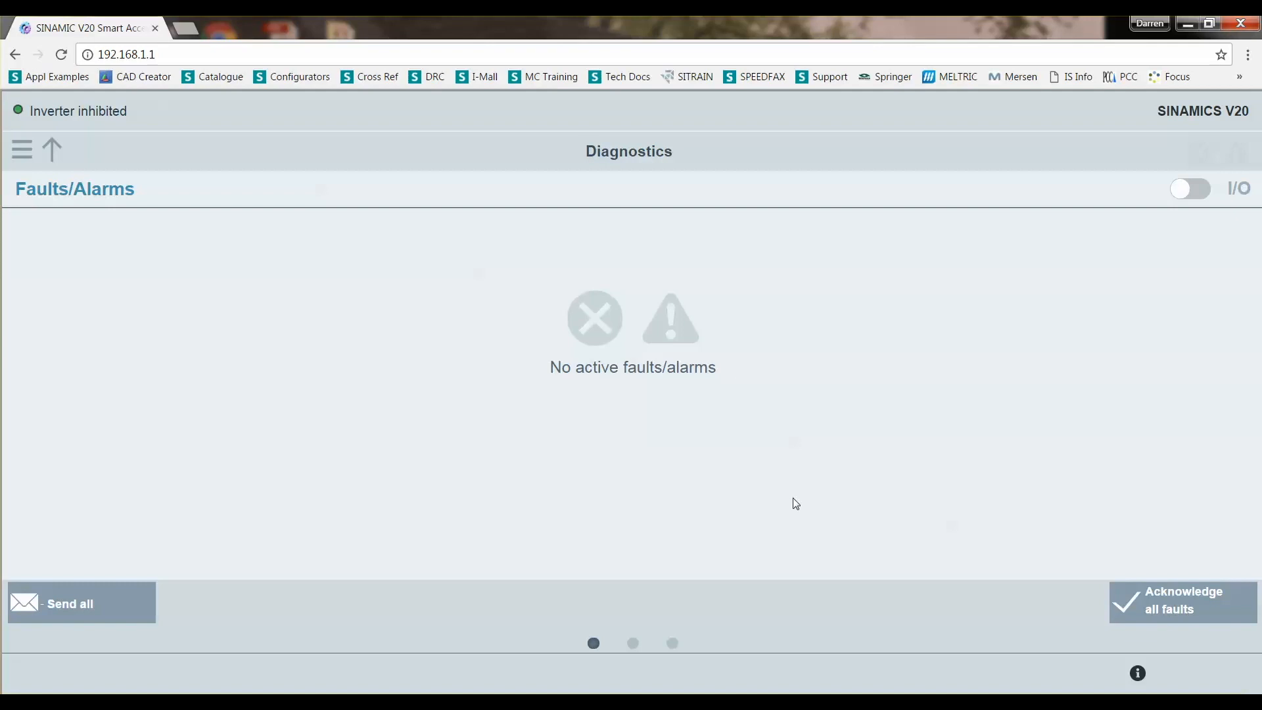
click(1190, 188)
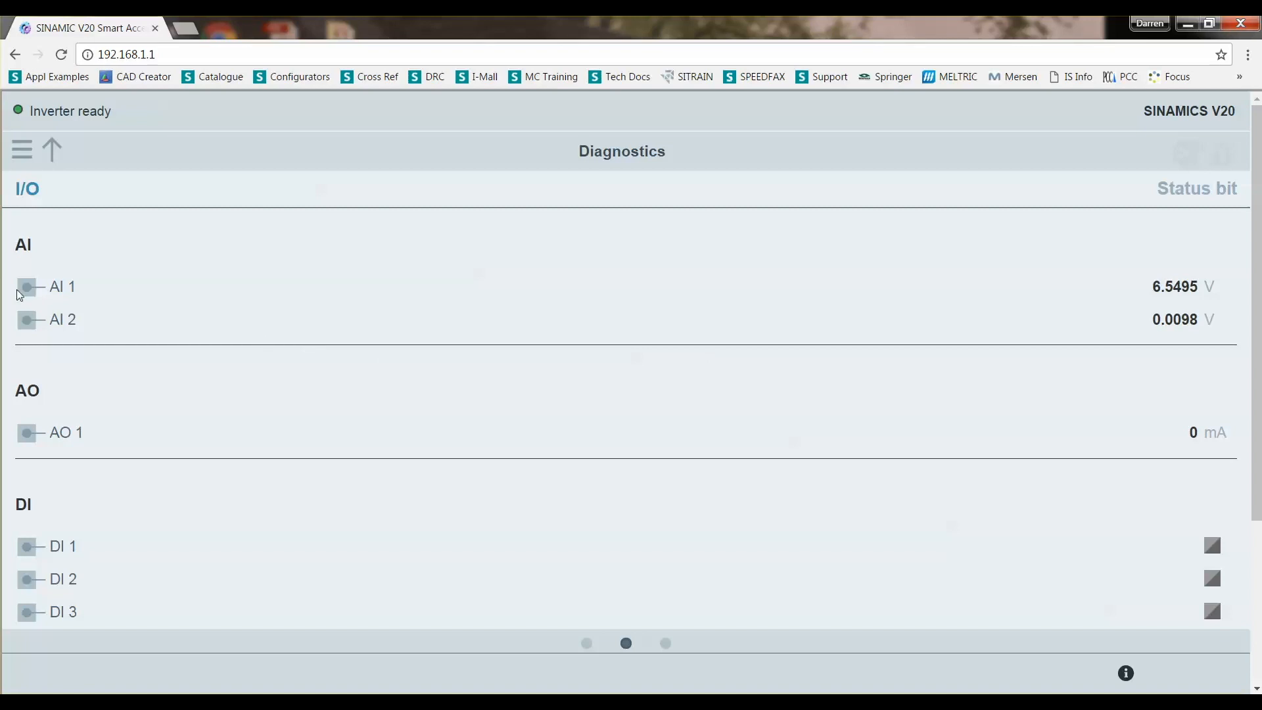
mouse_move(240, 352)
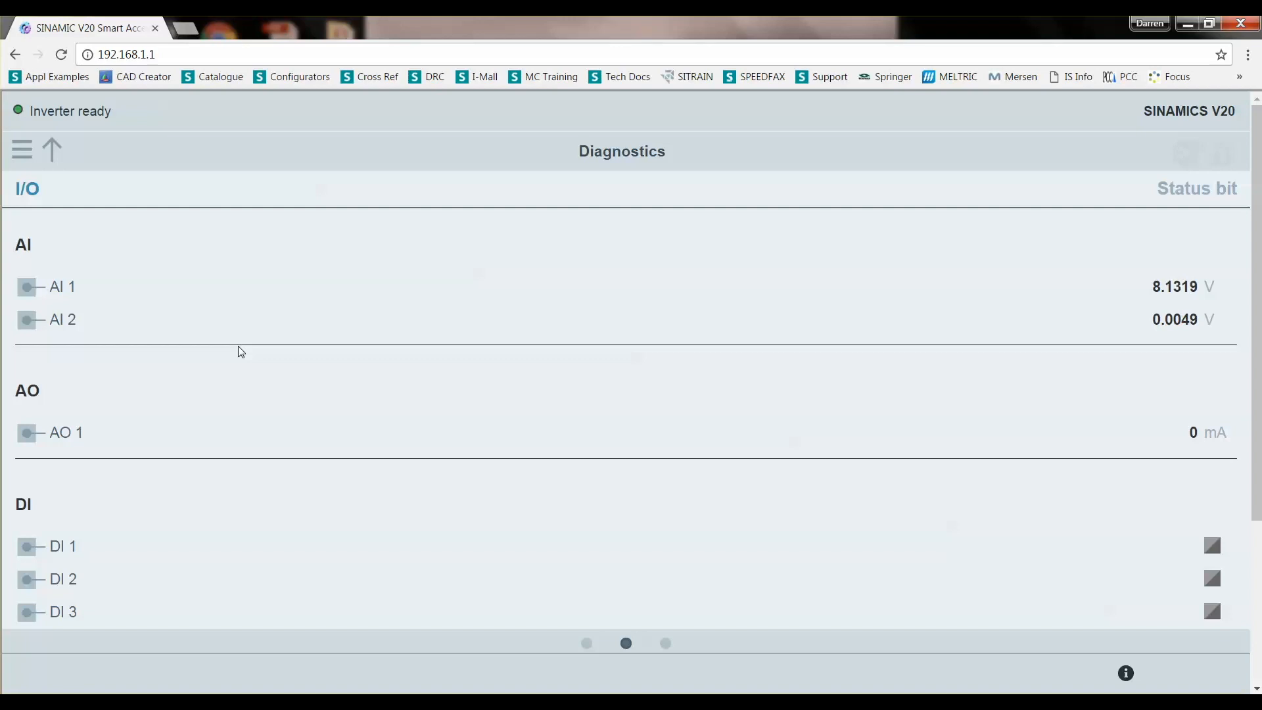
Step: Review the DI/DO states on the I/O page and move to the Status bit overview
scroll(down, 3)
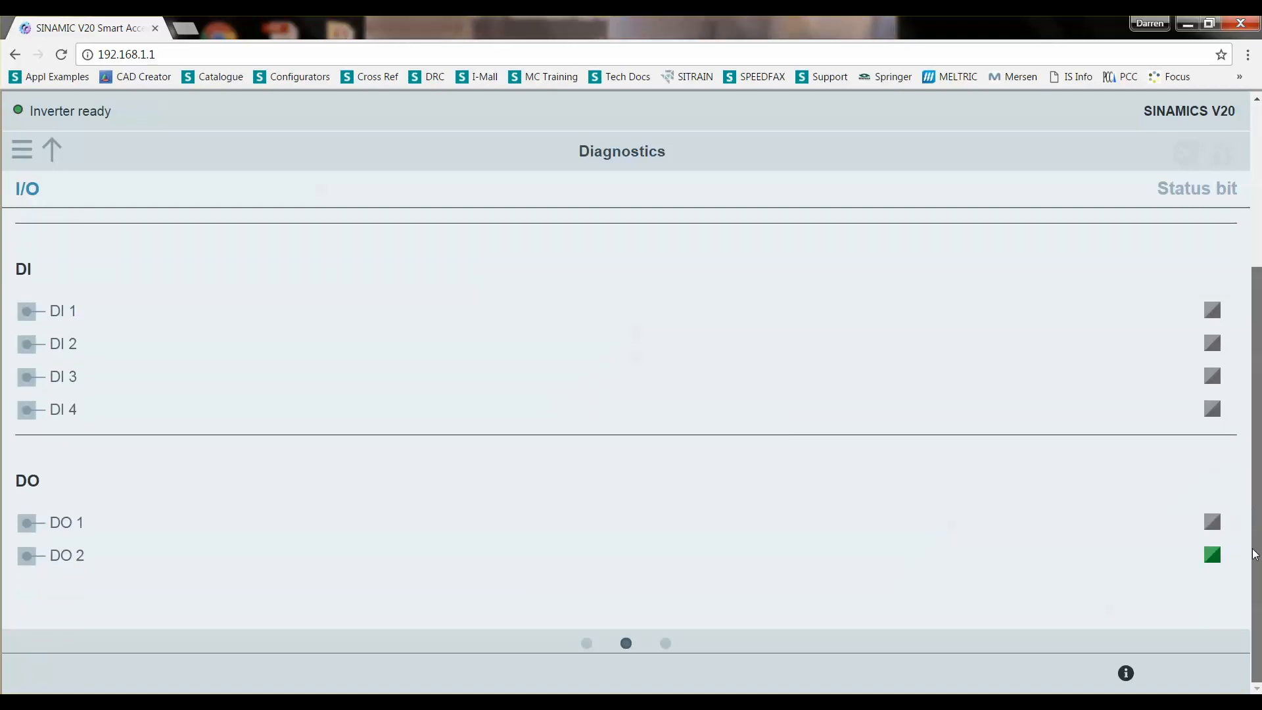
mouse_move(575, 281)
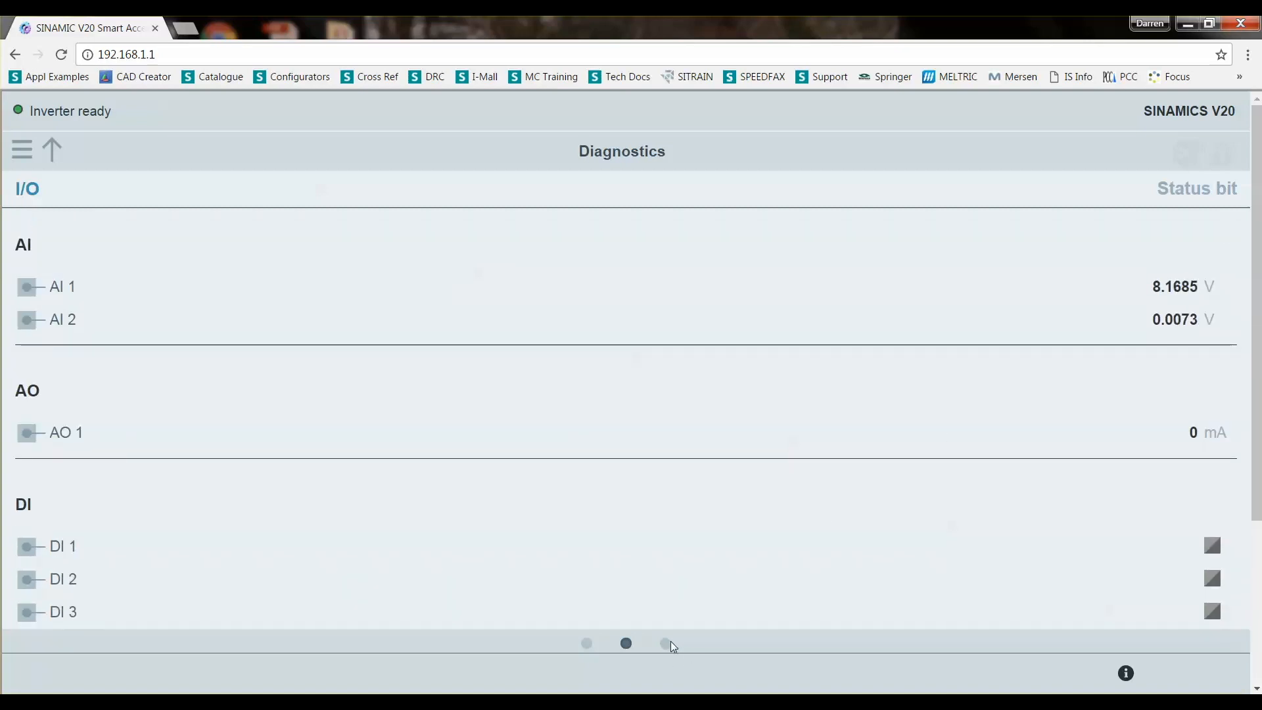
click(665, 643)
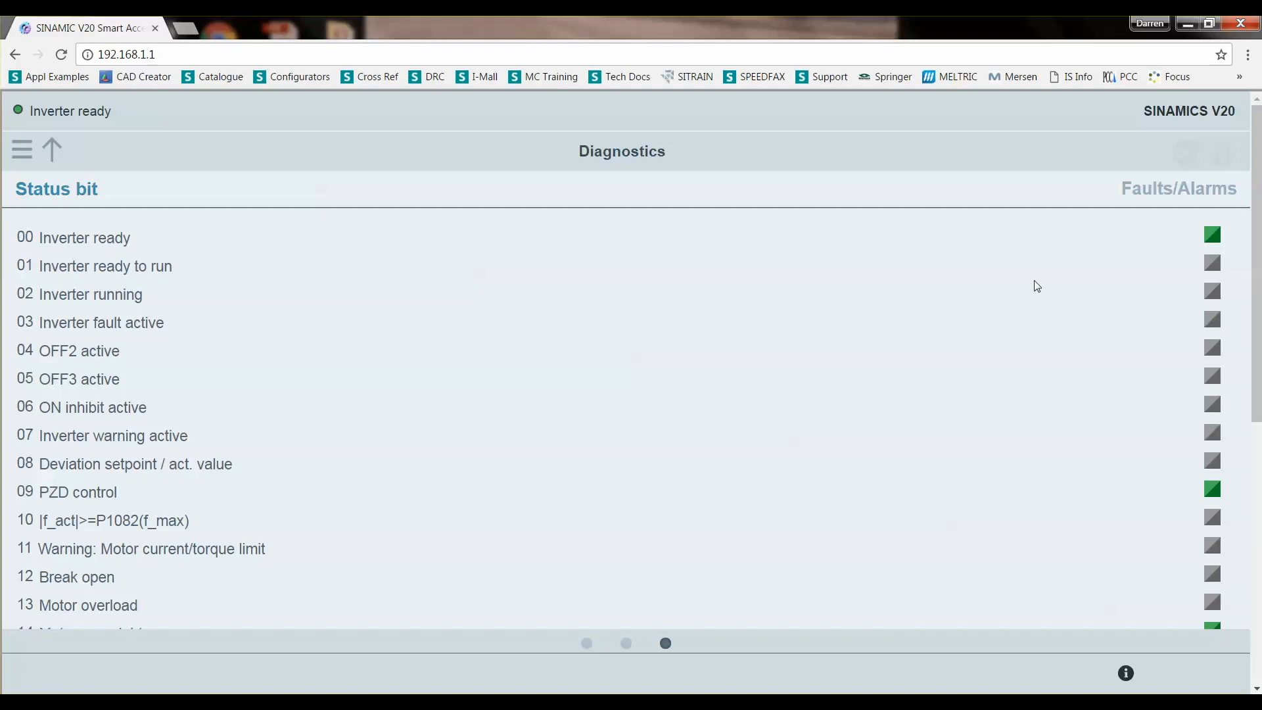
mouse_move(1213, 235)
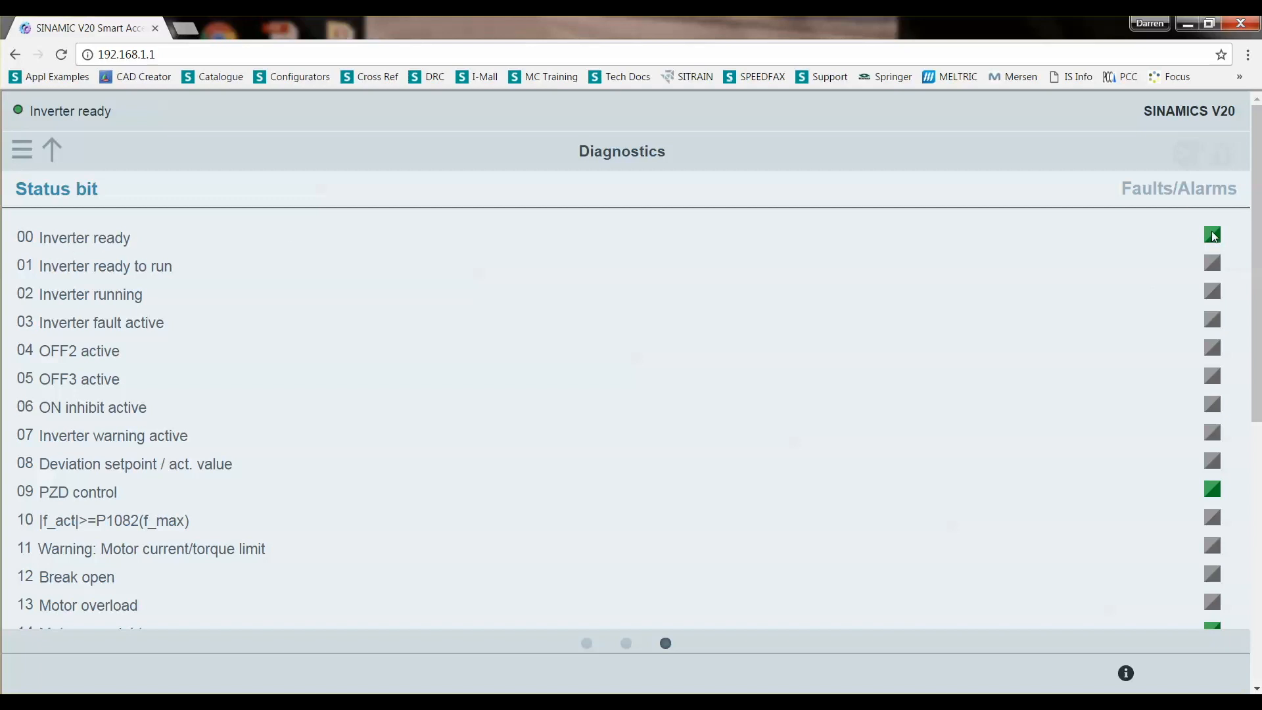
mouse_move(152, 261)
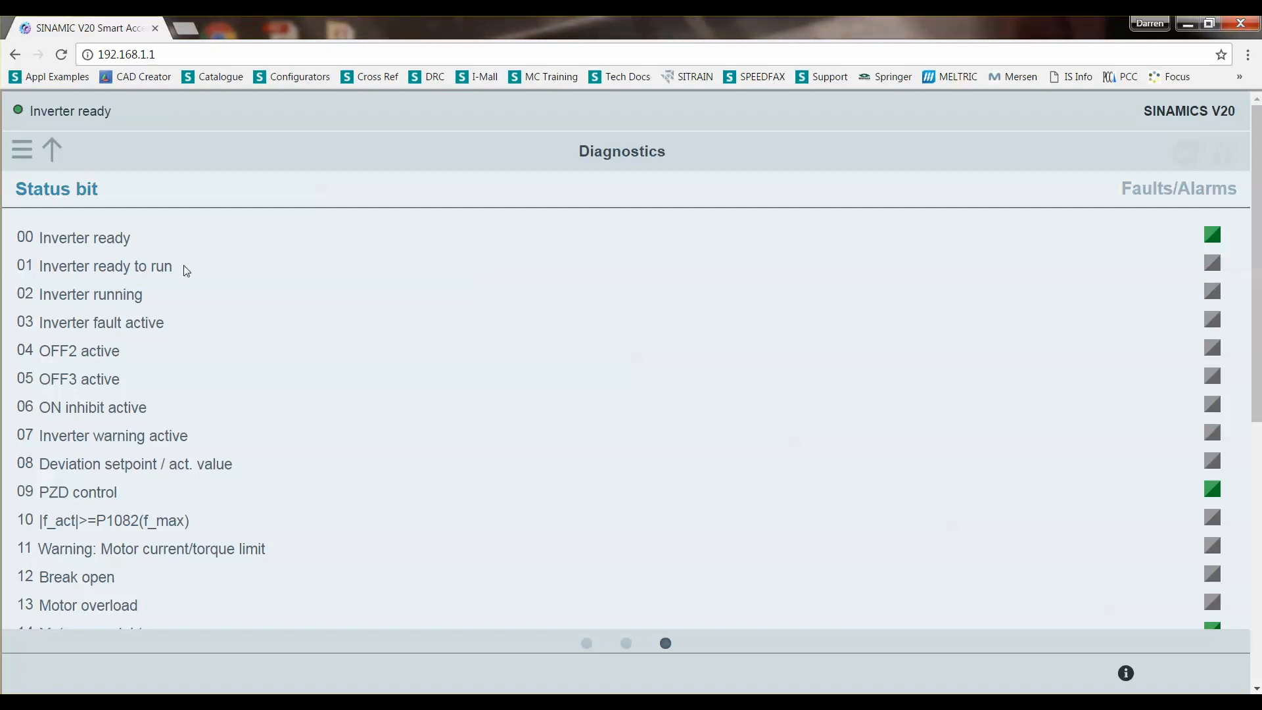
mouse_move(600, 461)
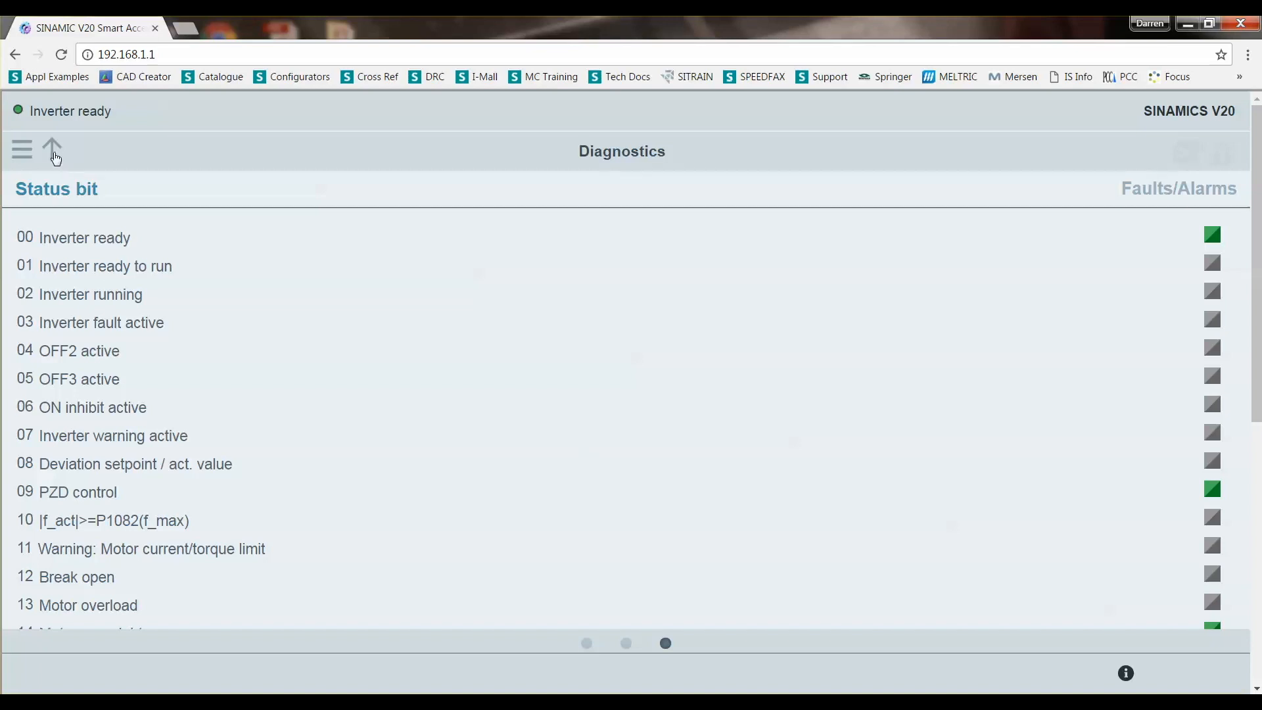
mouse_move(62, 167)
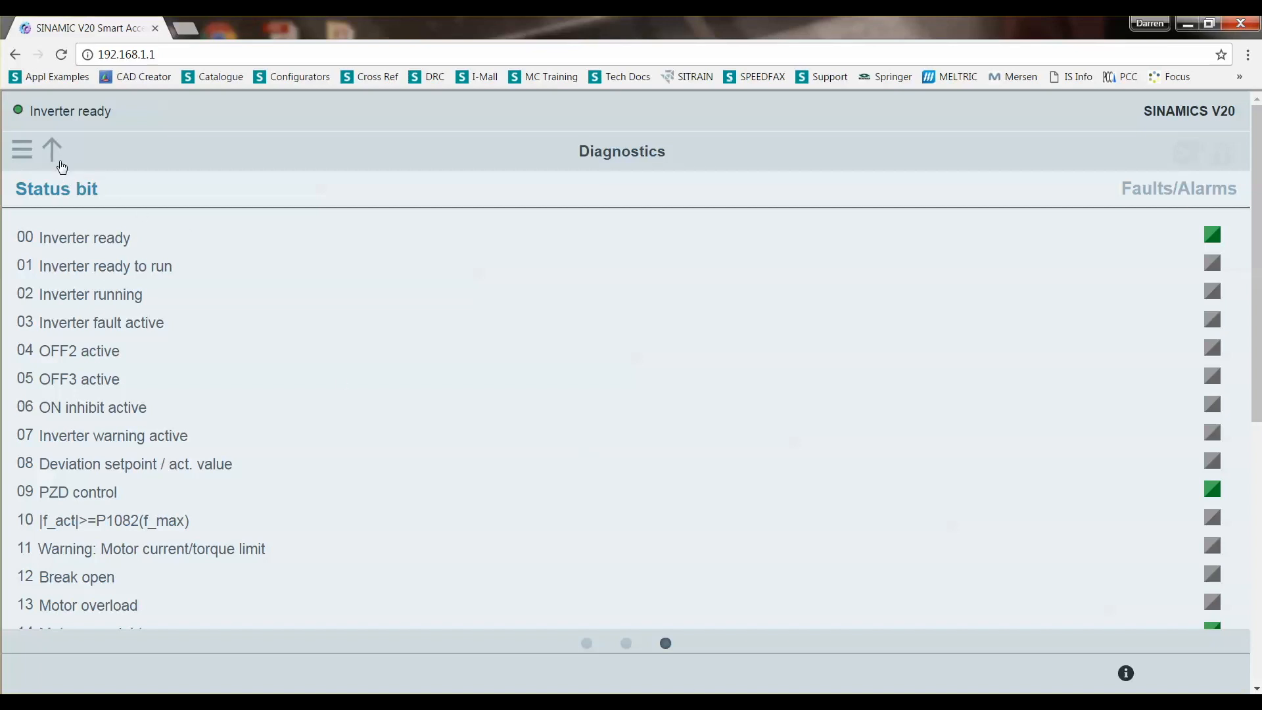
Step: Return to the home menu and enter Backup&Restore
click(51, 150)
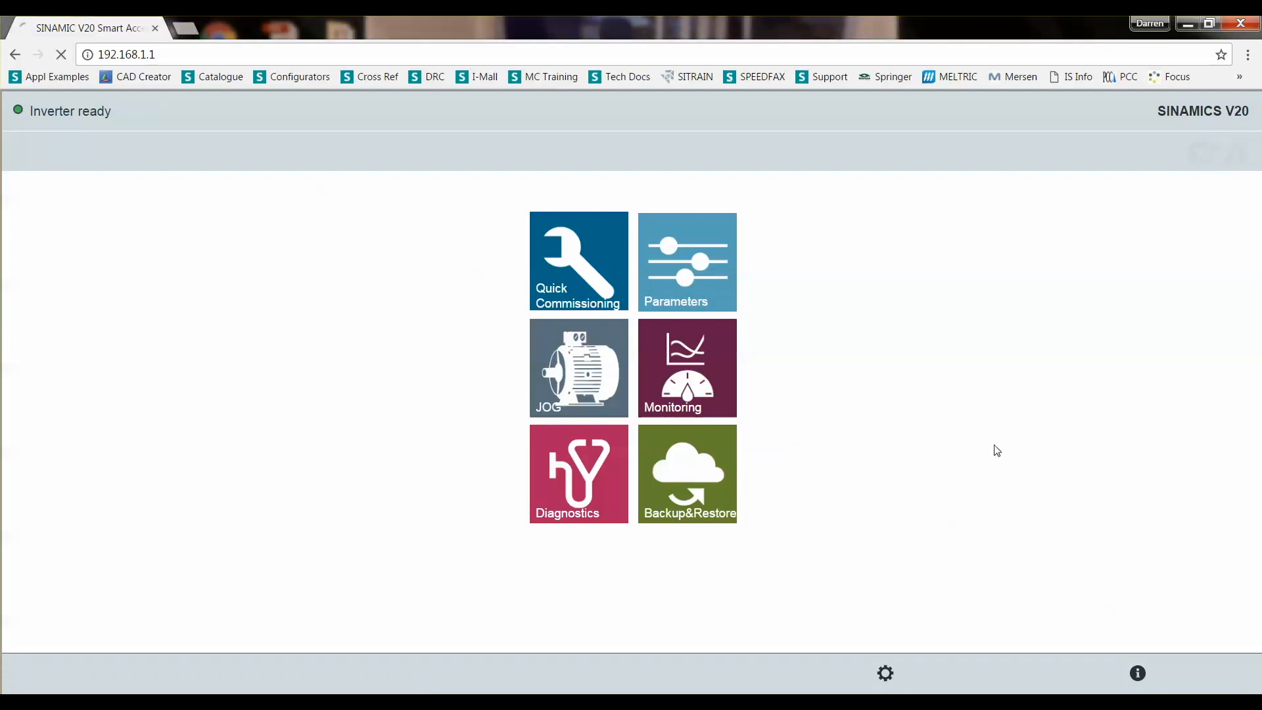
click(686, 474)
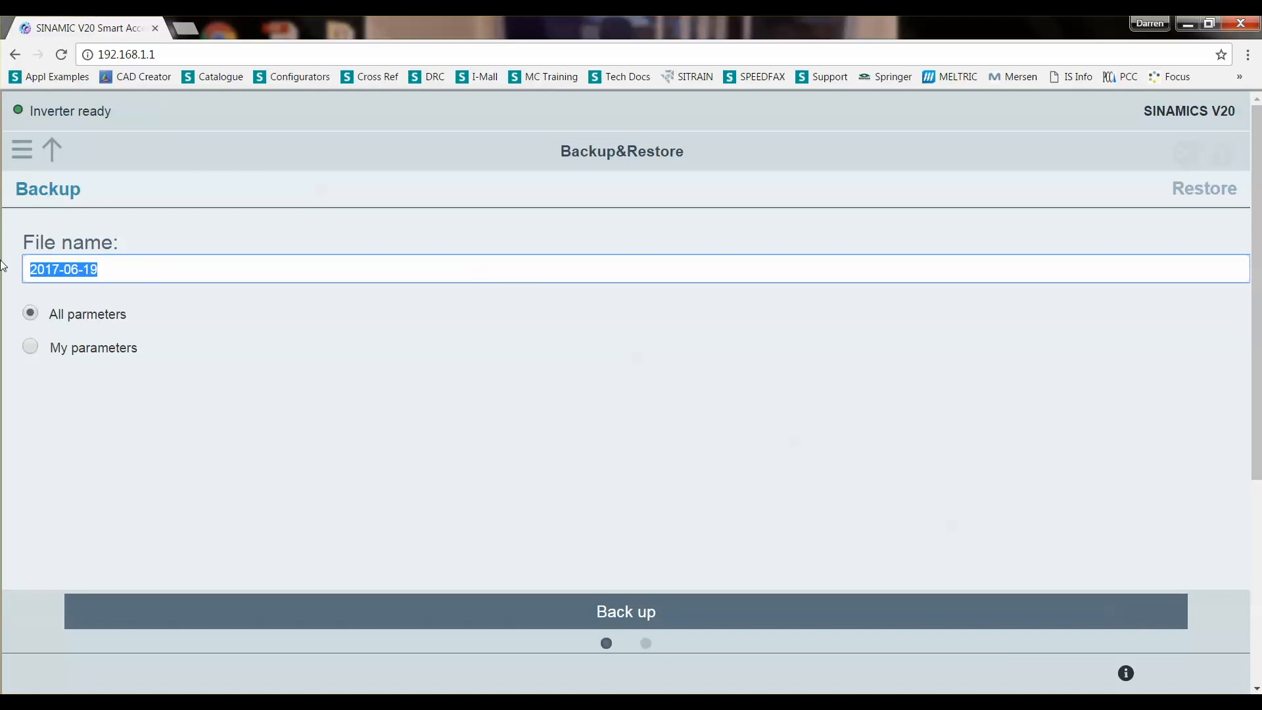
Step: Back up all parameters to a file named Backup, dismiss the Failed message, and switch to Restore
text(B)
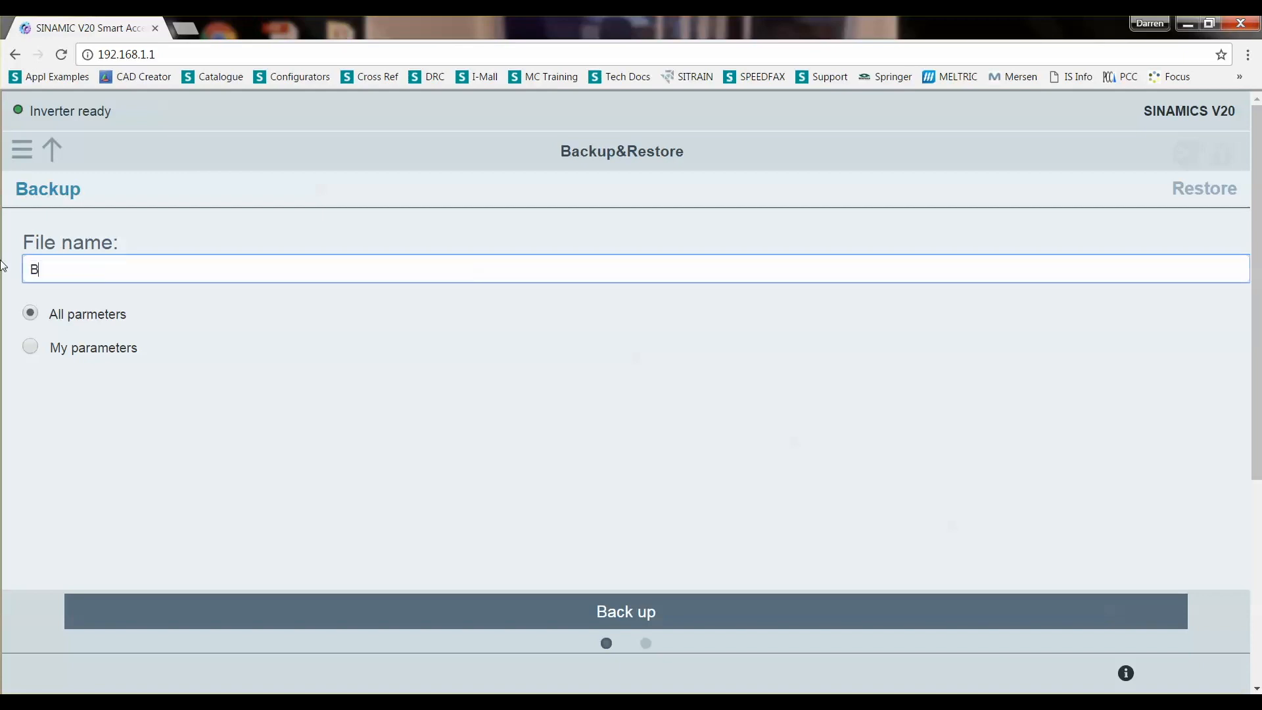
text(ackup)
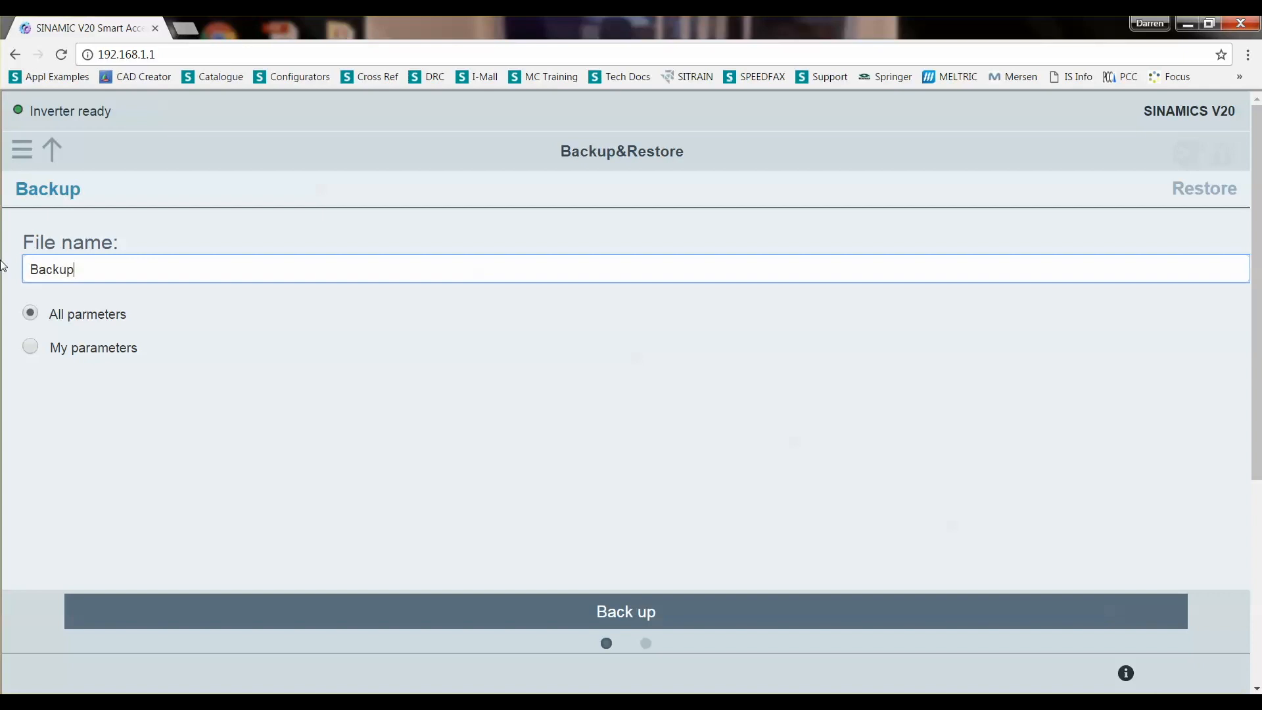
mouse_move(628, 611)
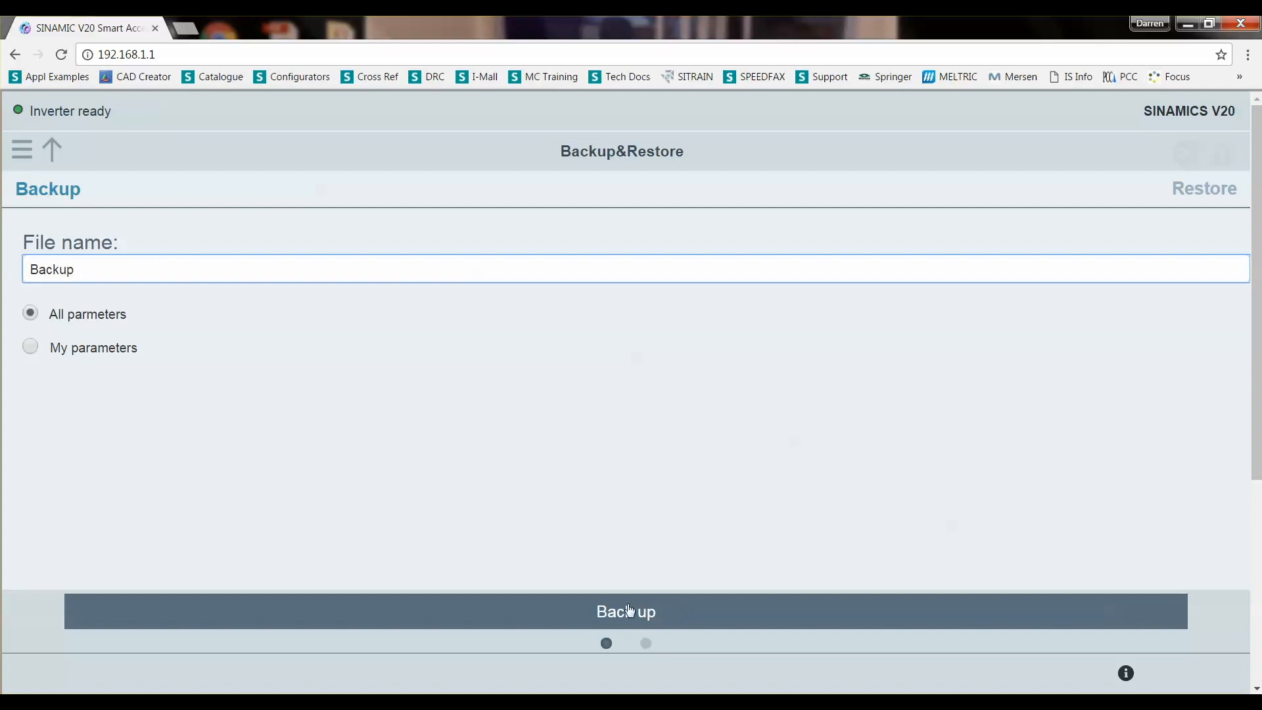
click(626, 612)
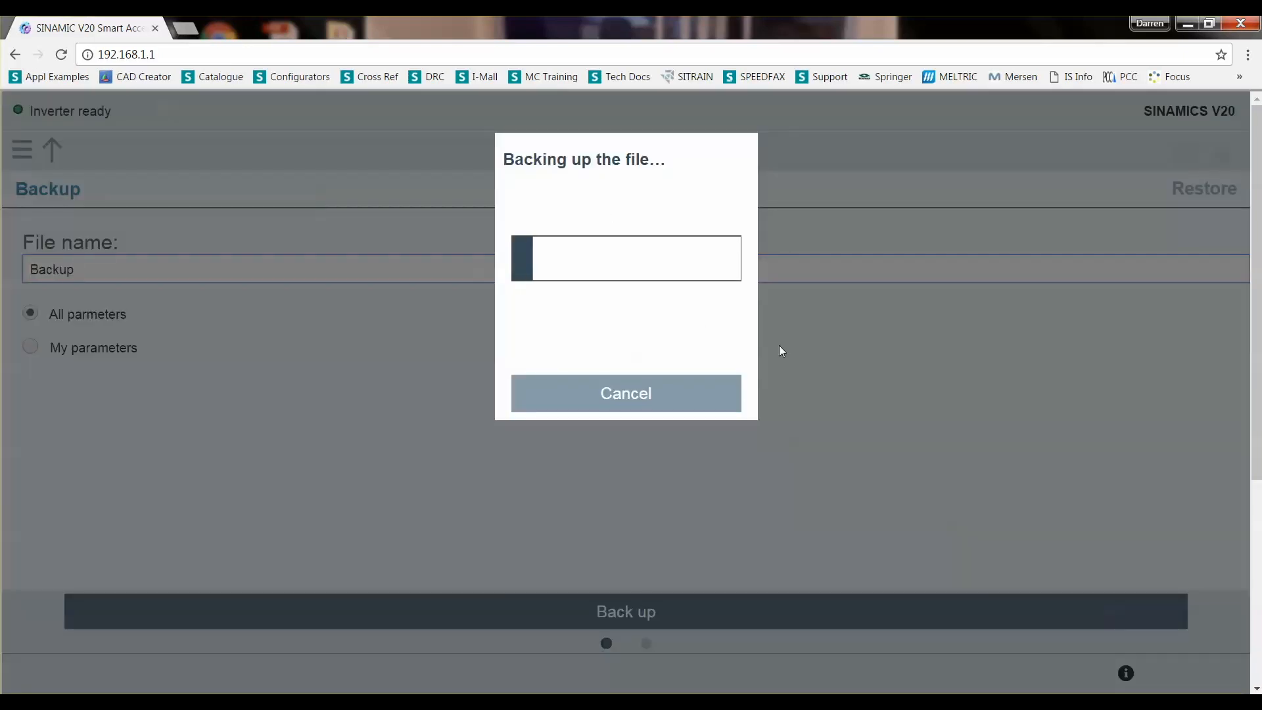
mouse_move(830, 367)
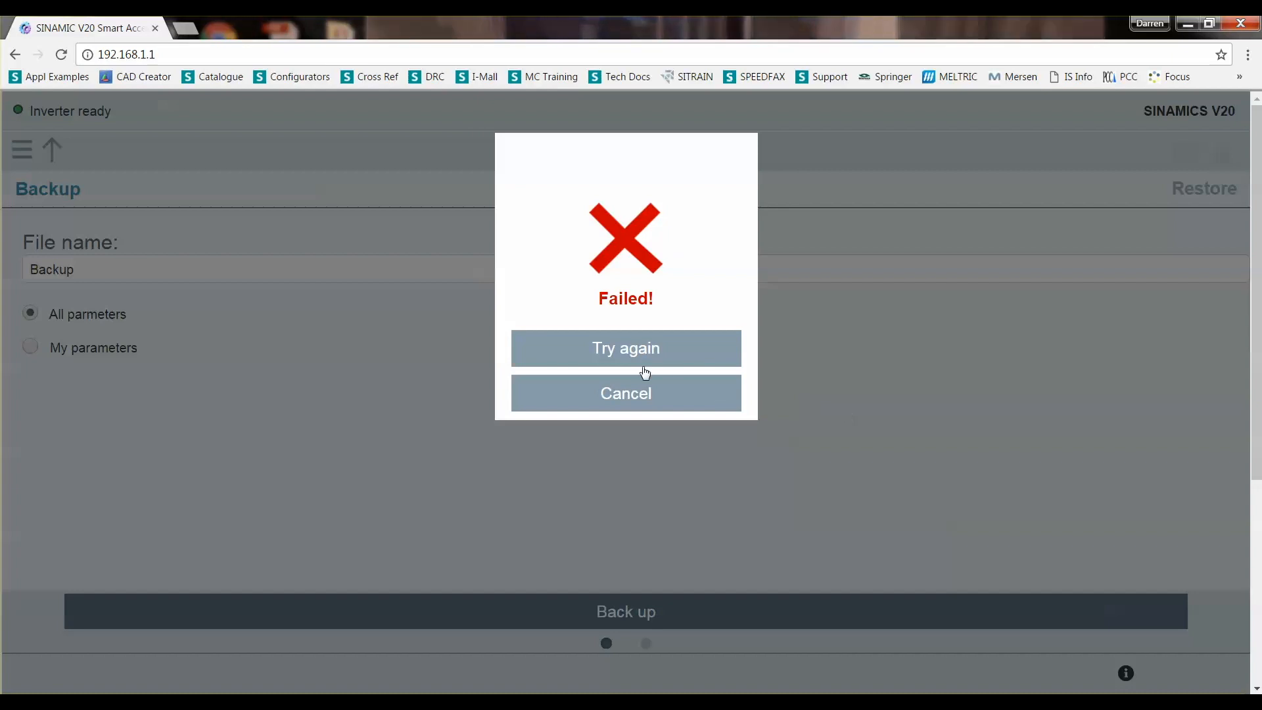
click(626, 393)
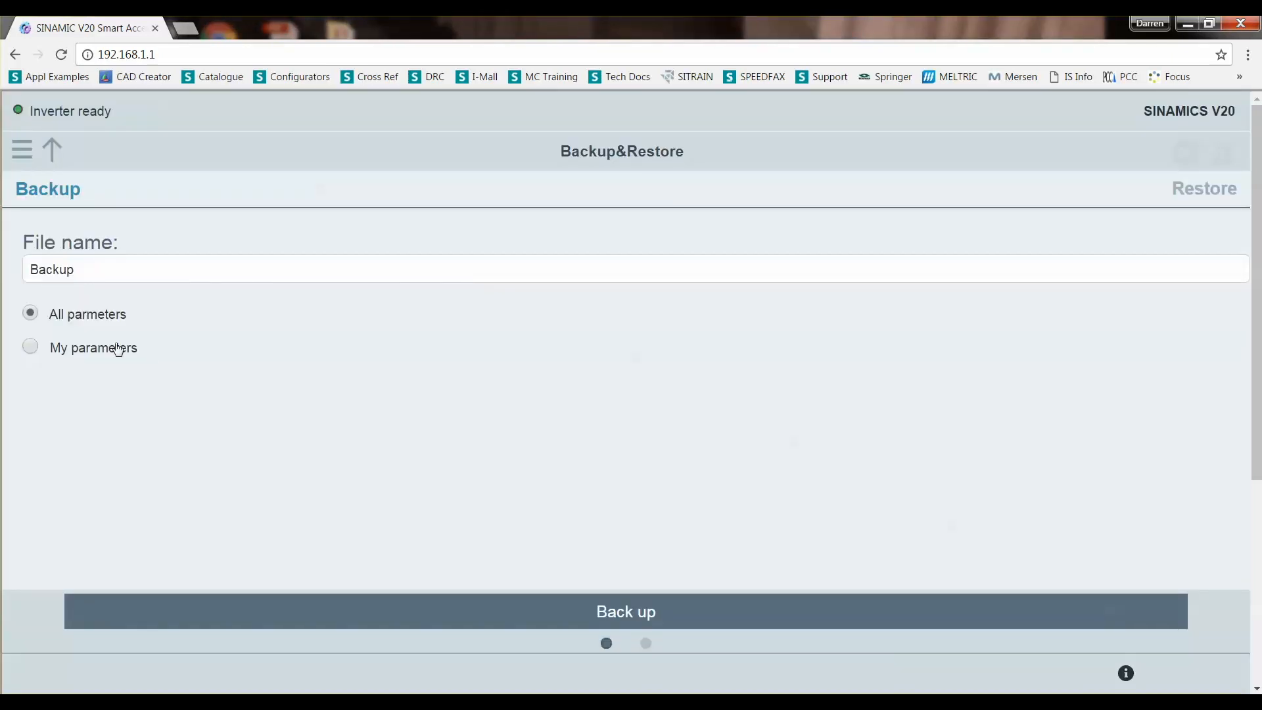
click(1204, 188)
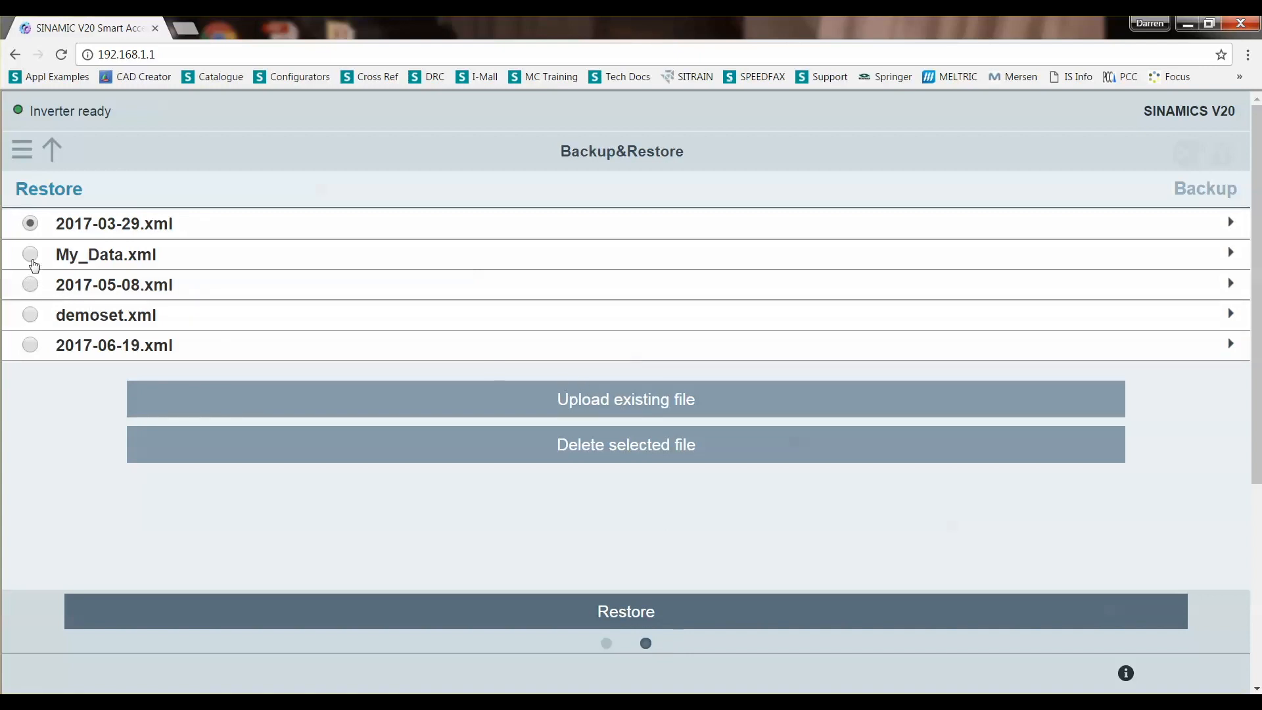
Step: Select My_Data.xml as the restore file and return to the home menu
click(31, 254)
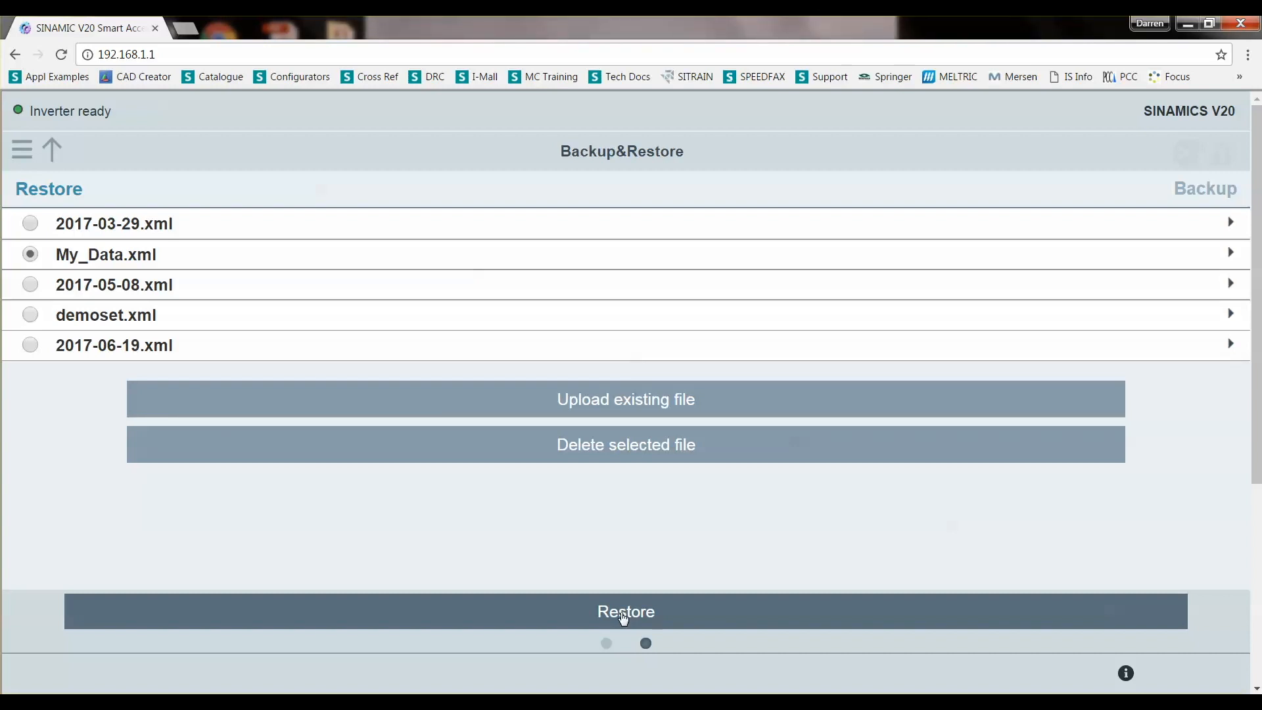
mouse_move(649, 615)
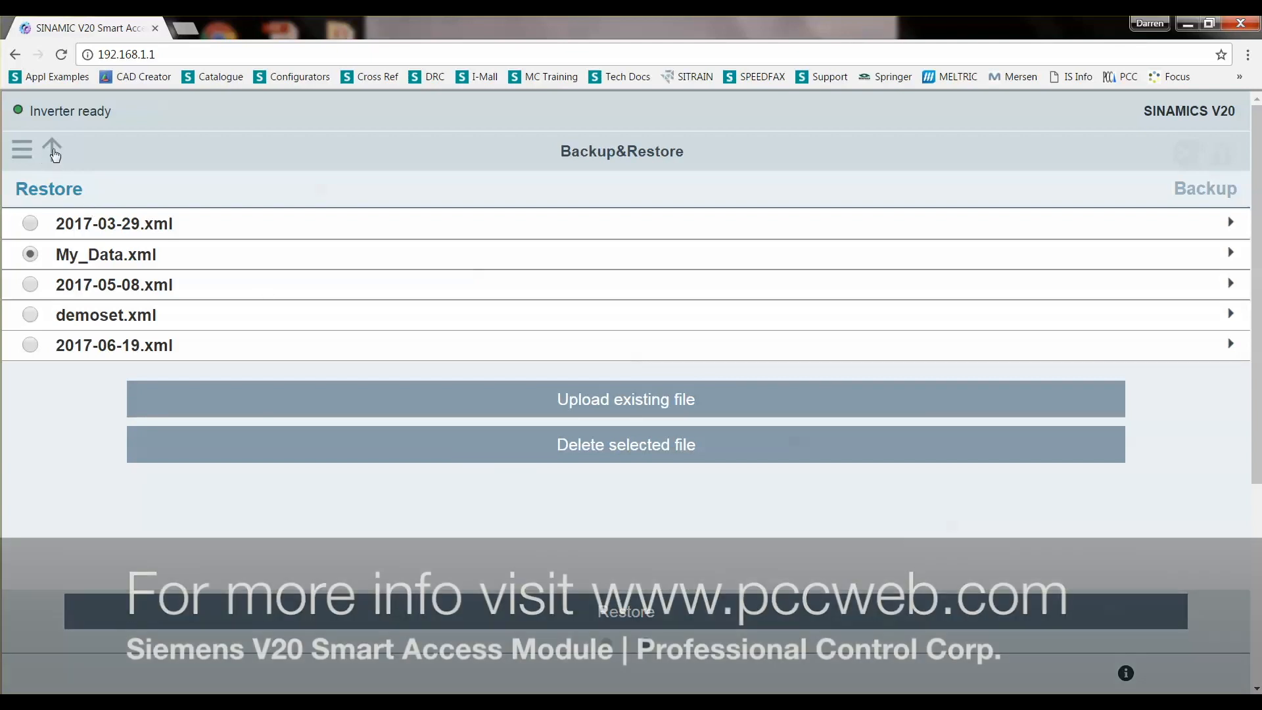
click(51, 150)
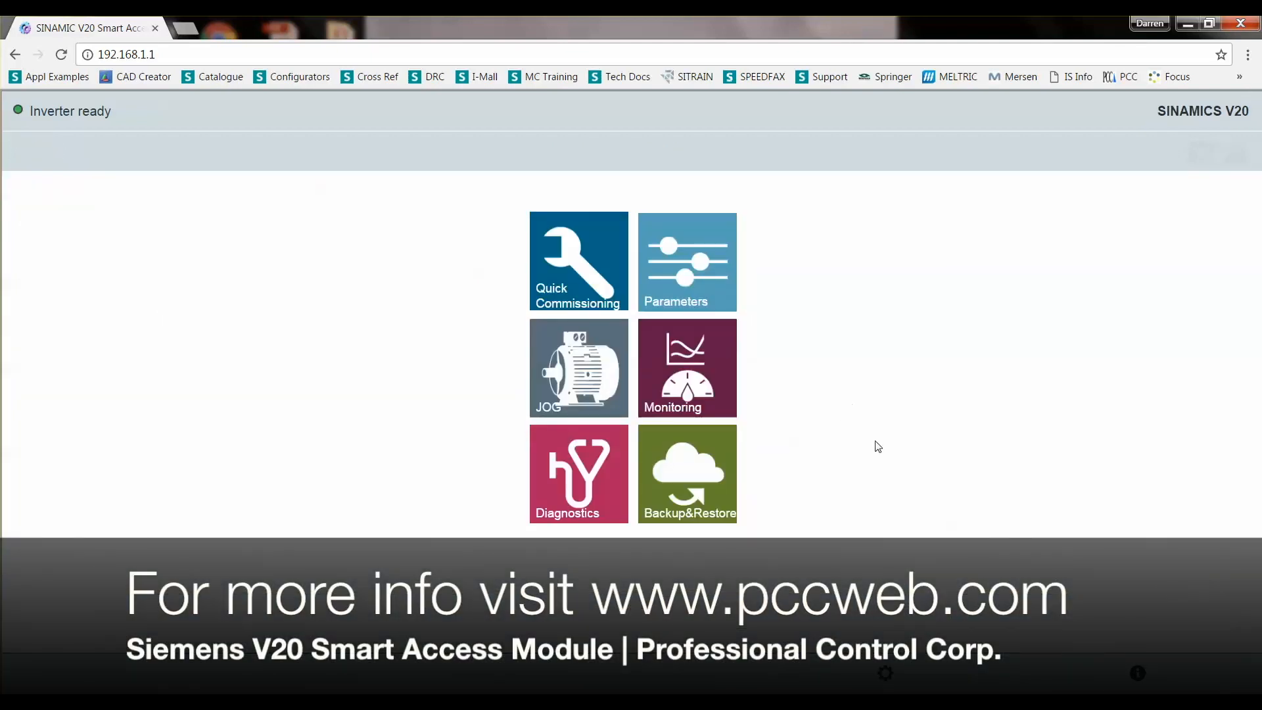